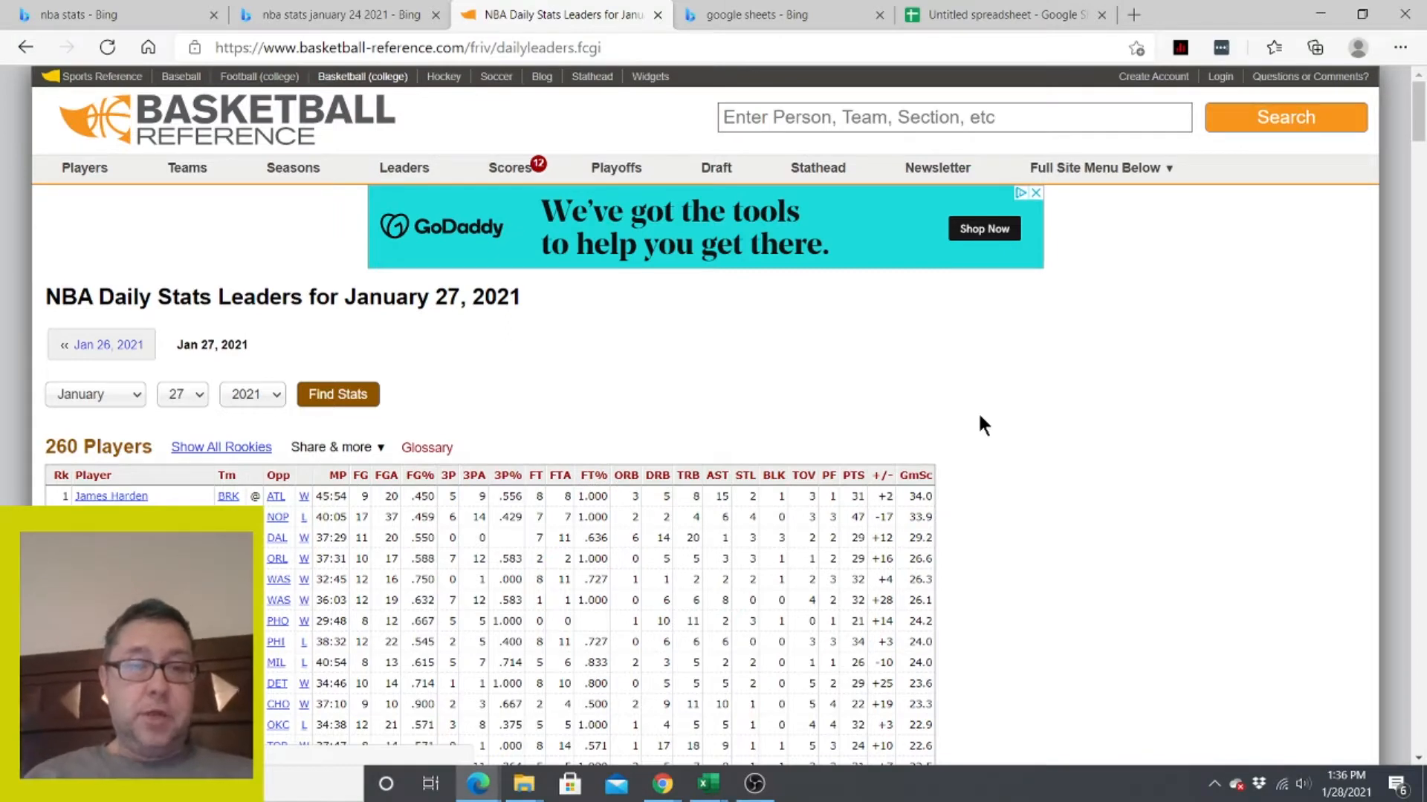
mouse_move(249, 153)
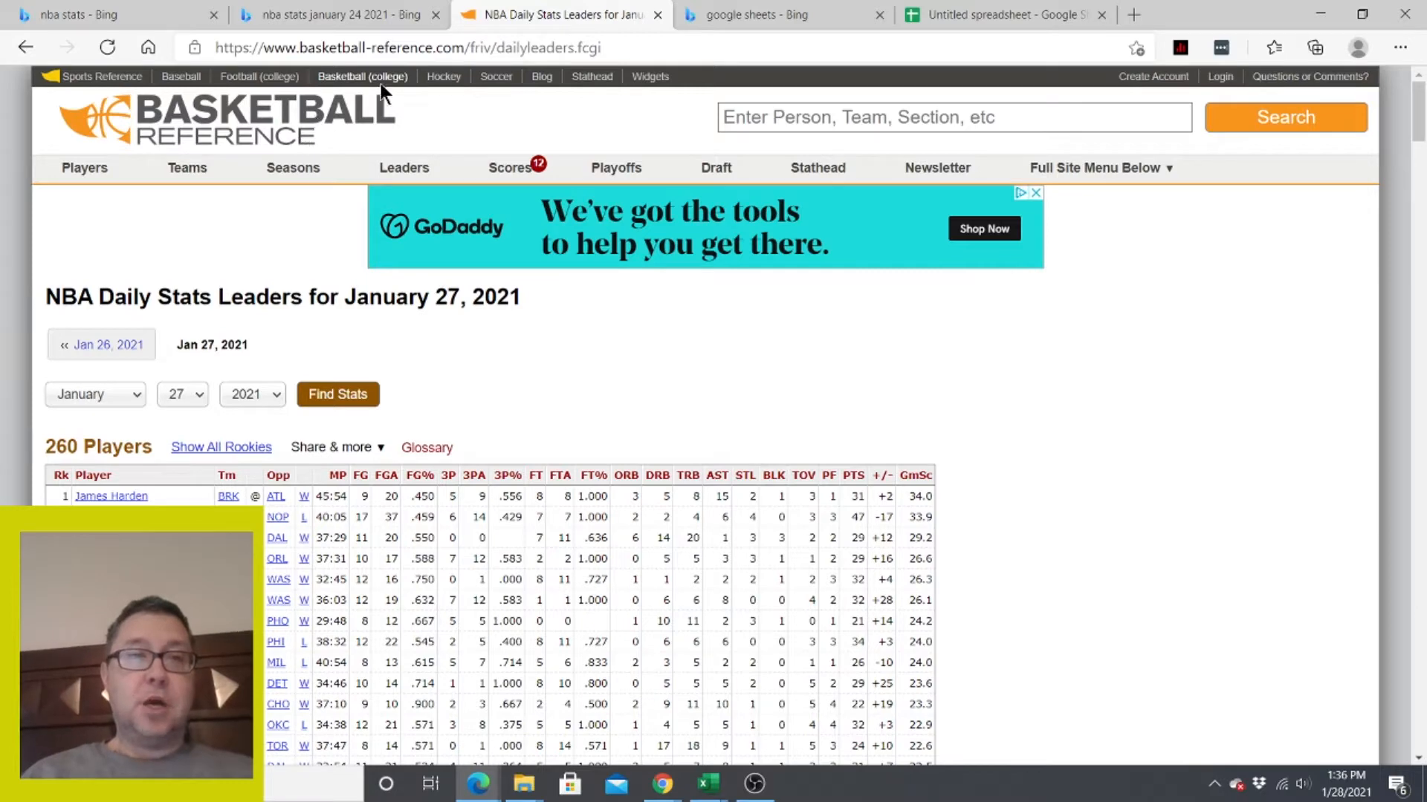
mouse_move(364, 321)
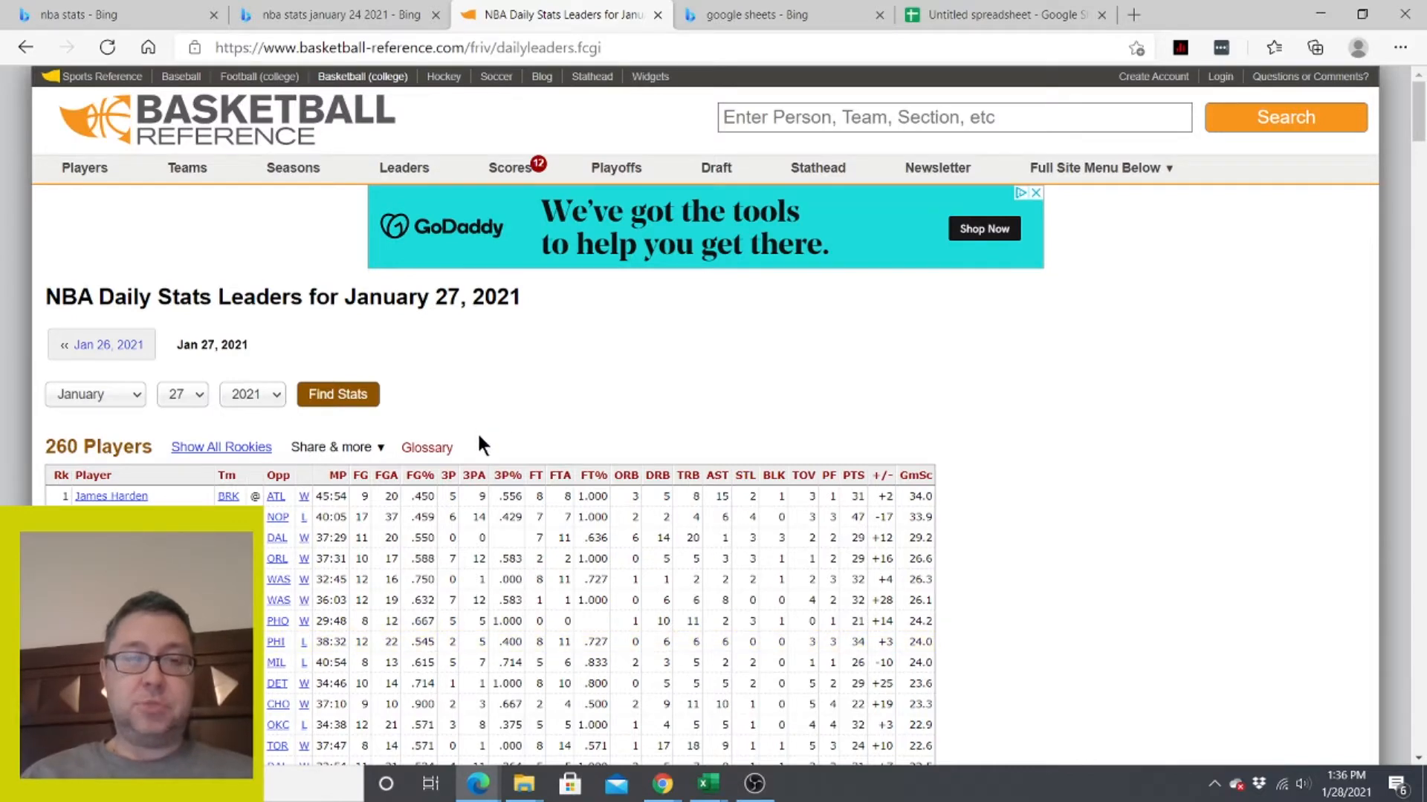
Copy the daily leaders page address from Edge's address bar and switch to the Excel workbook.
click(471, 48)
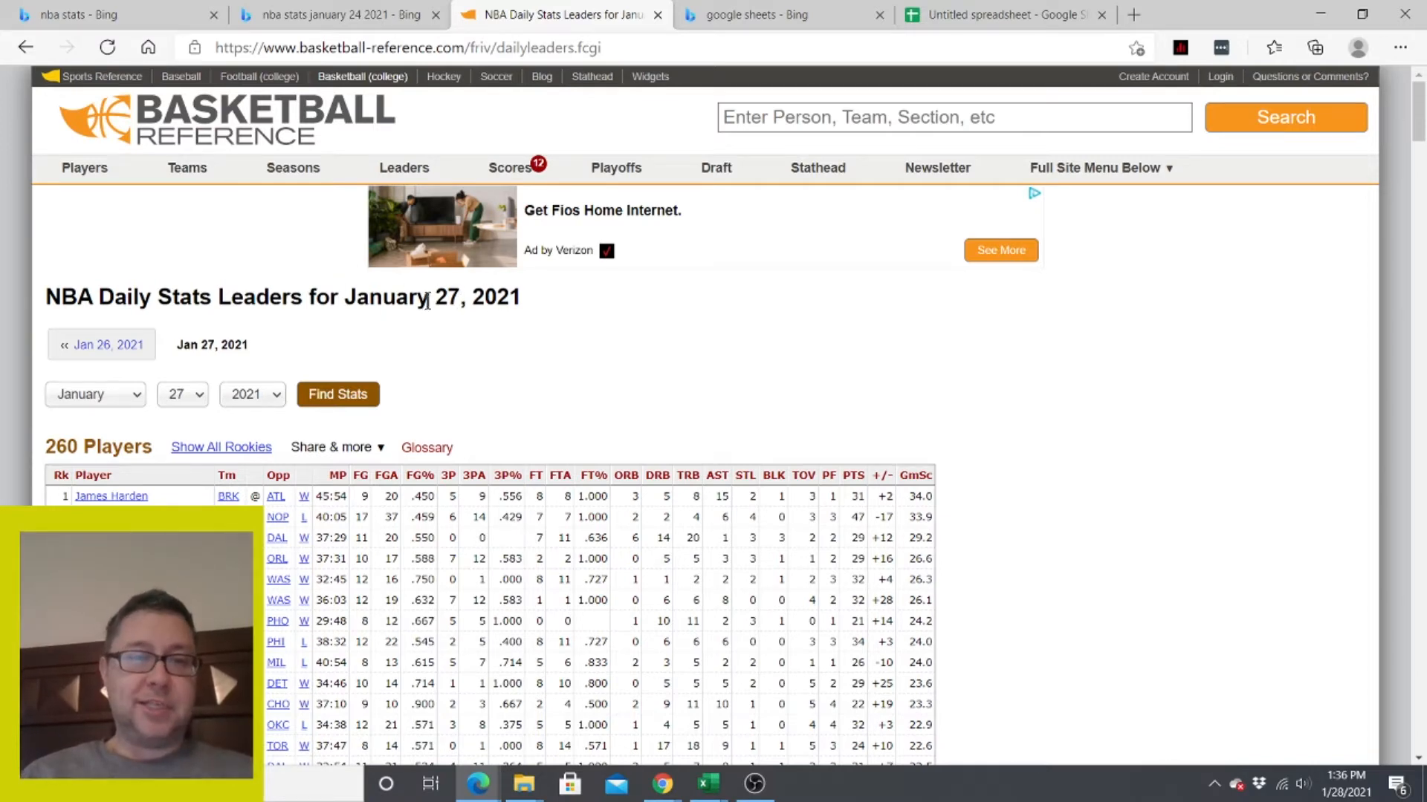
mouse_move(1363, 267)
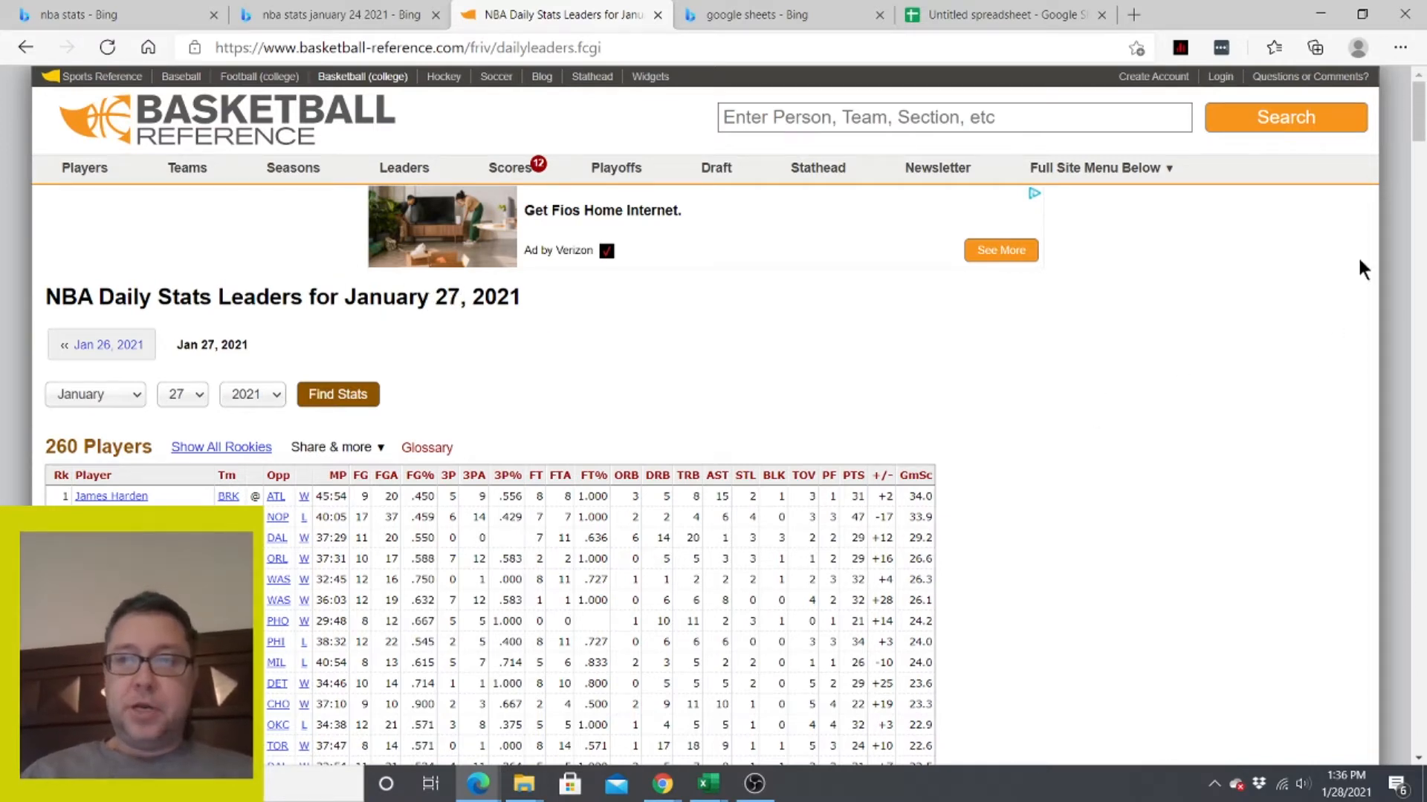
scroll(down, 3)
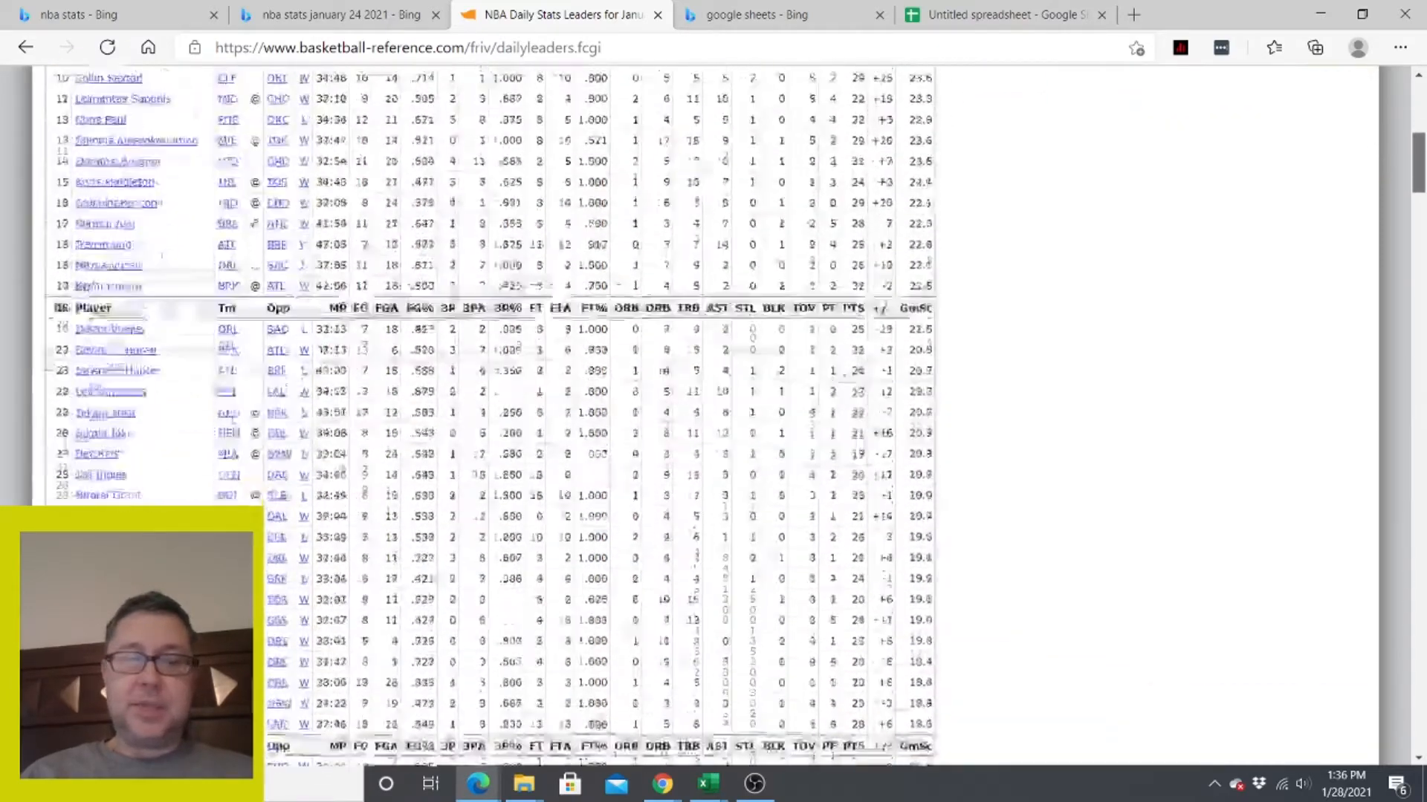
scroll(up, 3)
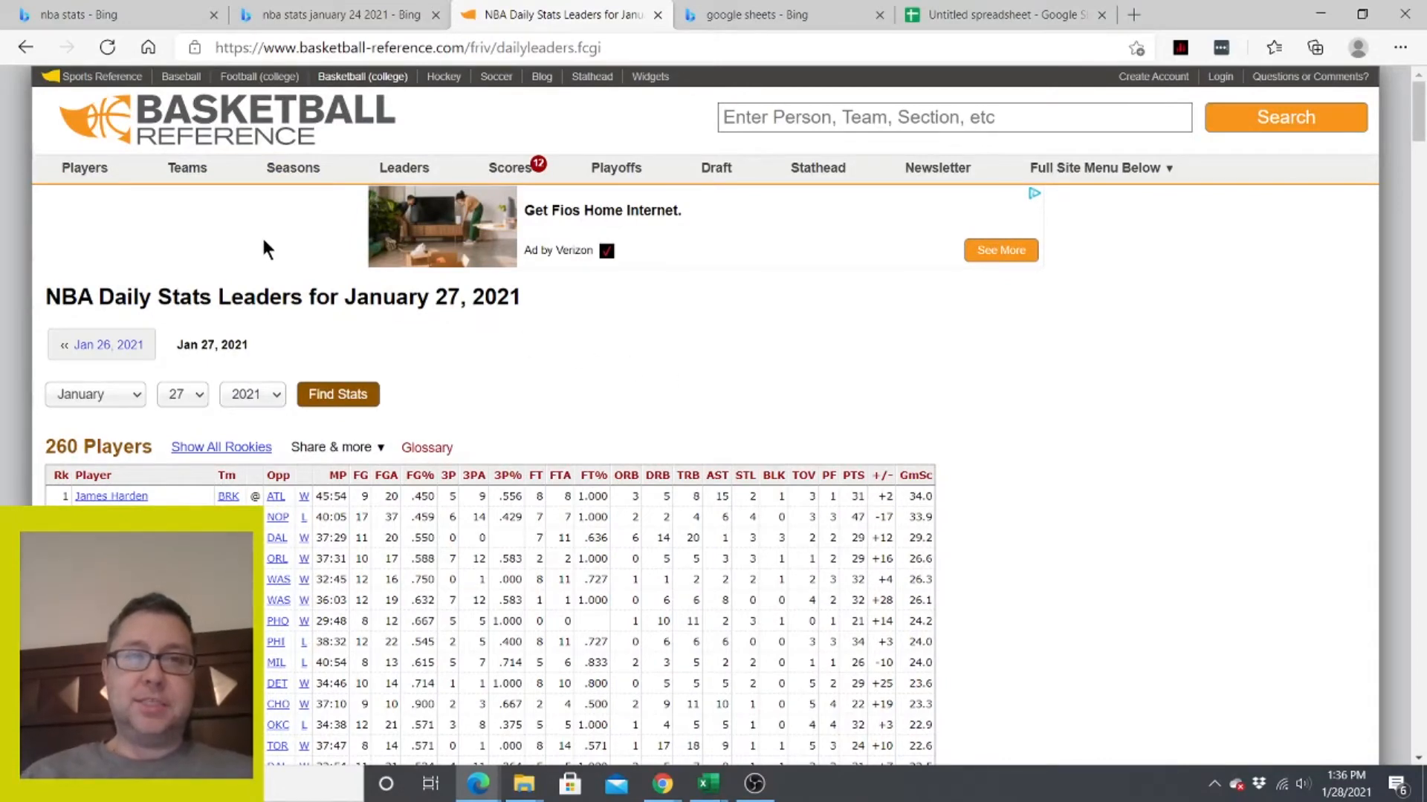
click(637, 47)
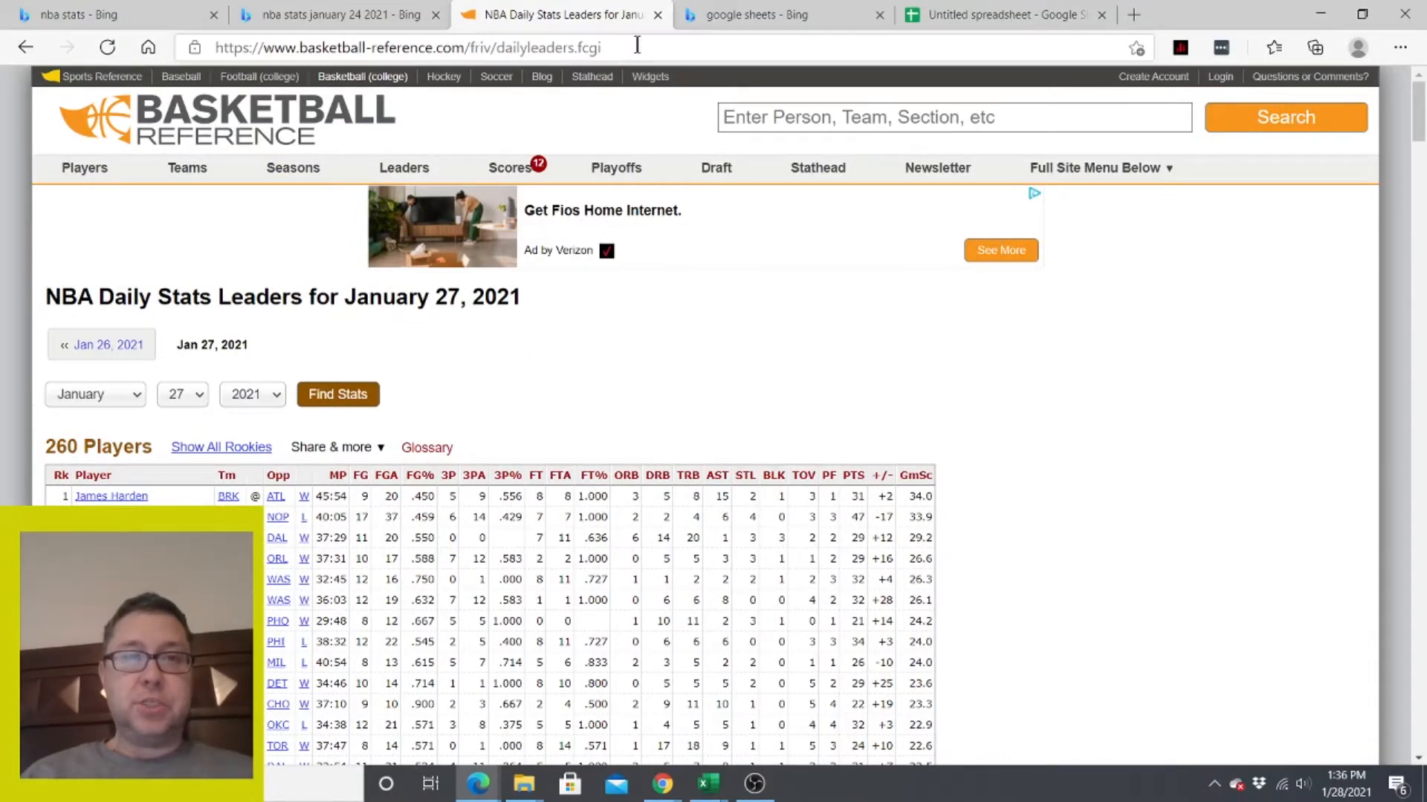
click(410, 48)
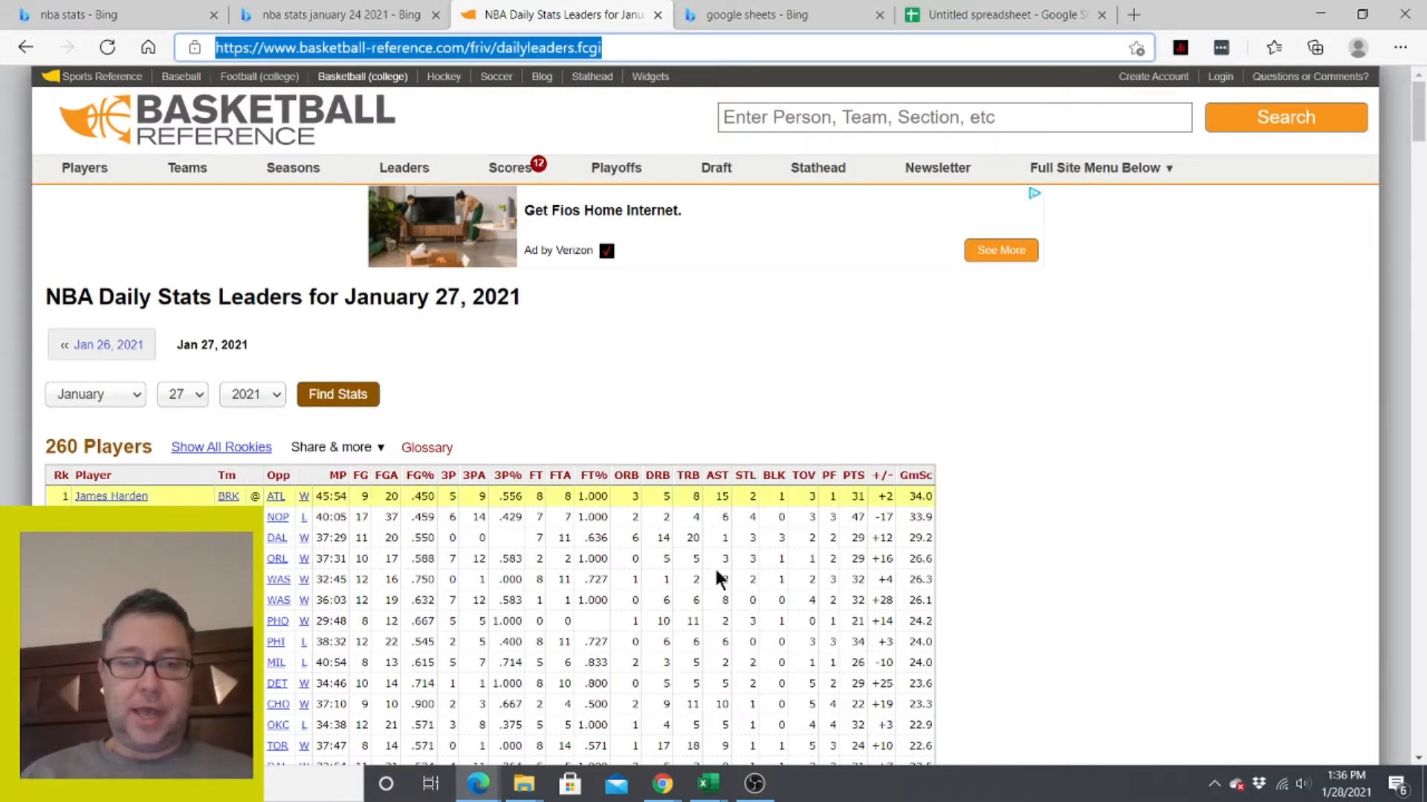
click(707, 783)
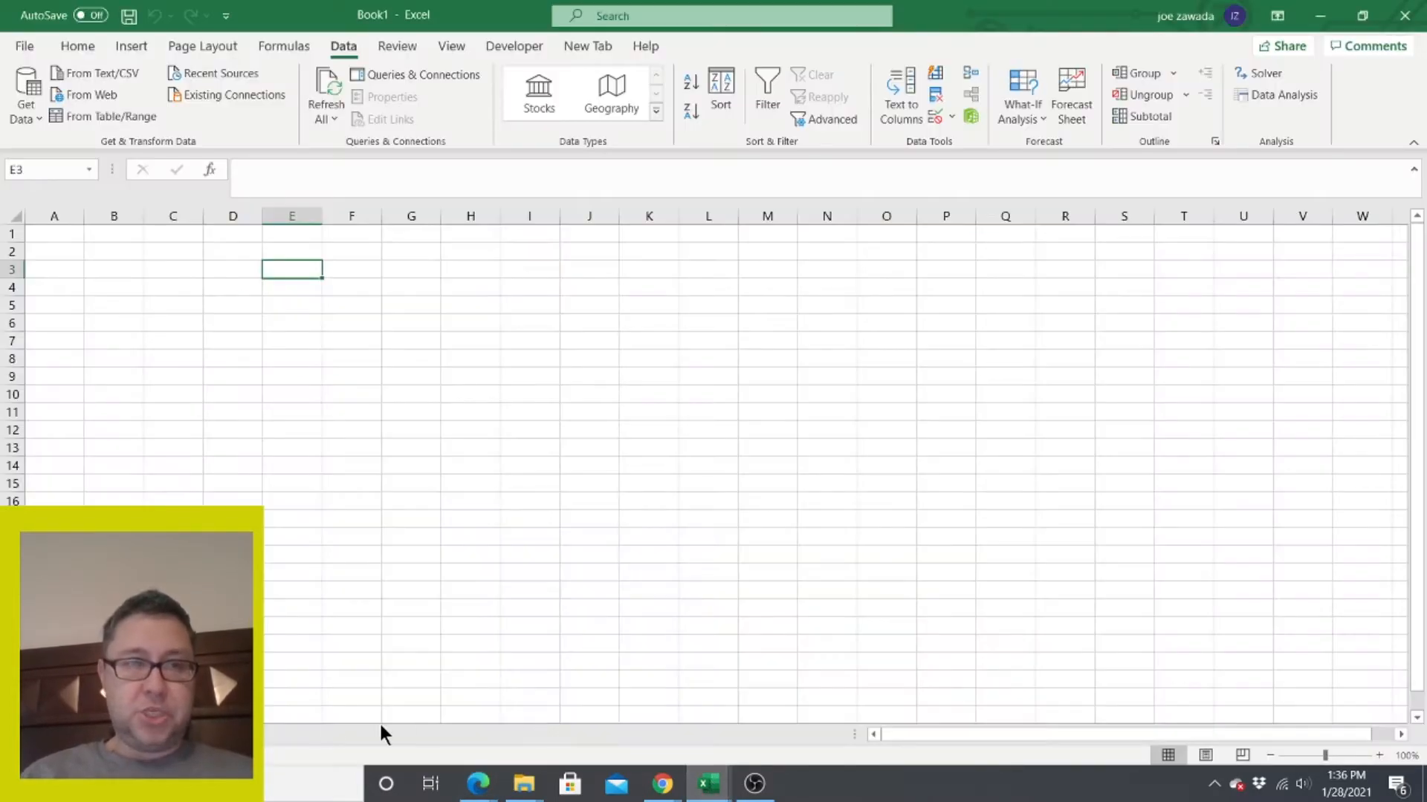
From cell A1, start a From Web import with the basketball-reference dailyleaders.fcgi address.
click(54, 234)
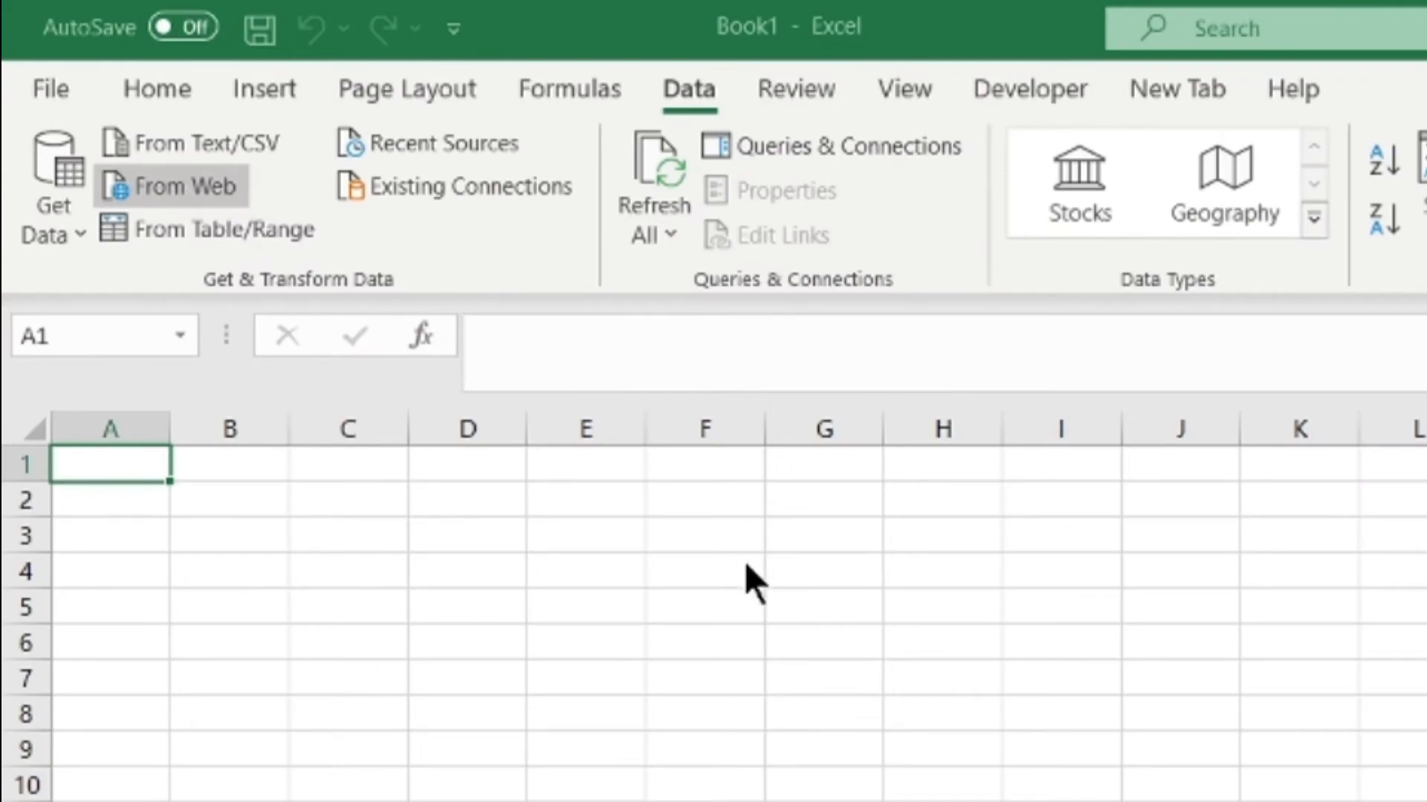
click(171, 186)
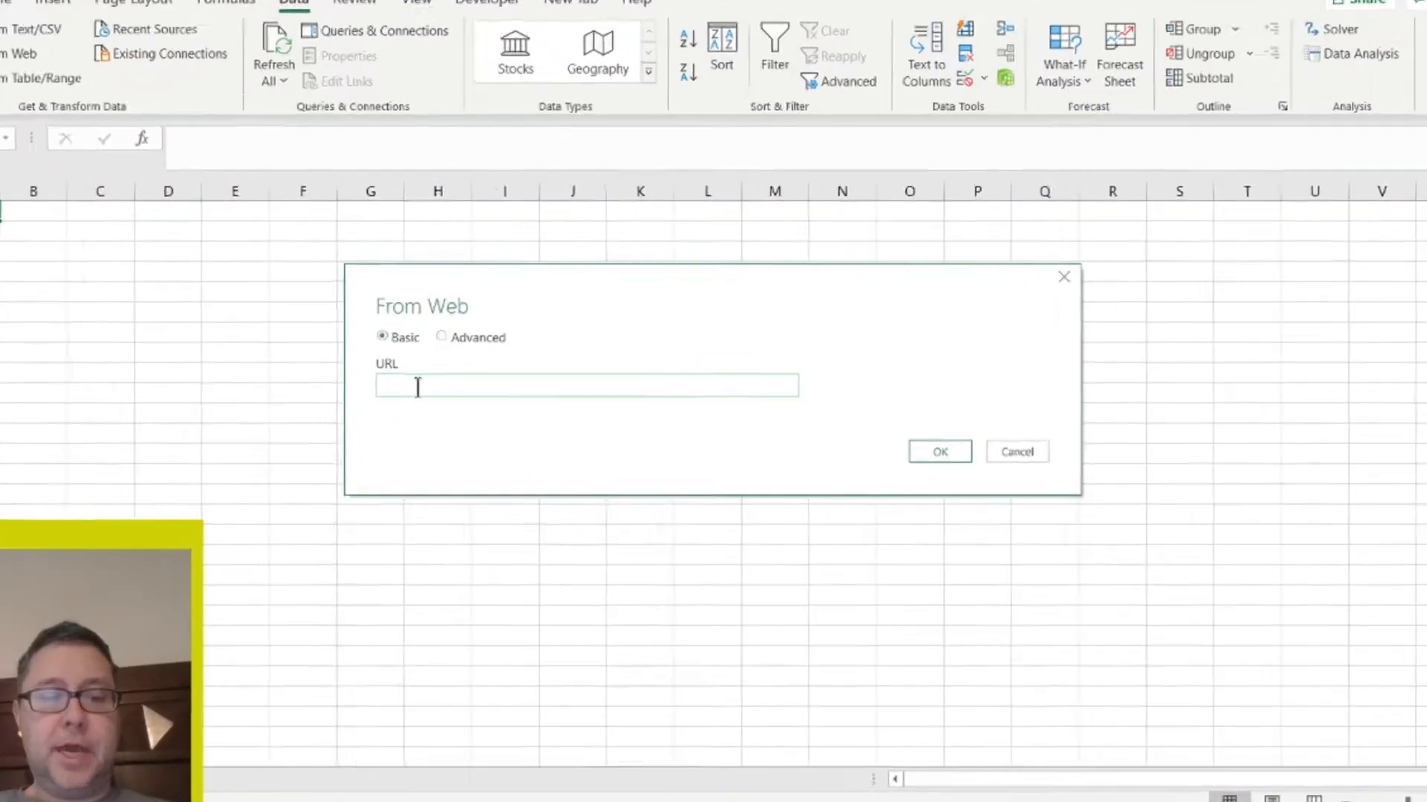
text(https://www.basketball-reference.com/friv/dailyleaders.fcgi)
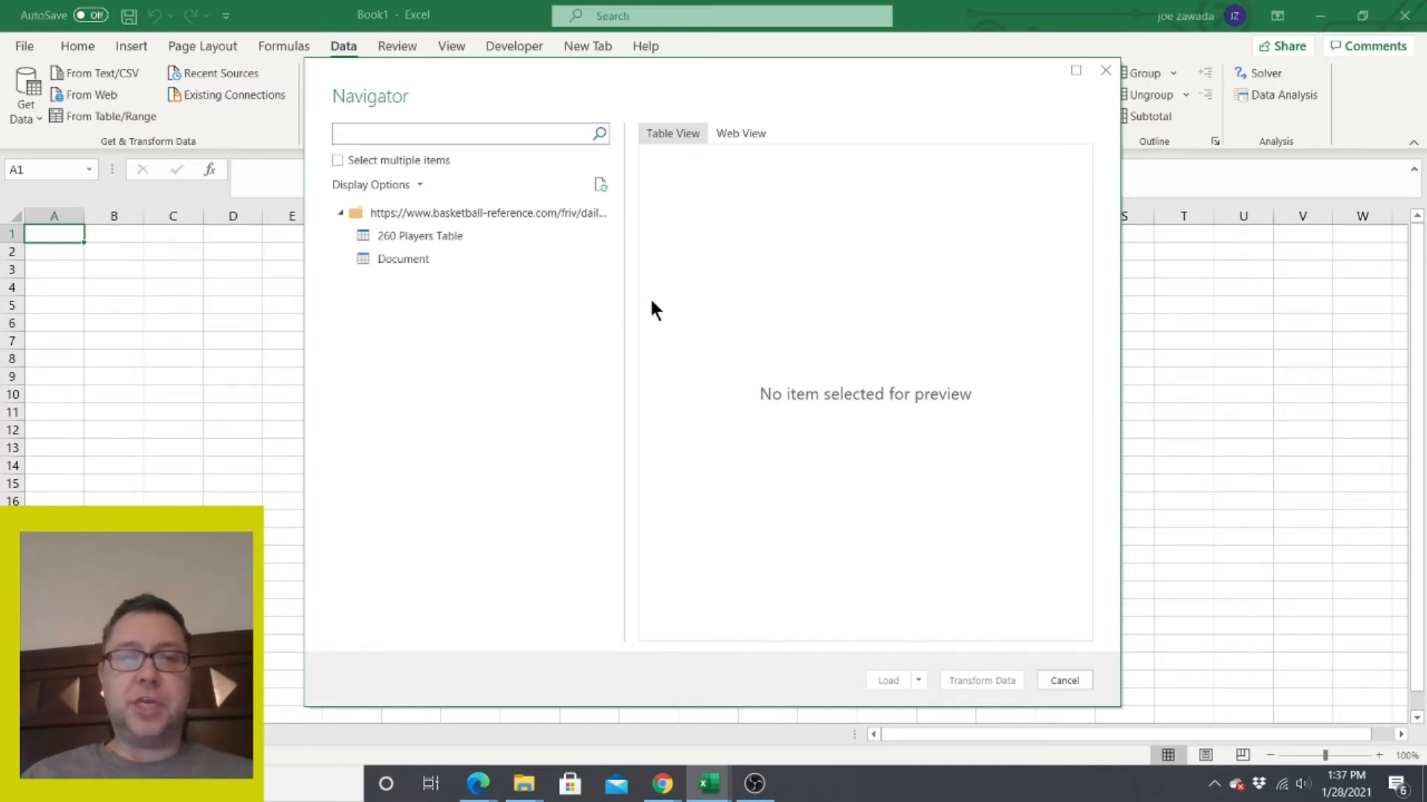
mouse_move(545, 102)
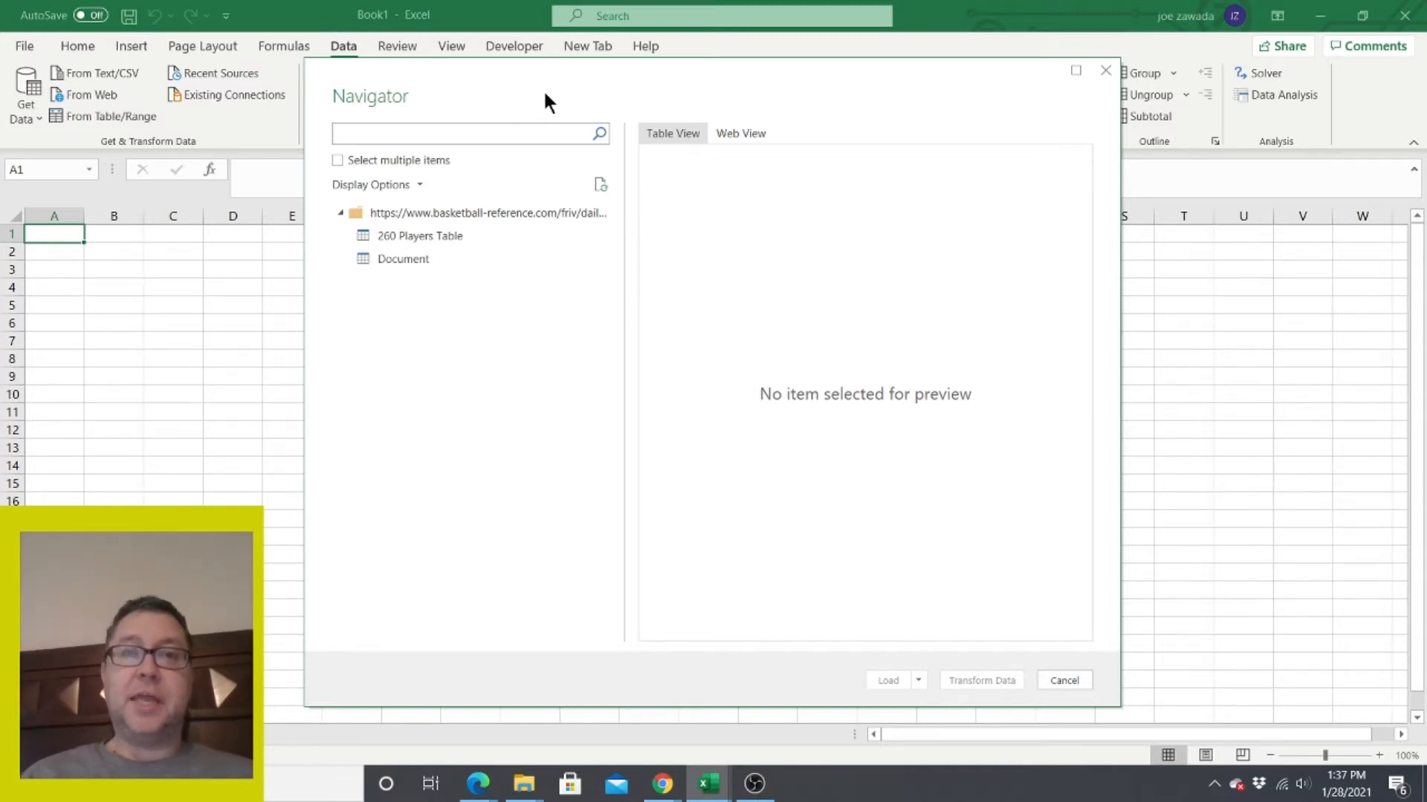
Preview the 260 Players Table in Navigator, checking its columns across the width, and load it.
click(464, 134)
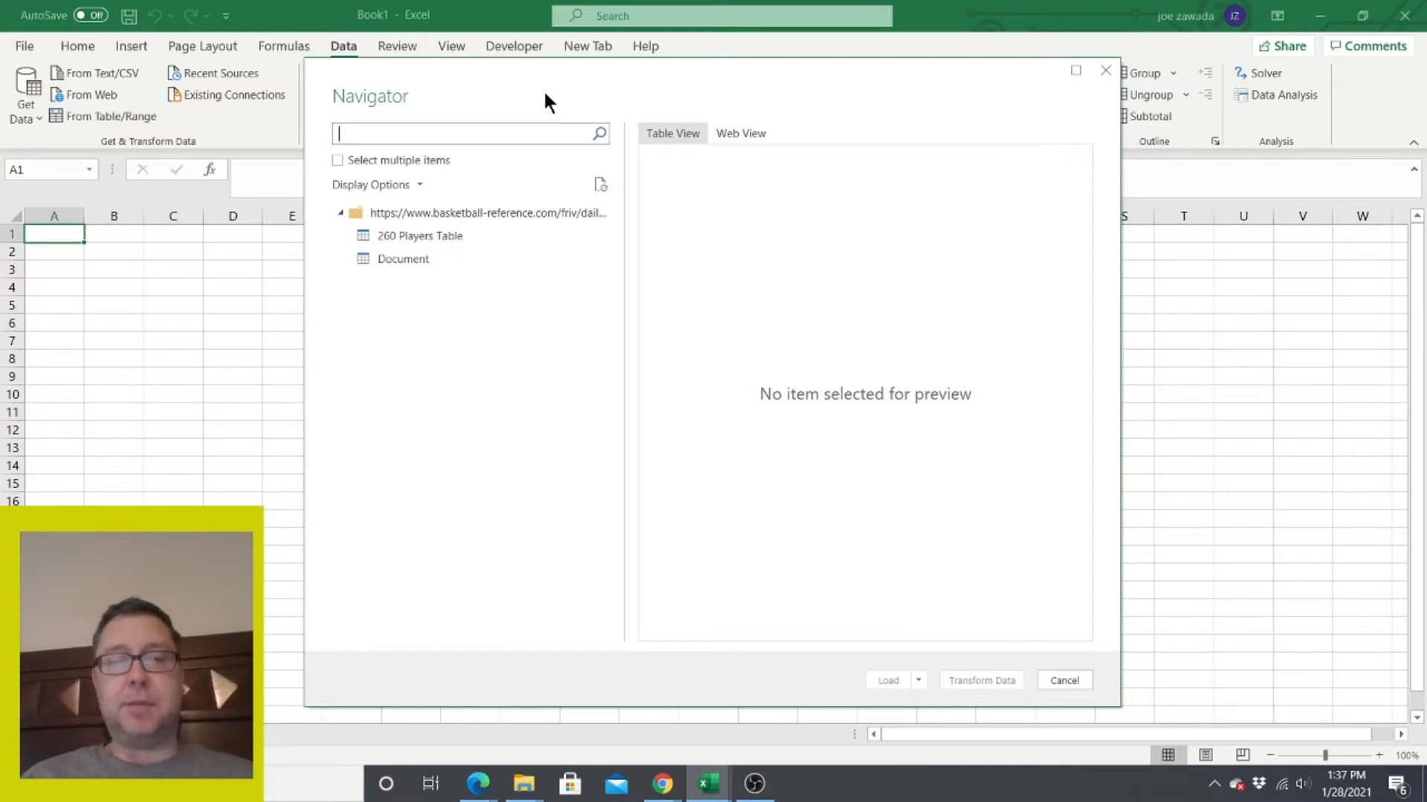
mouse_move(465, 202)
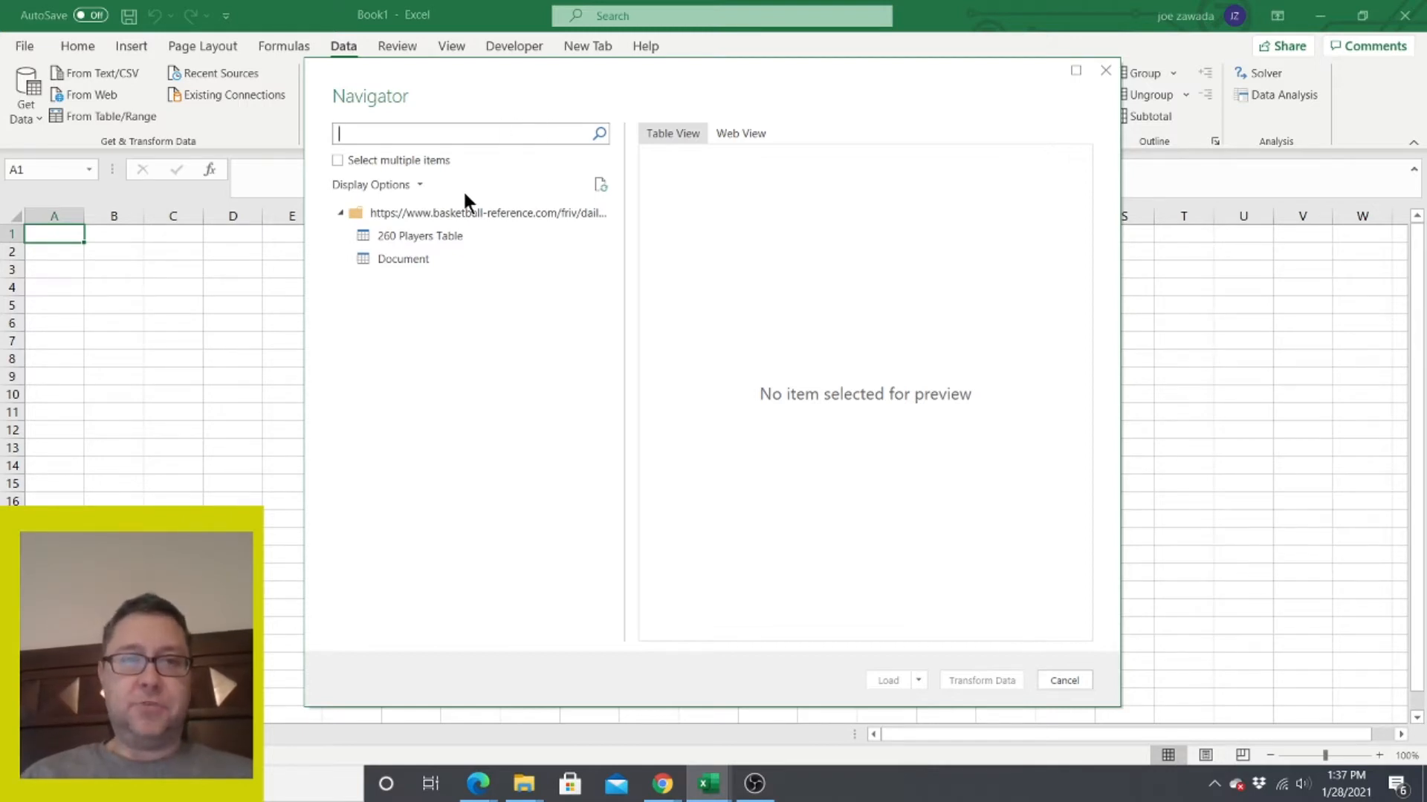
click(419, 236)
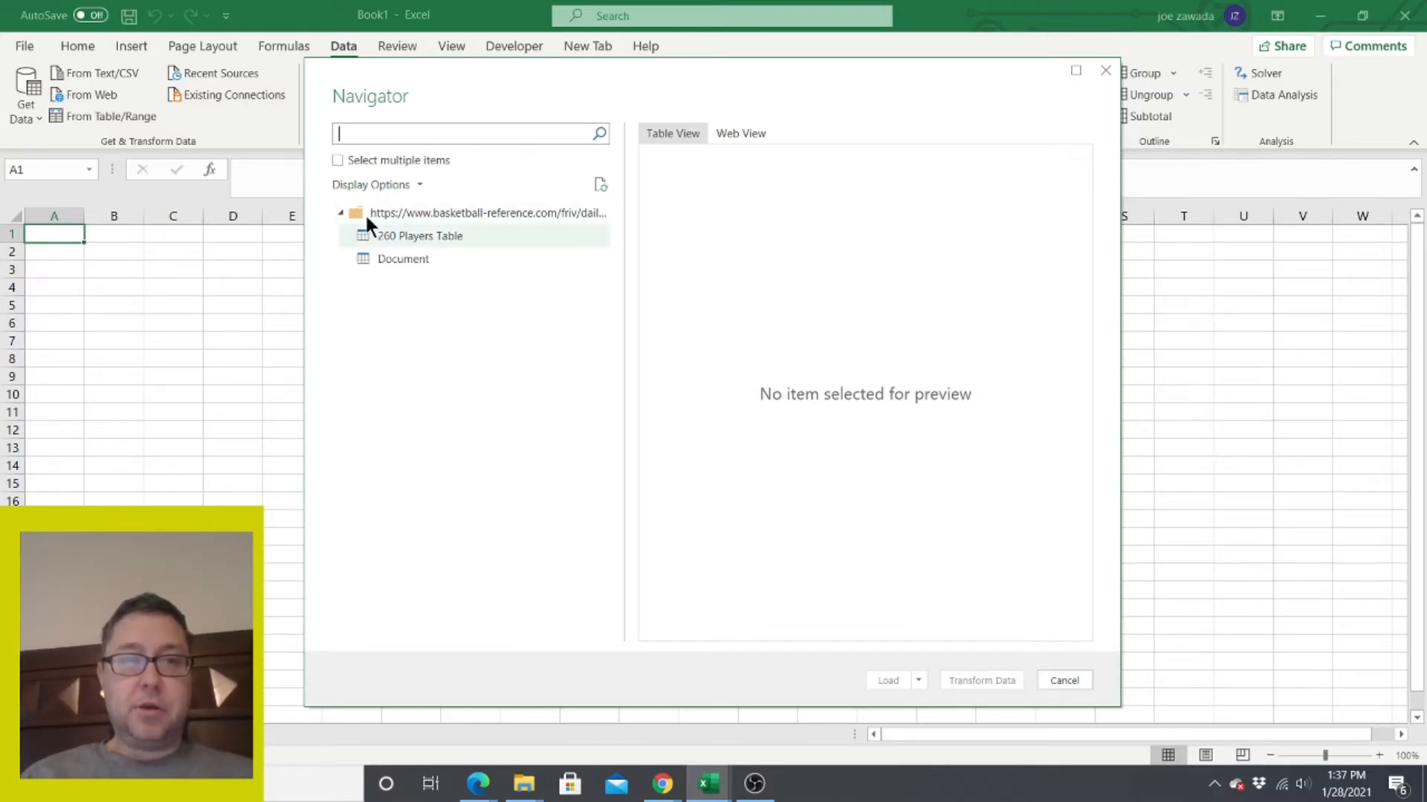
click(419, 237)
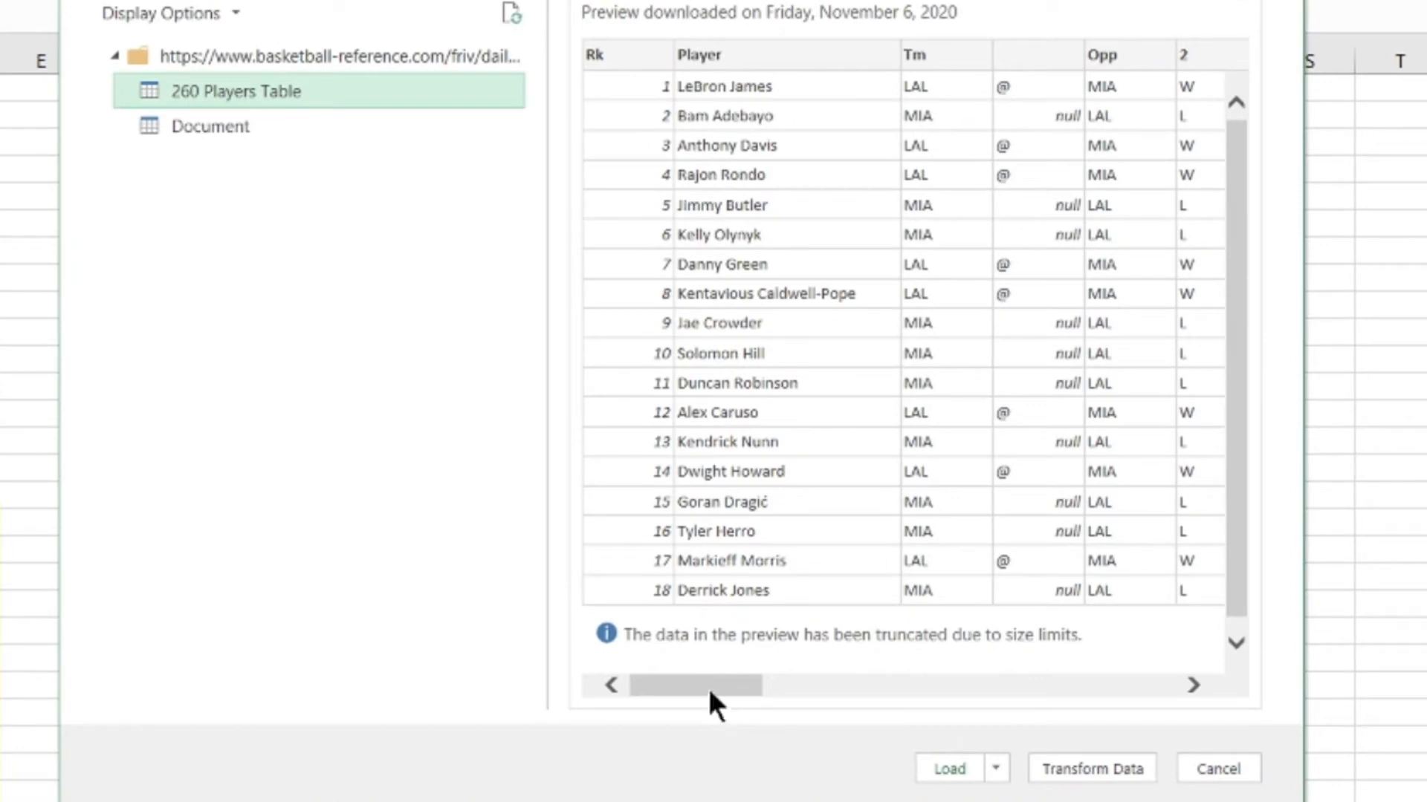
drag(694, 685, 874, 682)
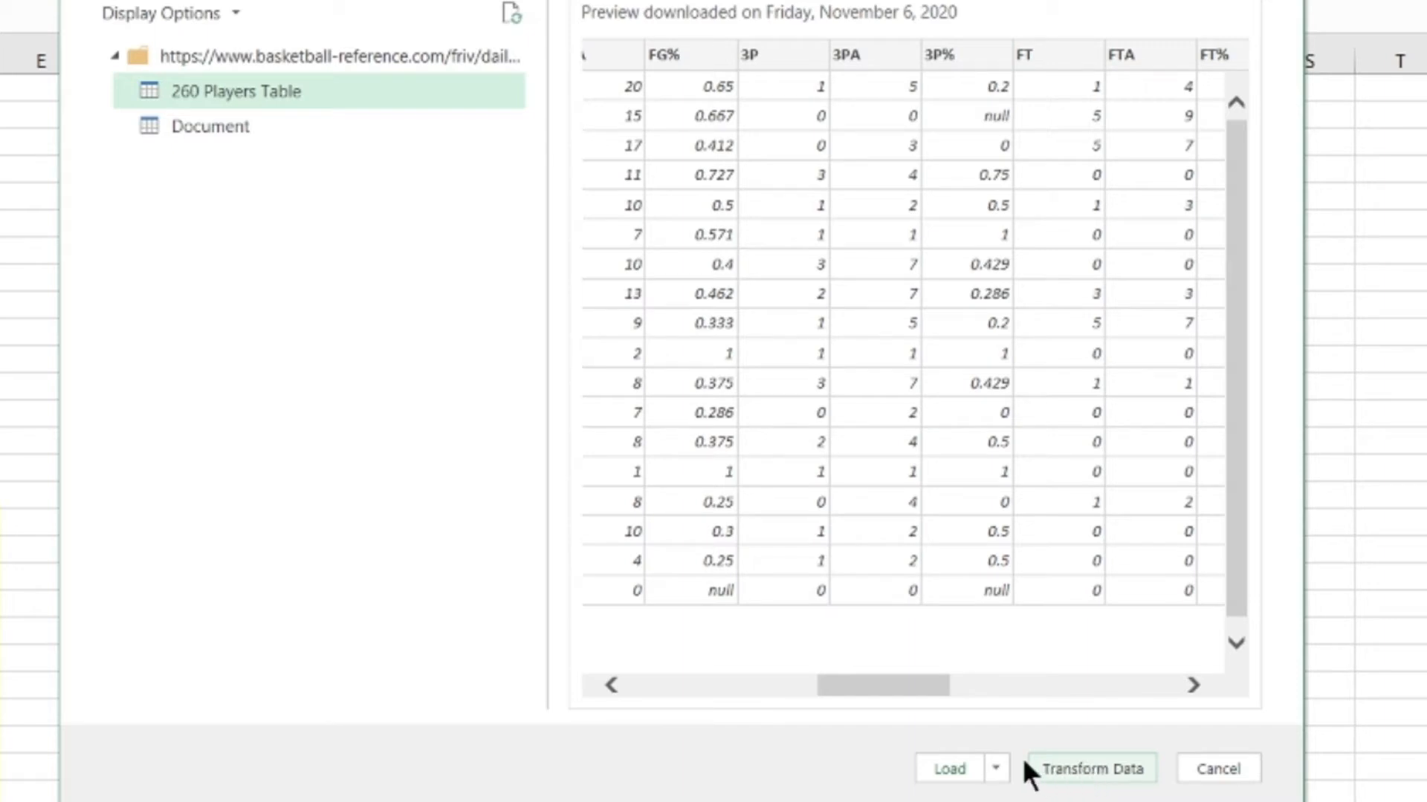
mouse_move(912, 728)
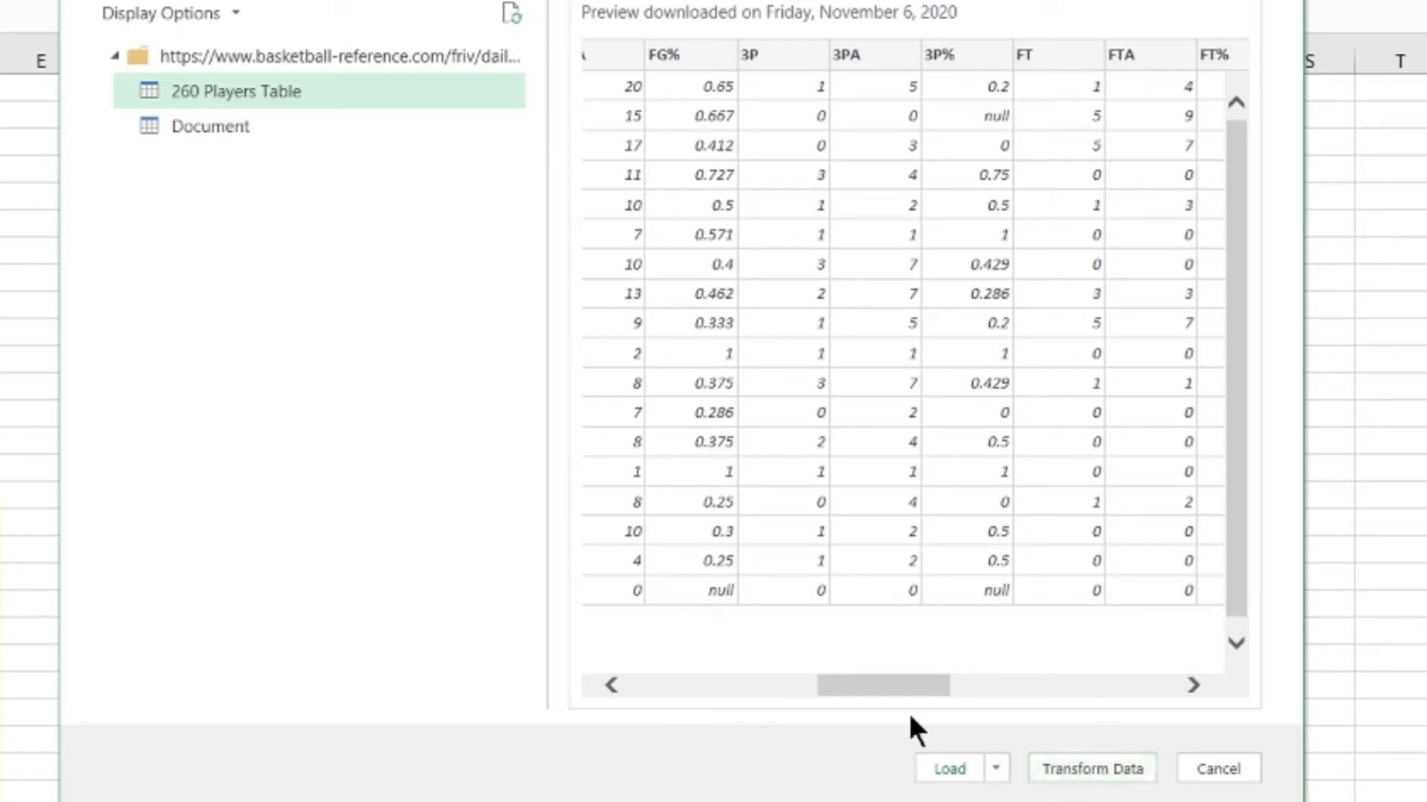
drag(883, 683, 673, 684)
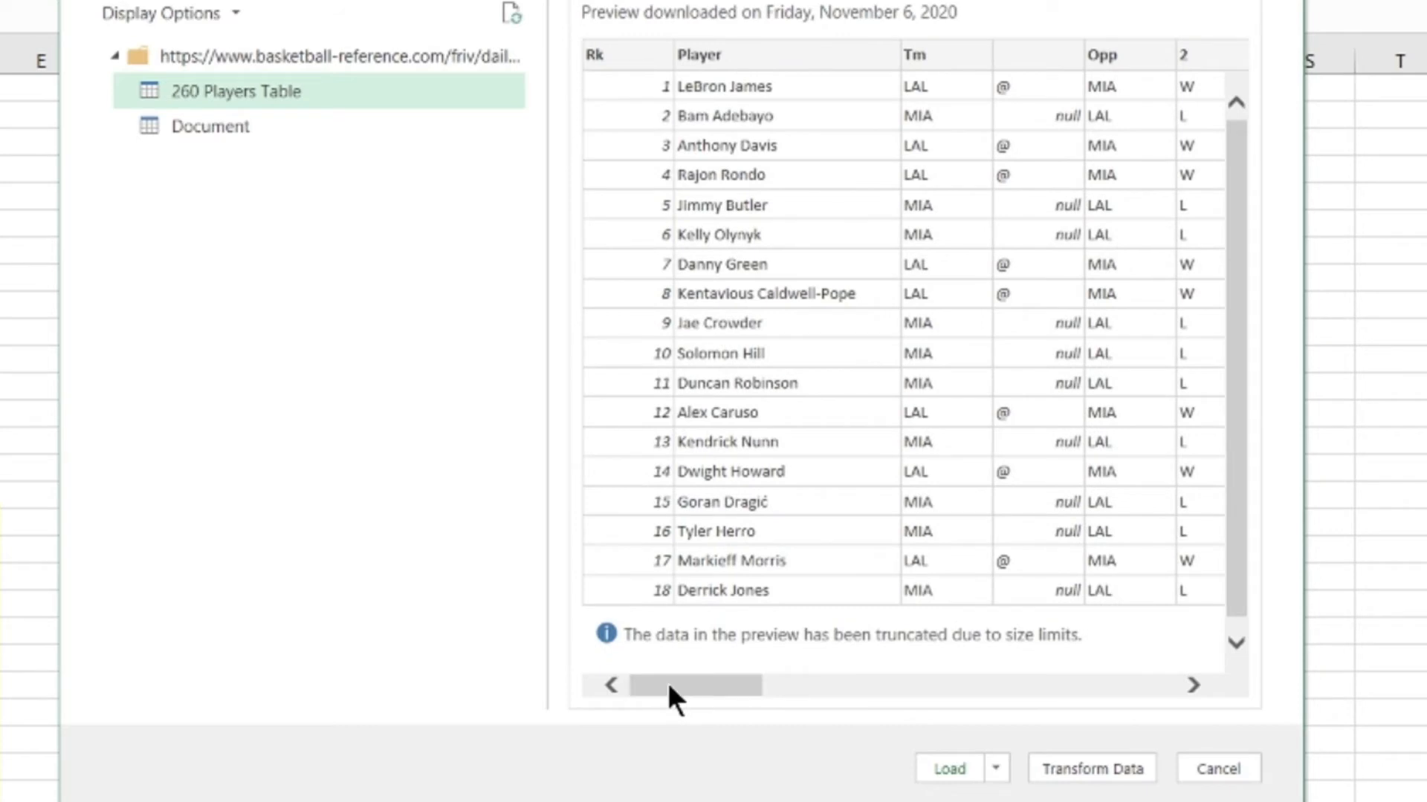
mouse_move(704, 700)
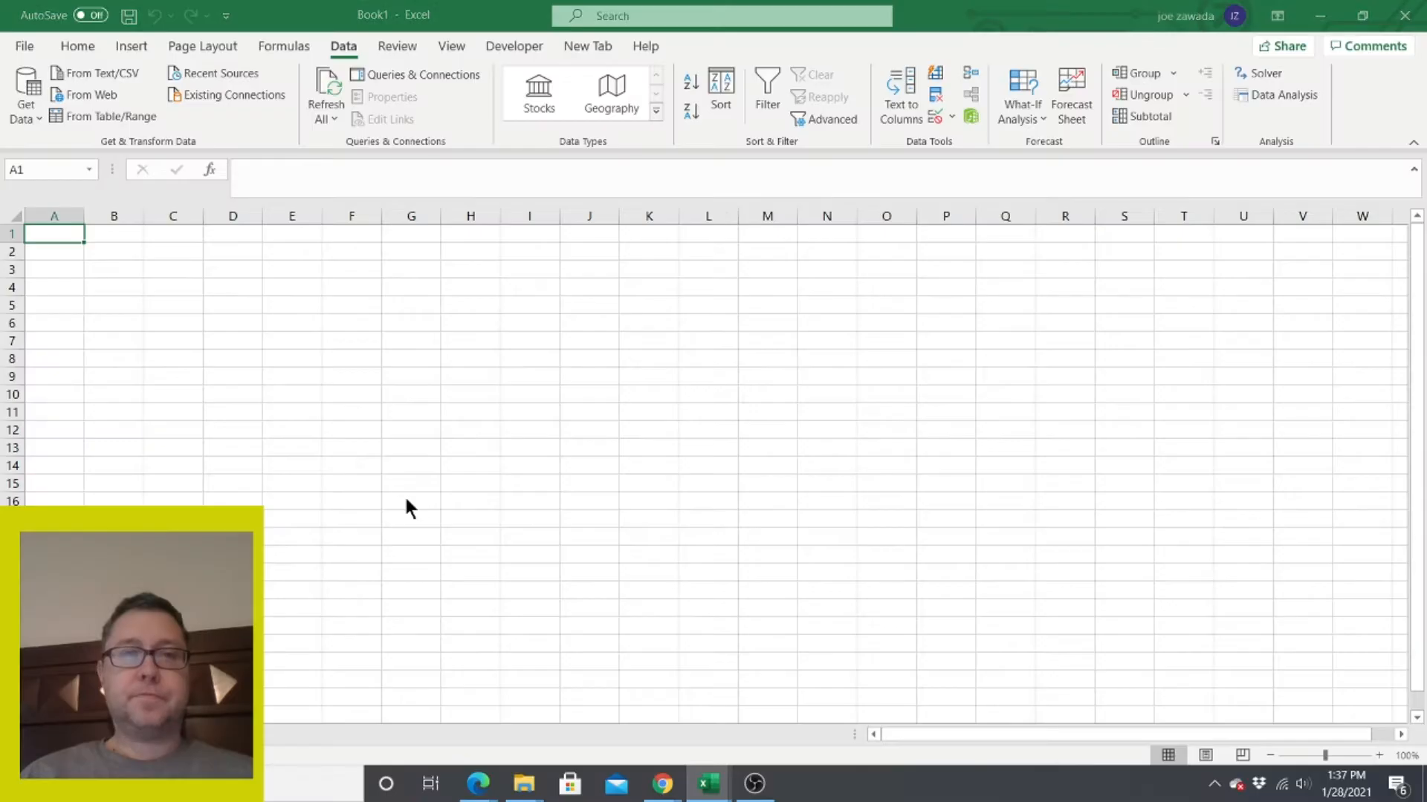
Inspect the loaded table rows for Buddy Hield, Brandon Ingram, Norman Powell and Collin Sexton.
click(424, 74)
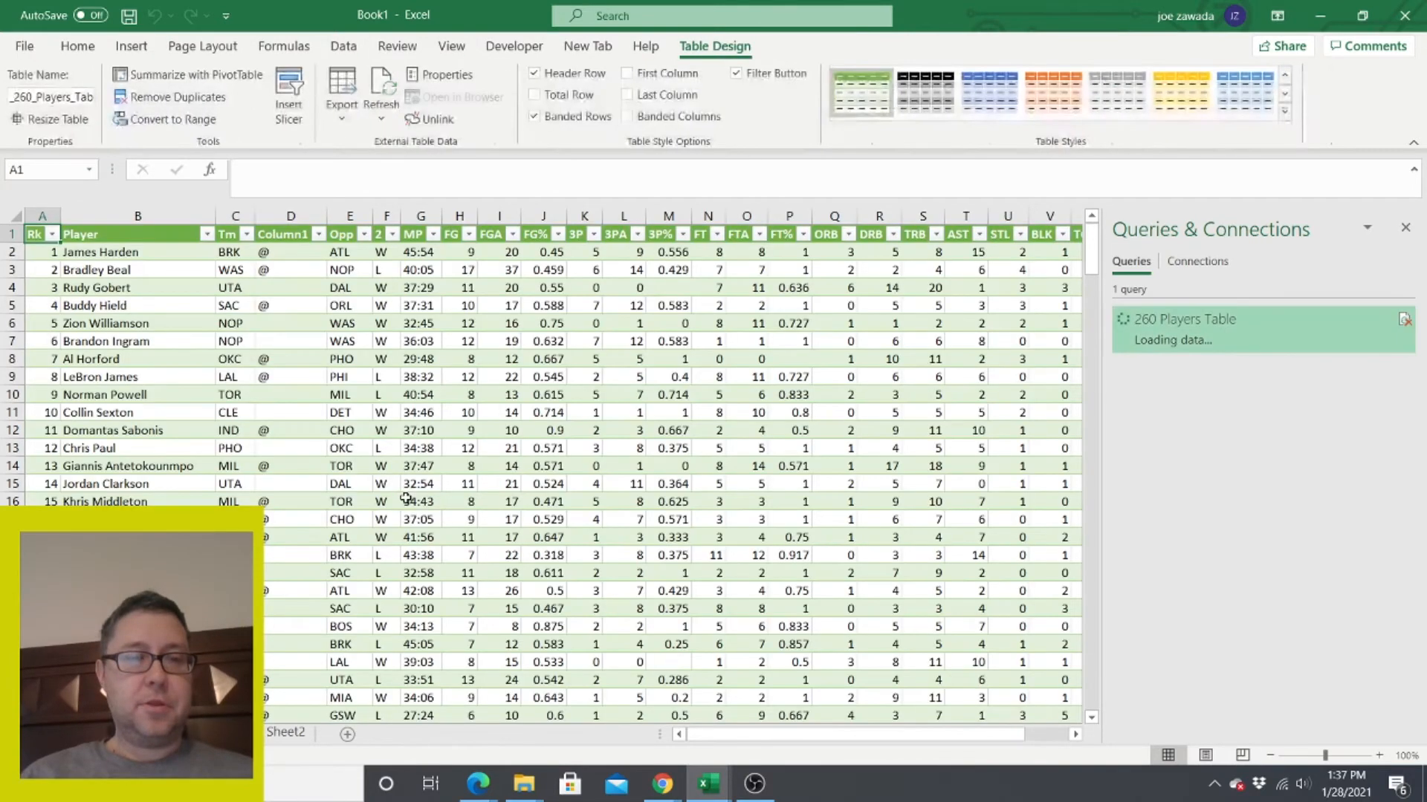
click(95, 305)
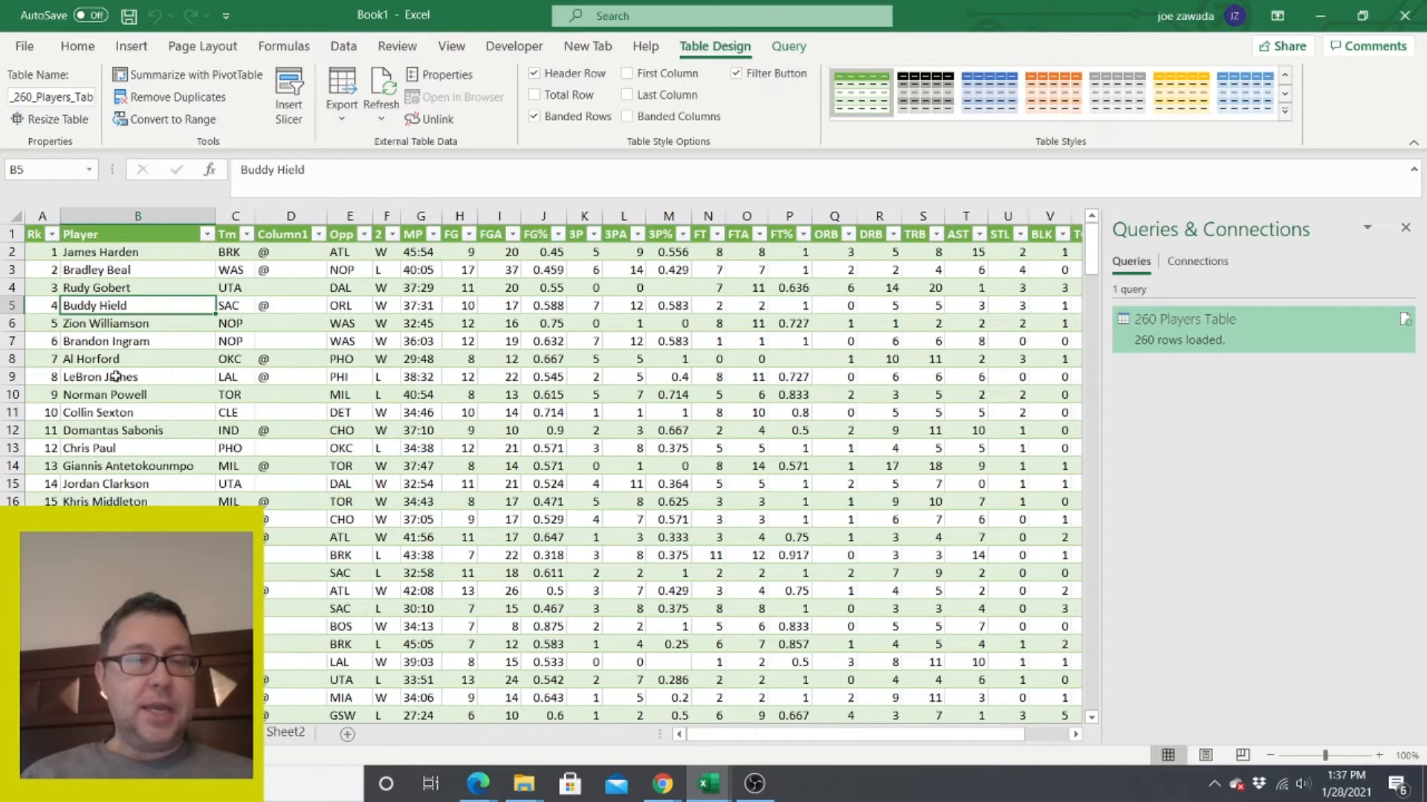
click(385, 342)
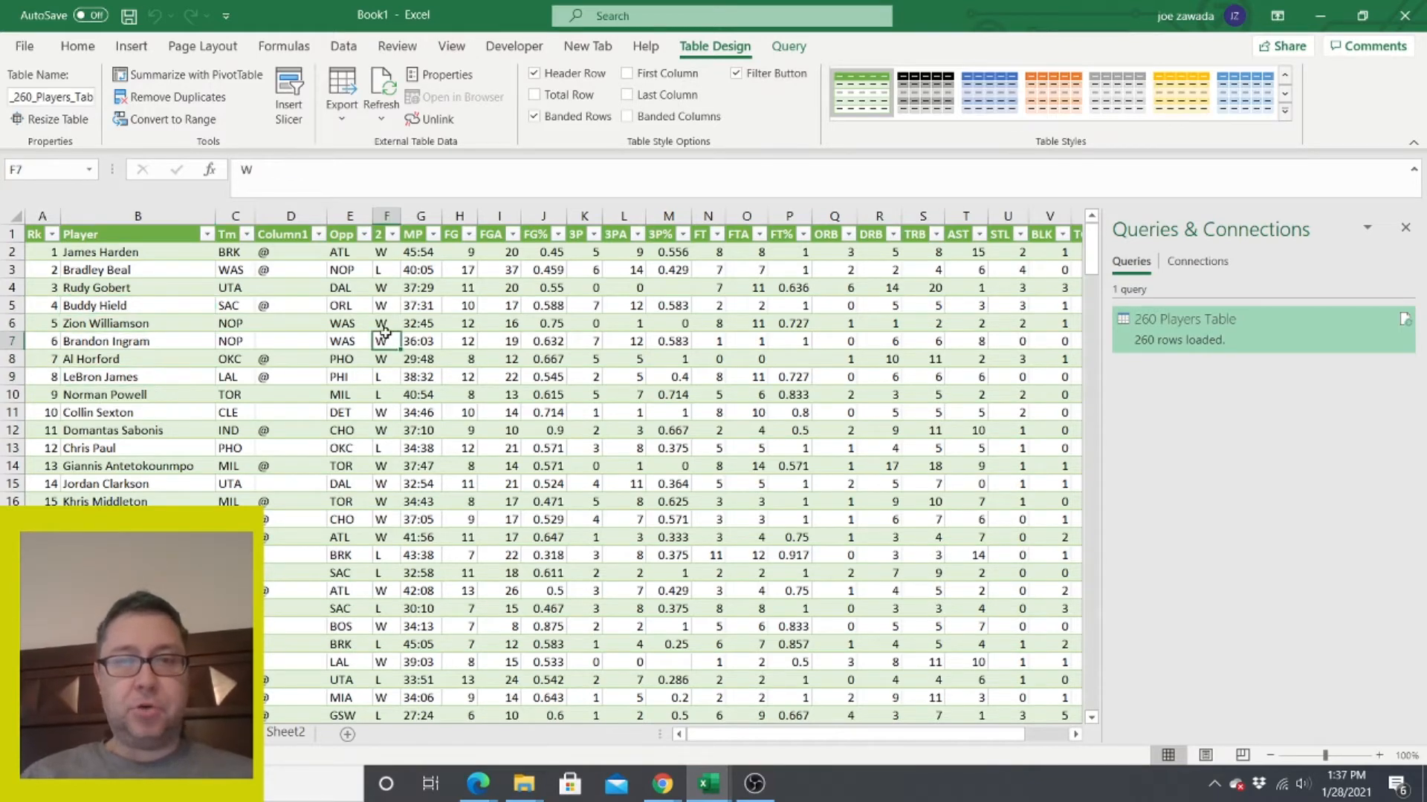
scroll(right, 3)
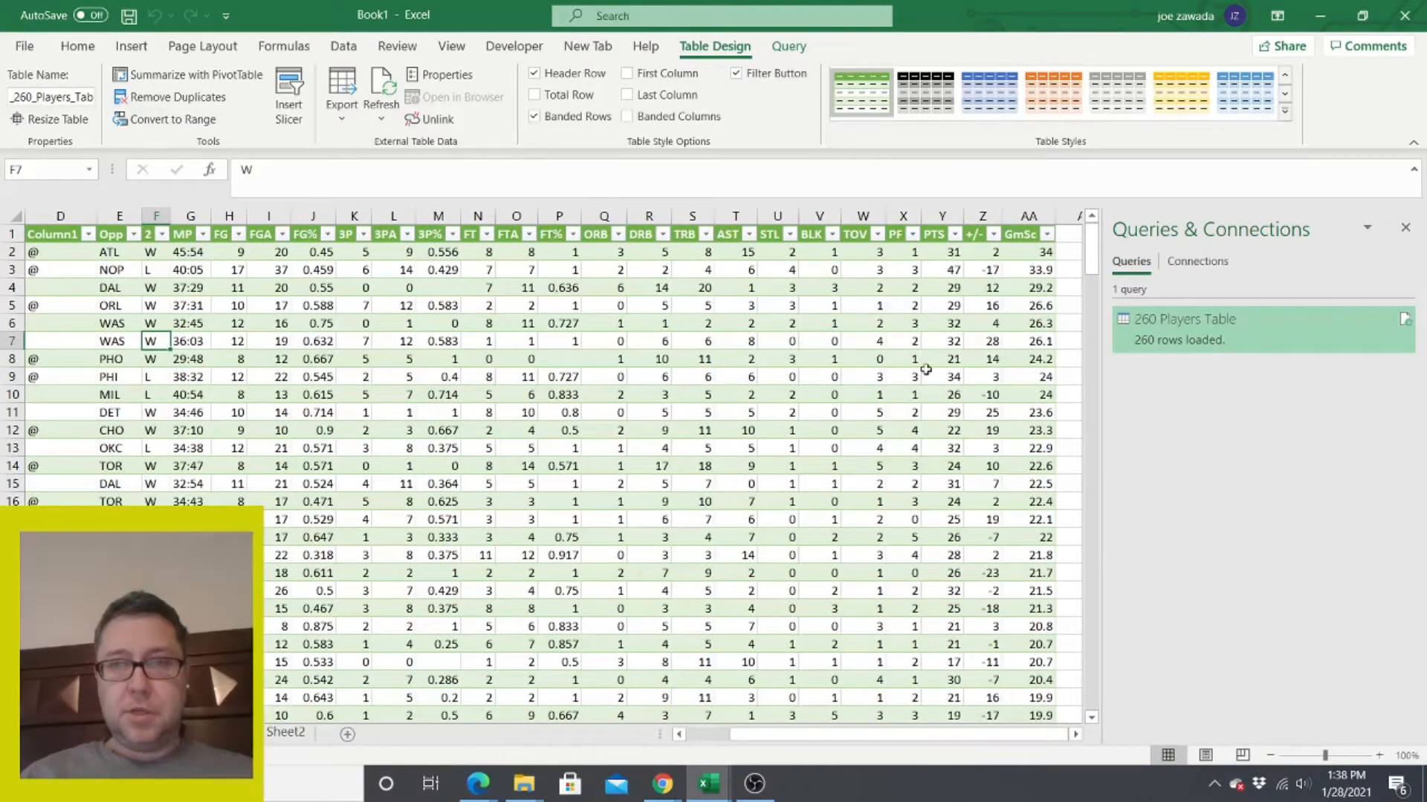
click(1028, 358)
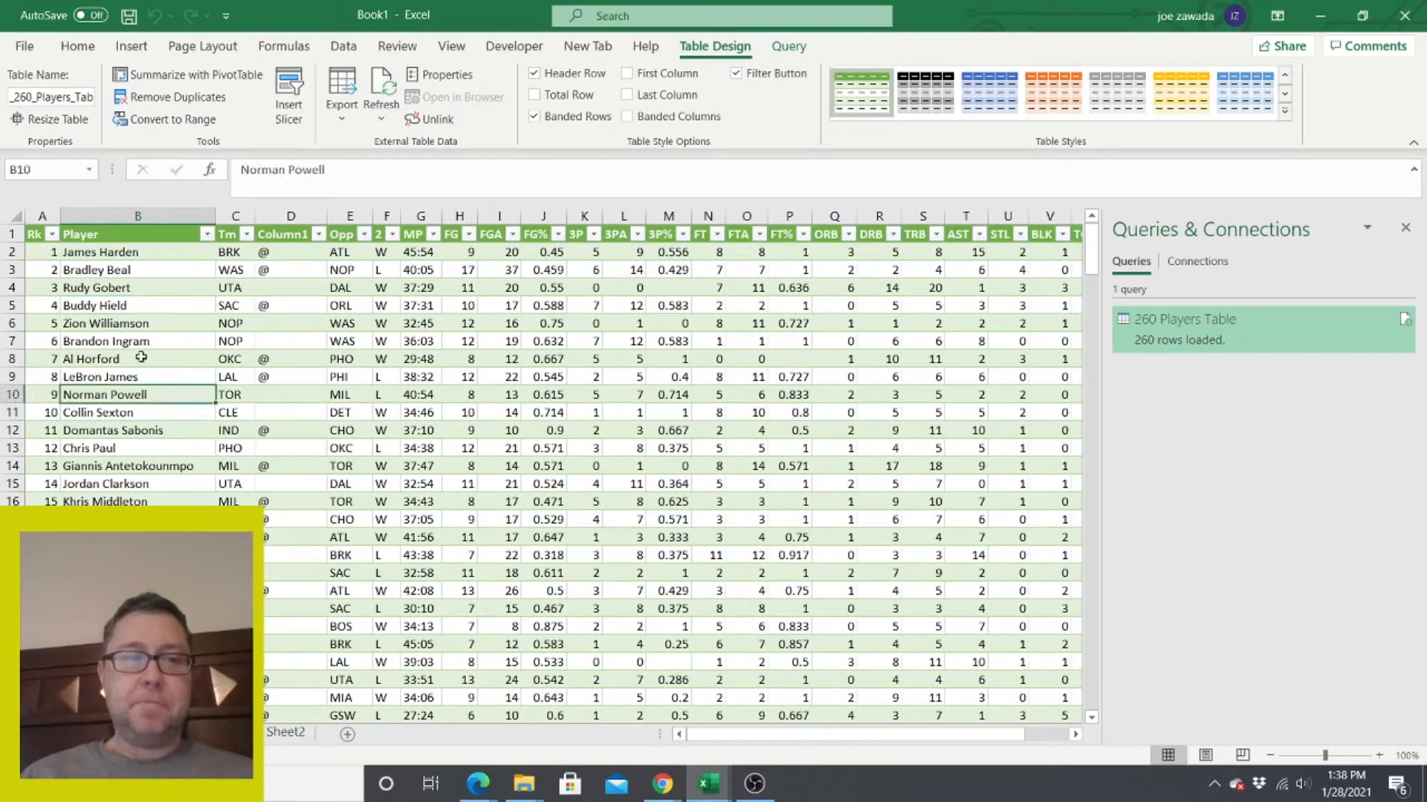
click(136, 411)
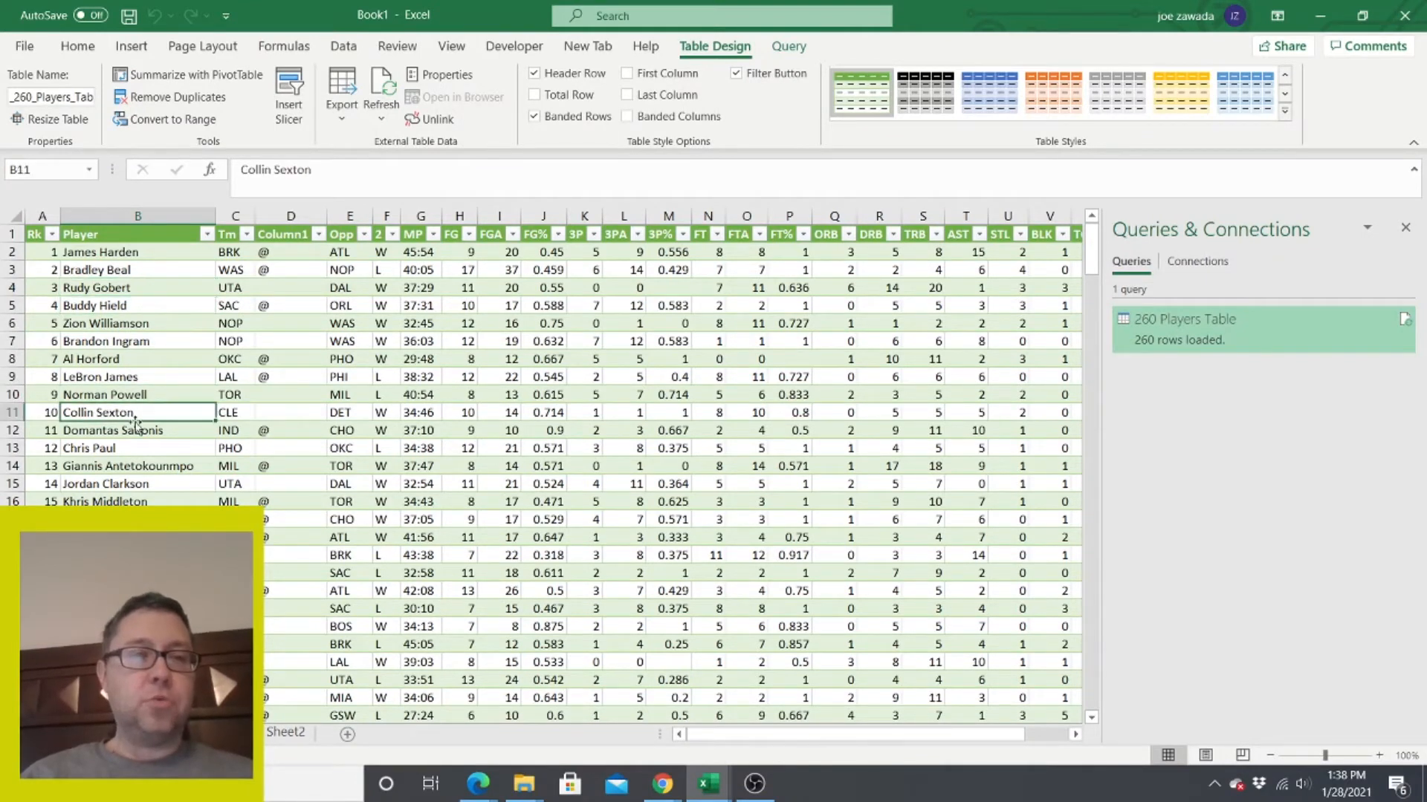
click(137, 304)
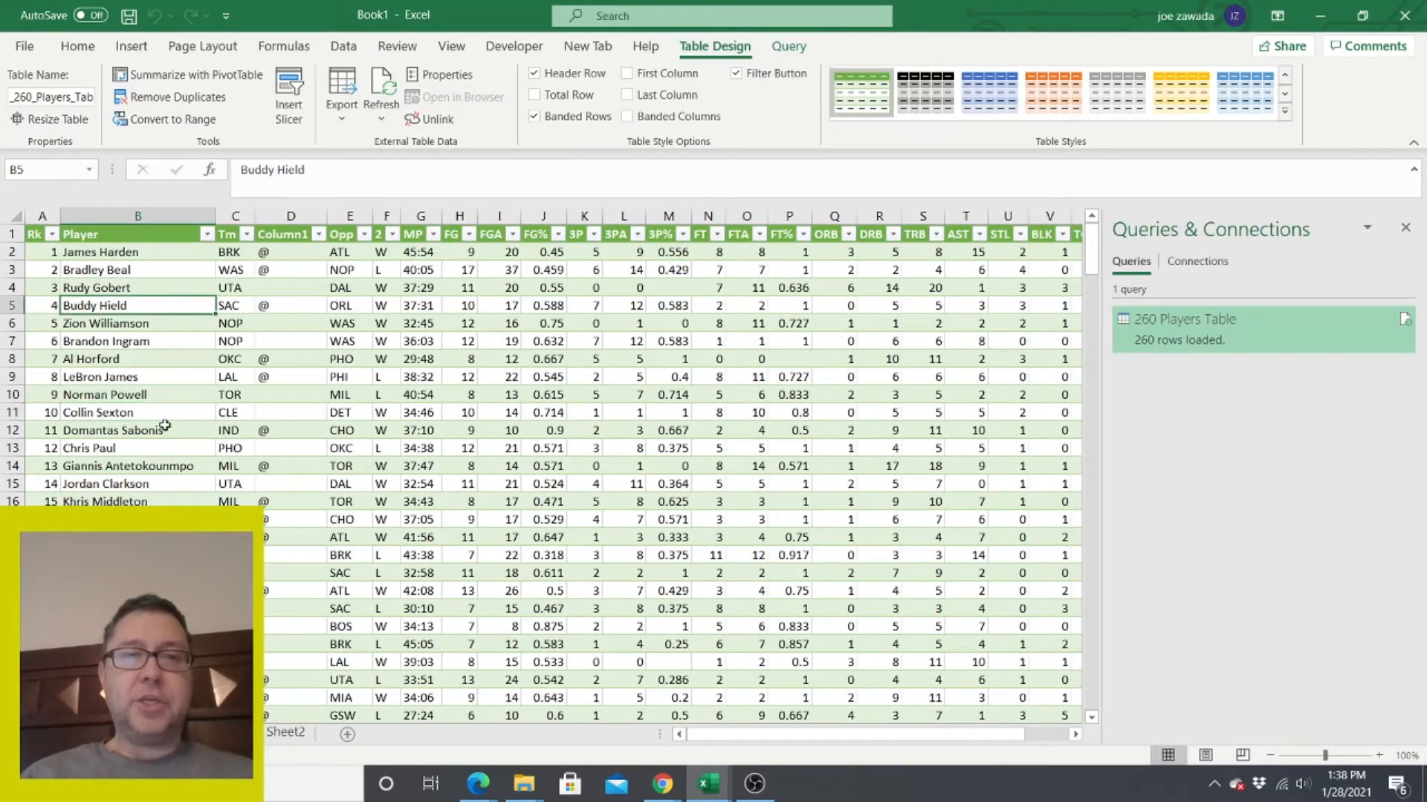
click(343, 46)
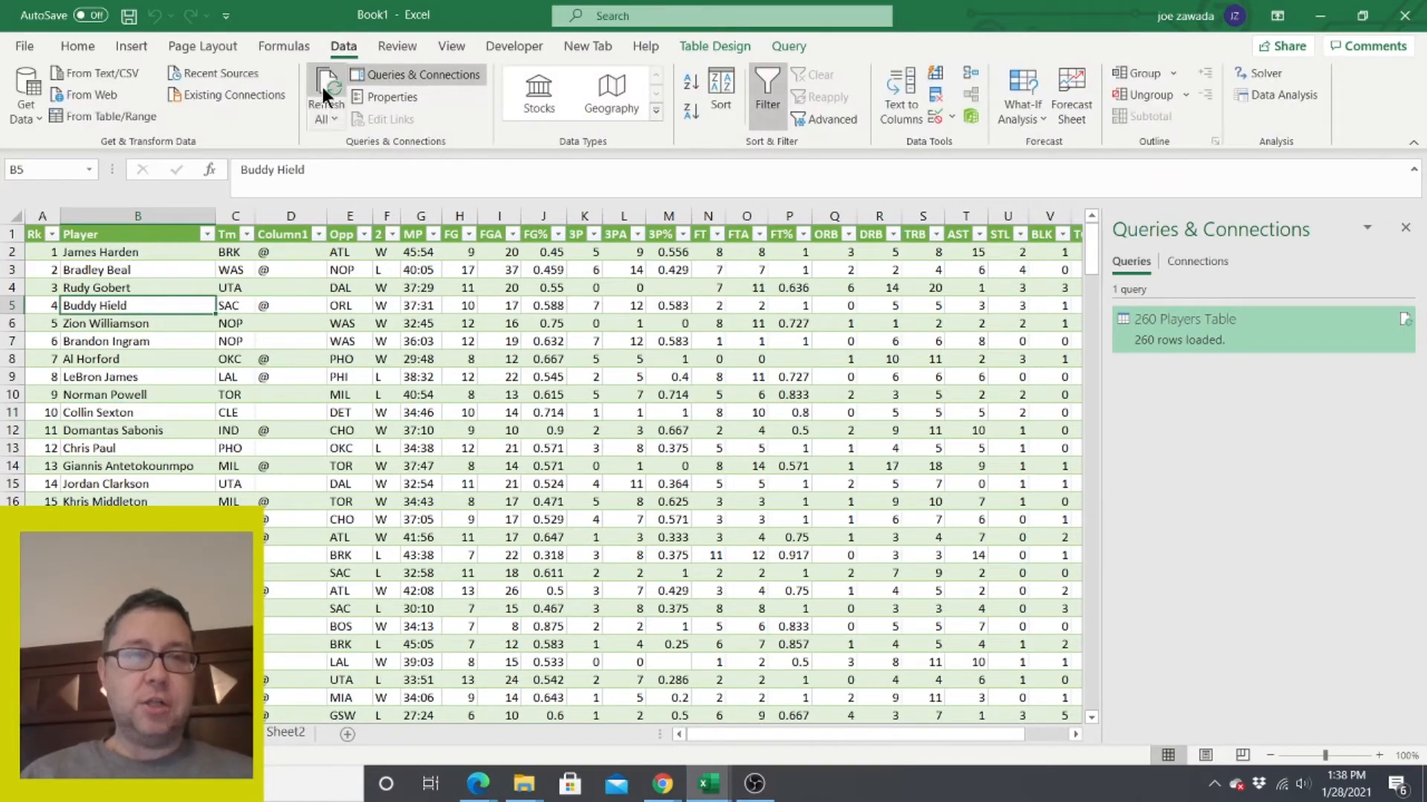
click(325, 90)
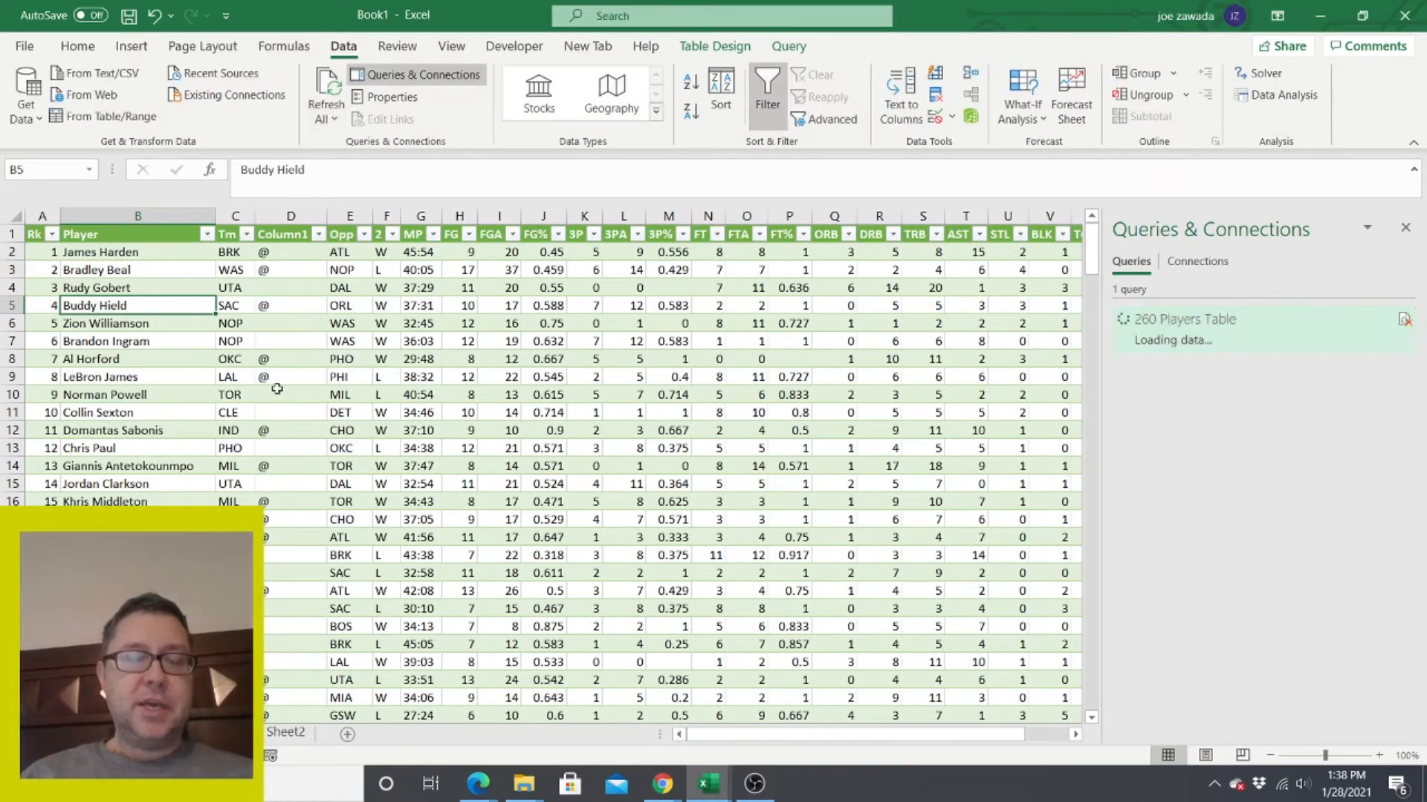
click(325, 94)
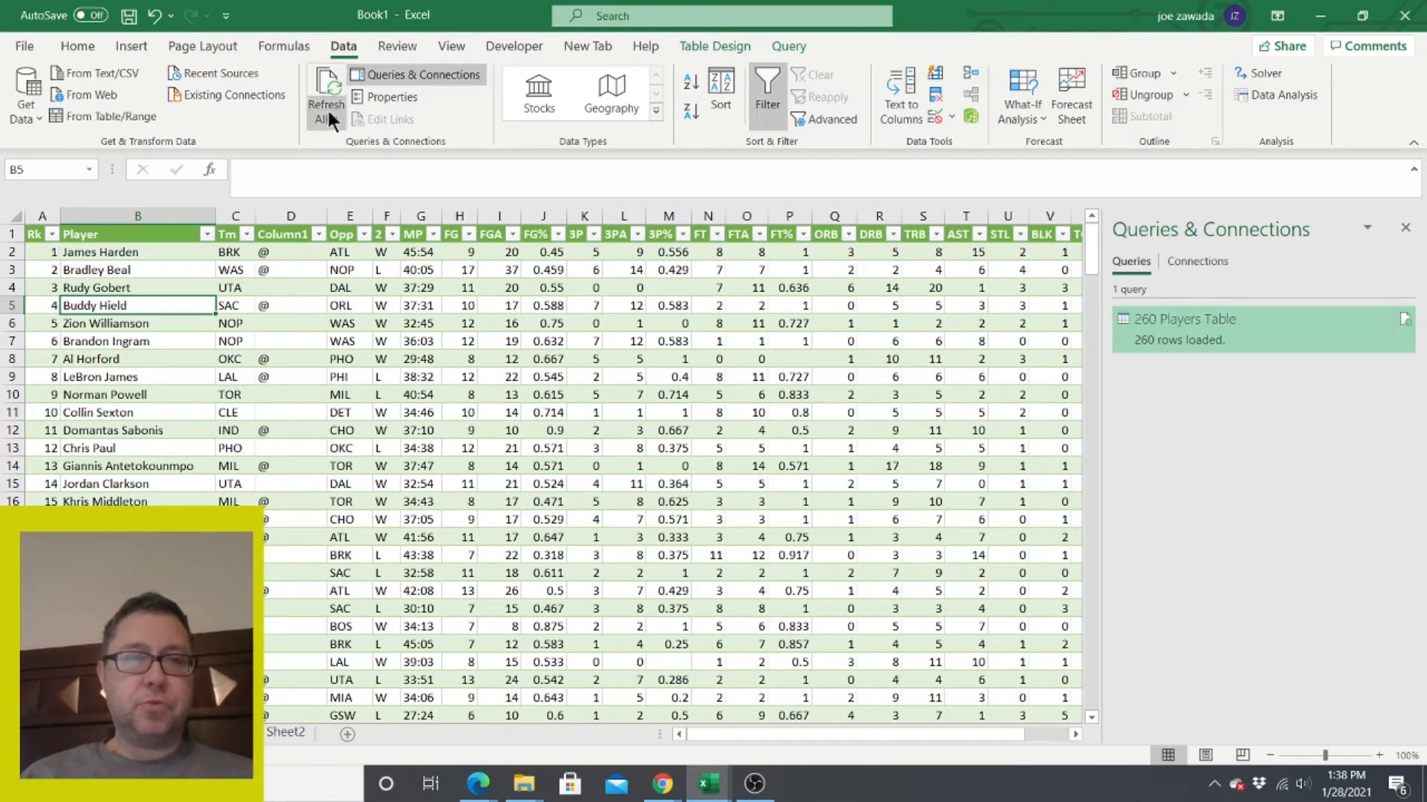
click(325, 99)
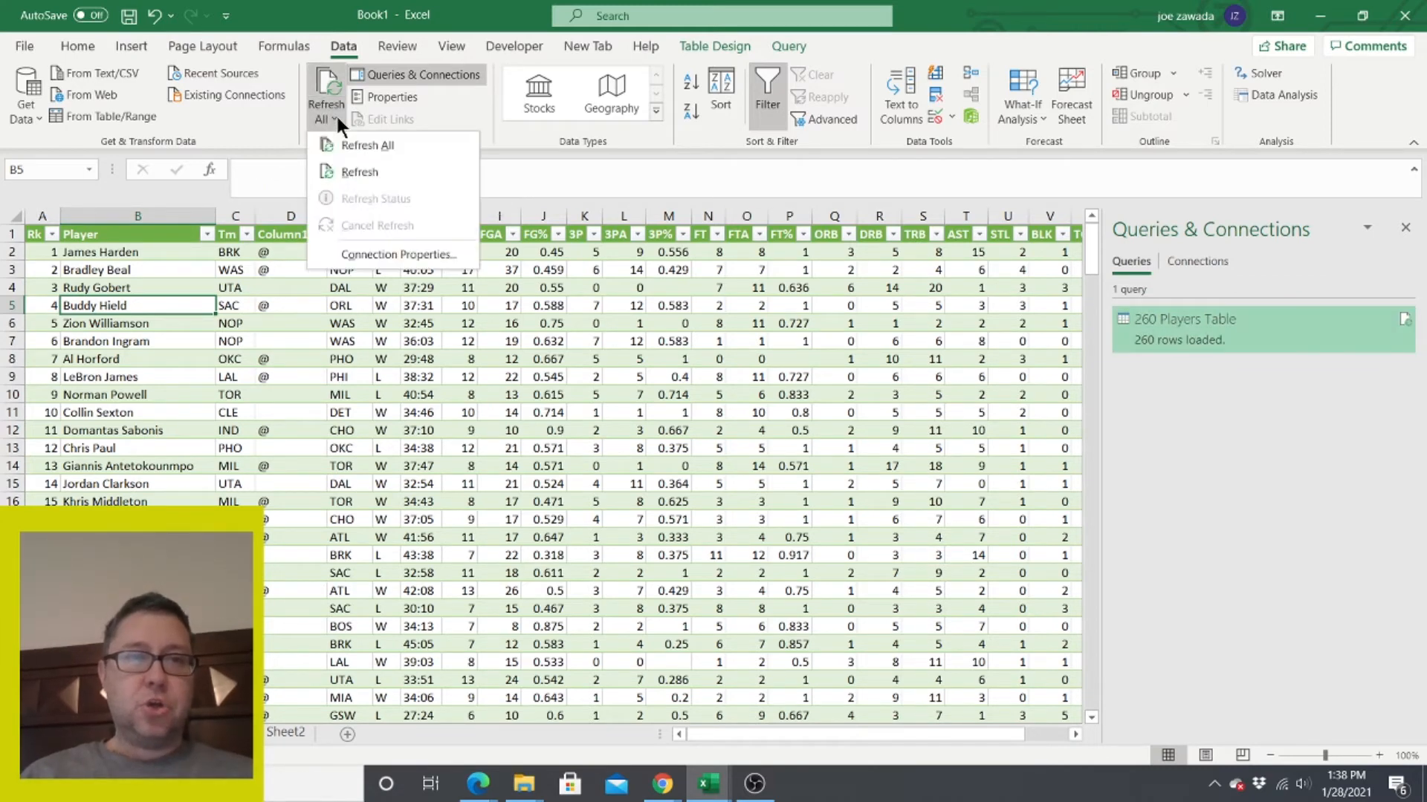
click(359, 172)
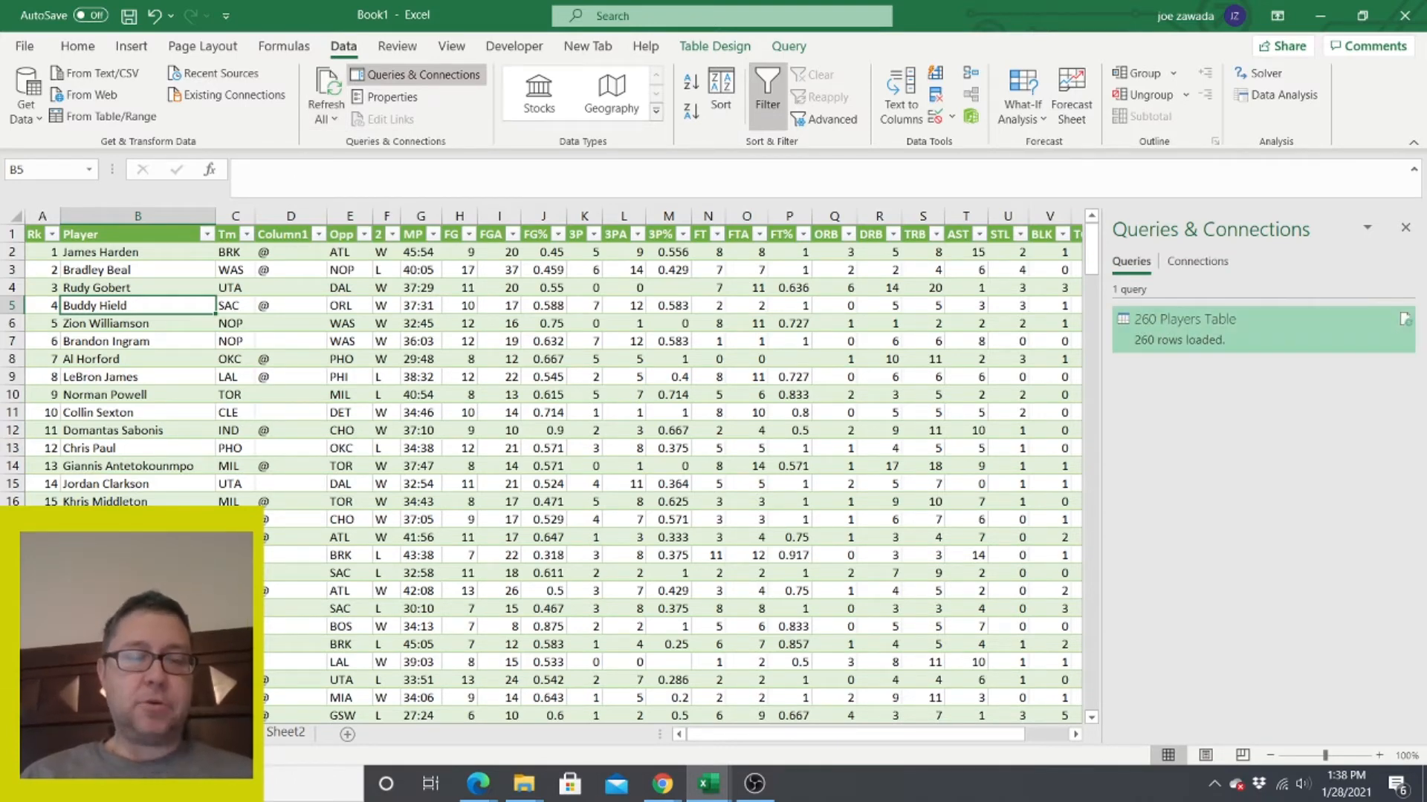
click(137, 323)
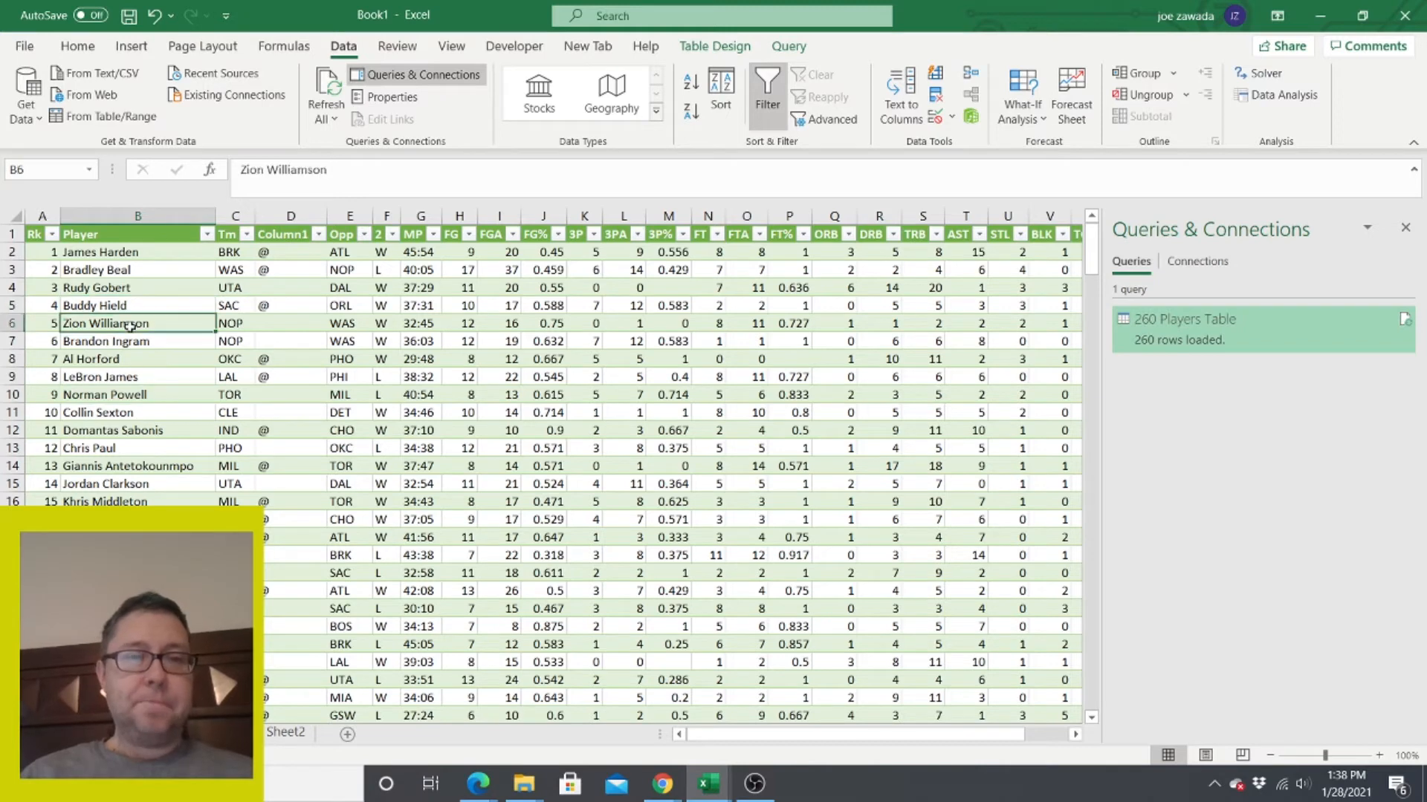
click(349, 287)
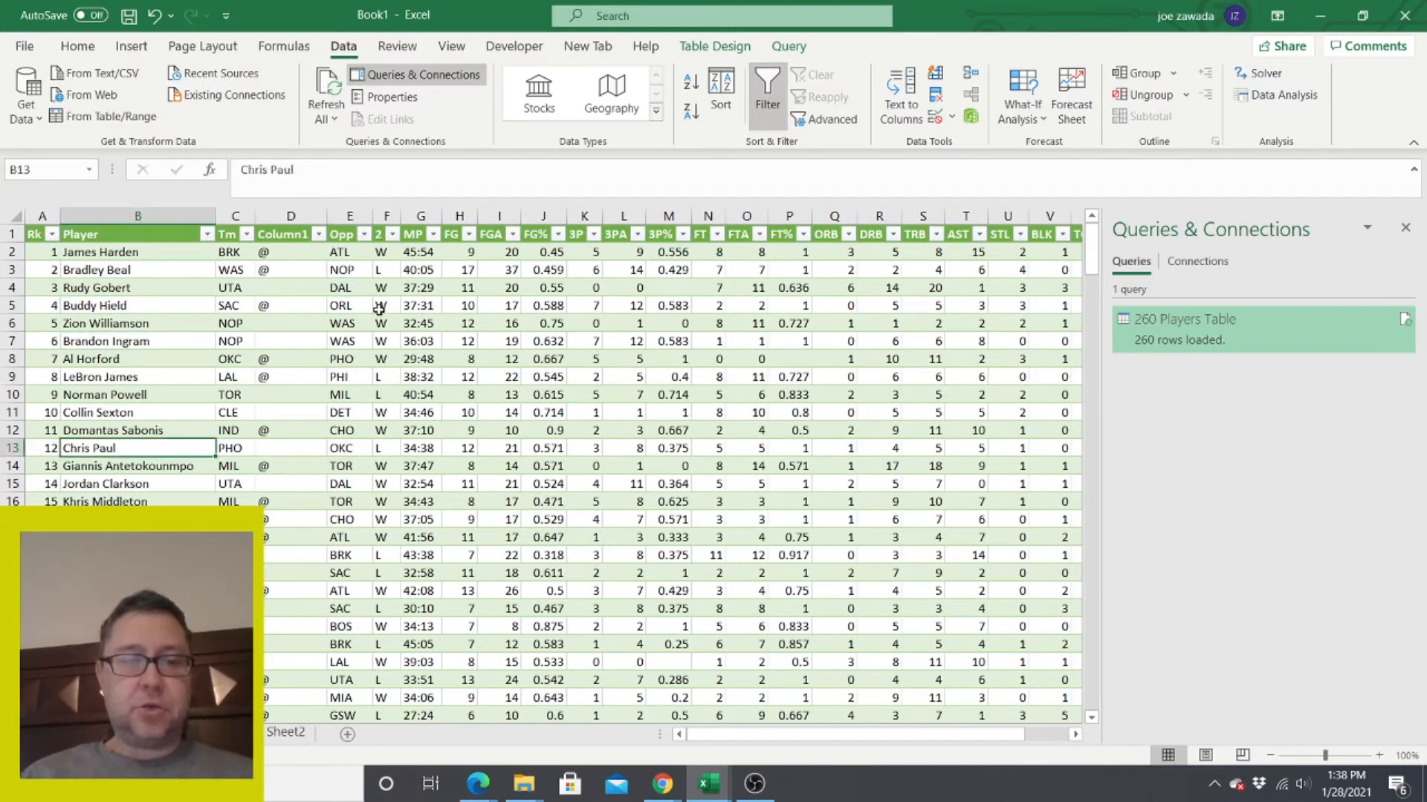
click(348, 412)
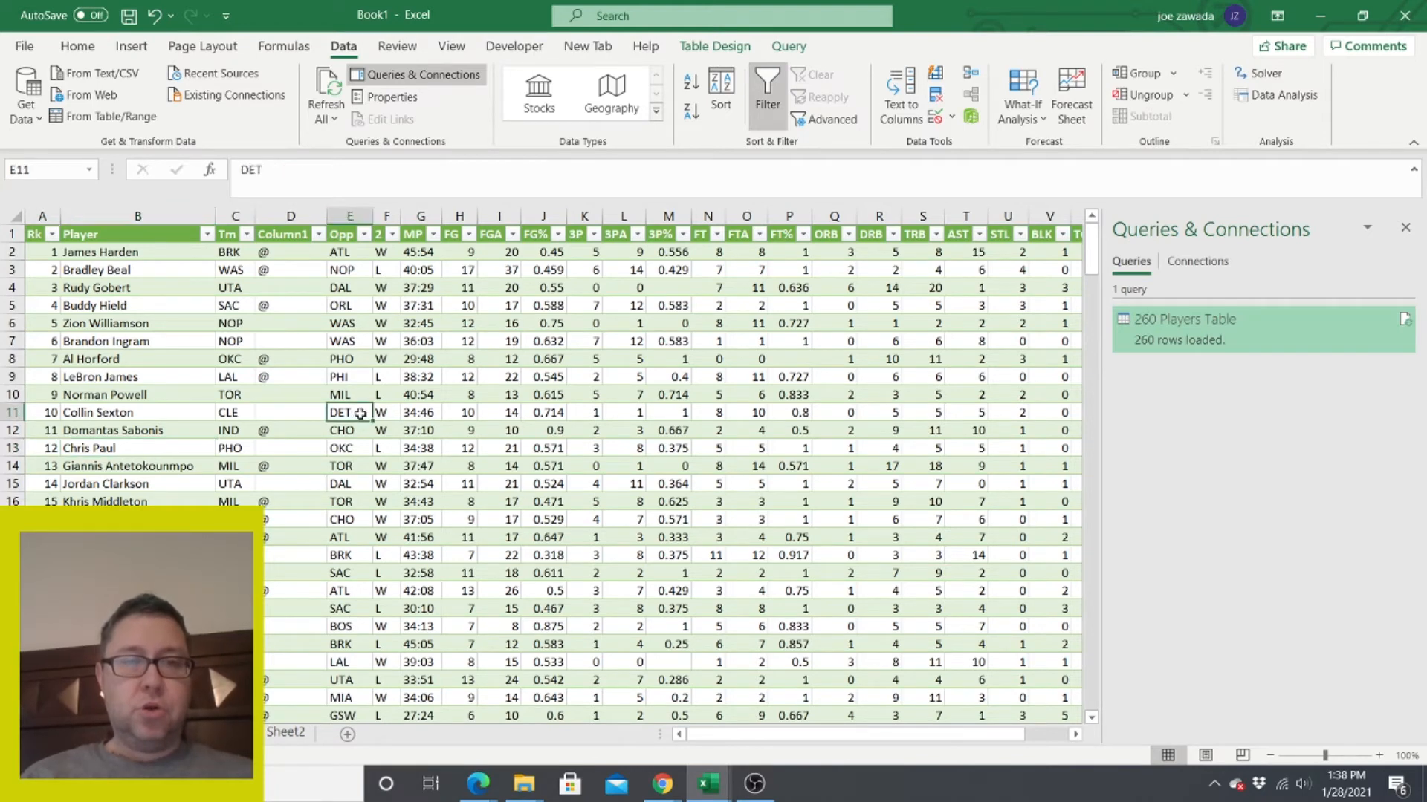
click(420, 376)
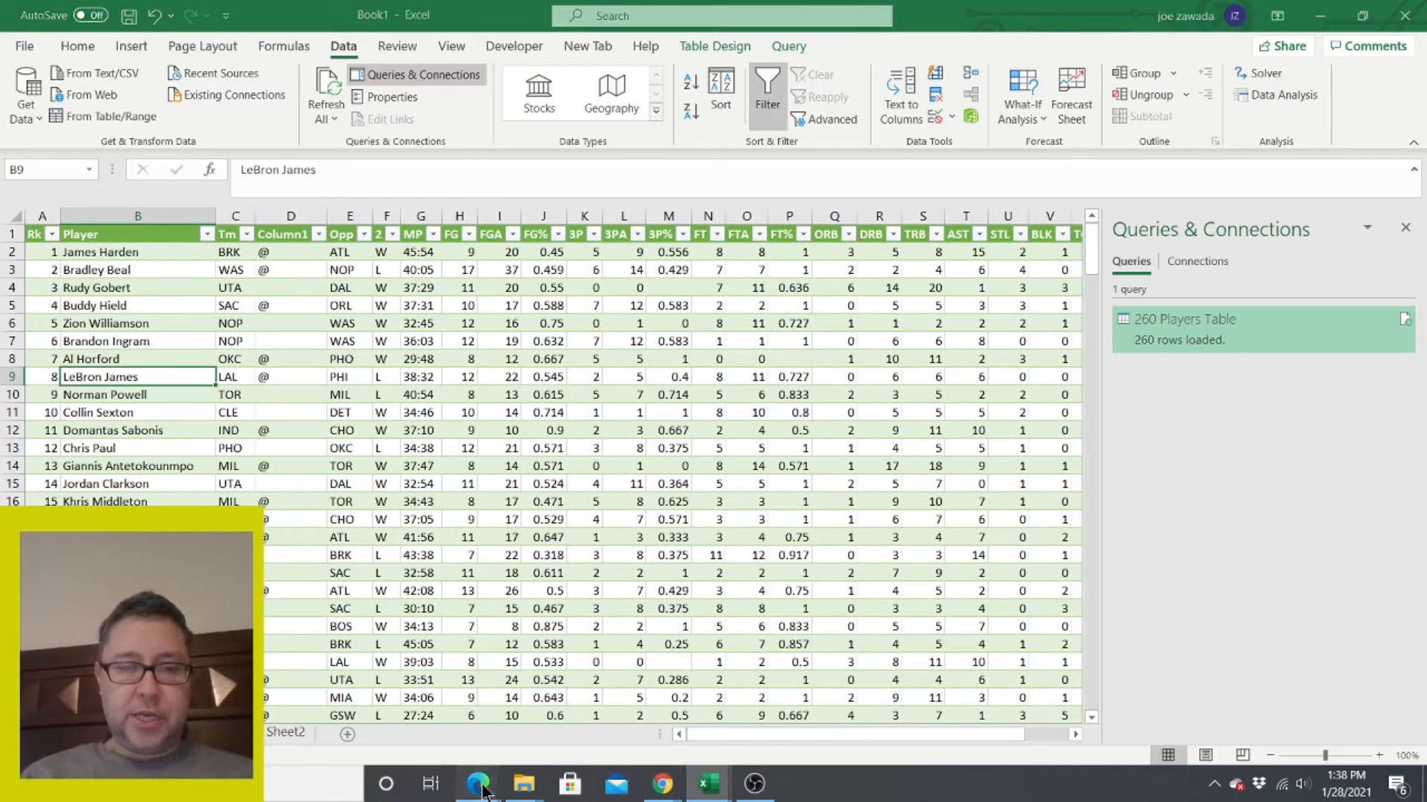
Switch to the Google Sheets tab in Edge and select cell A1 on the empty Sheet5.
click(477, 783)
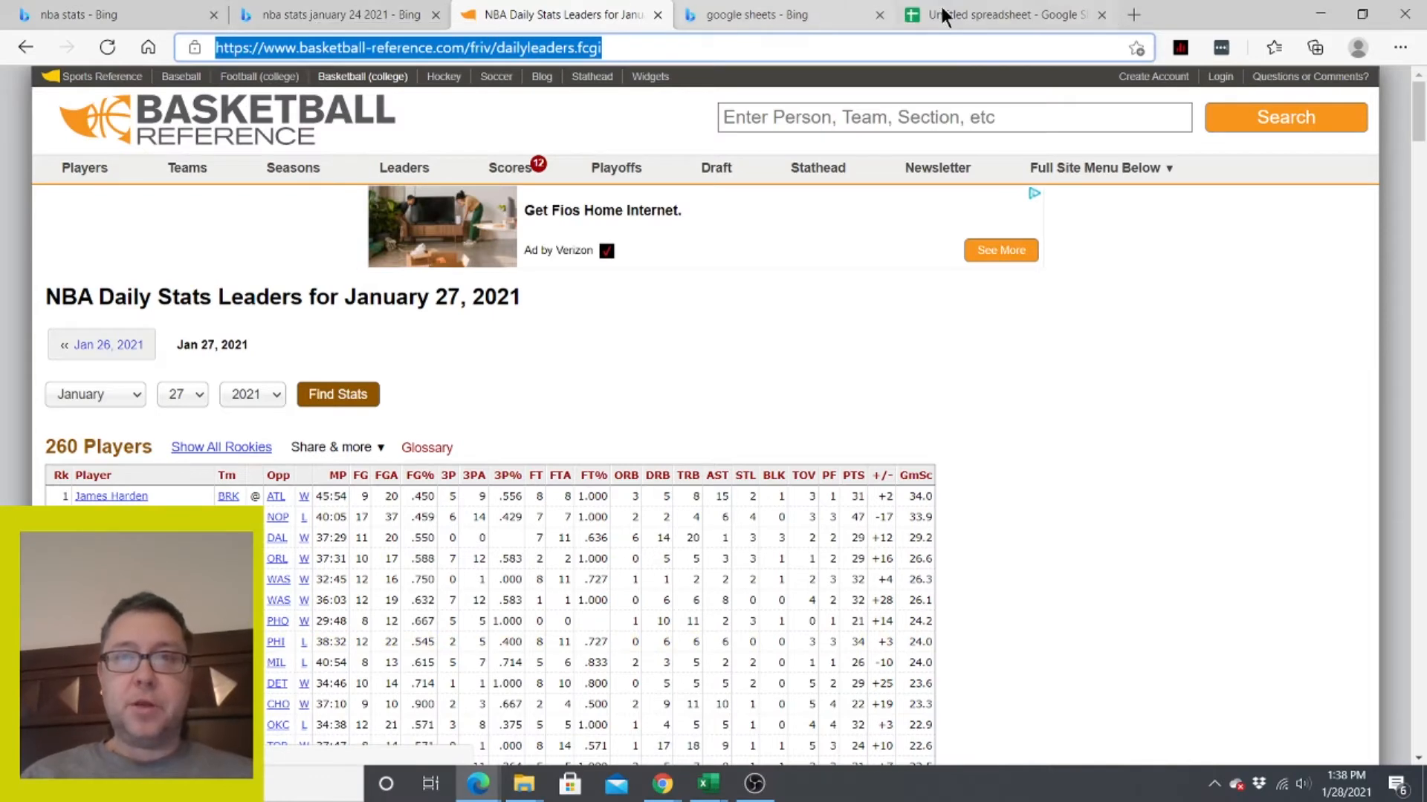
click(1000, 14)
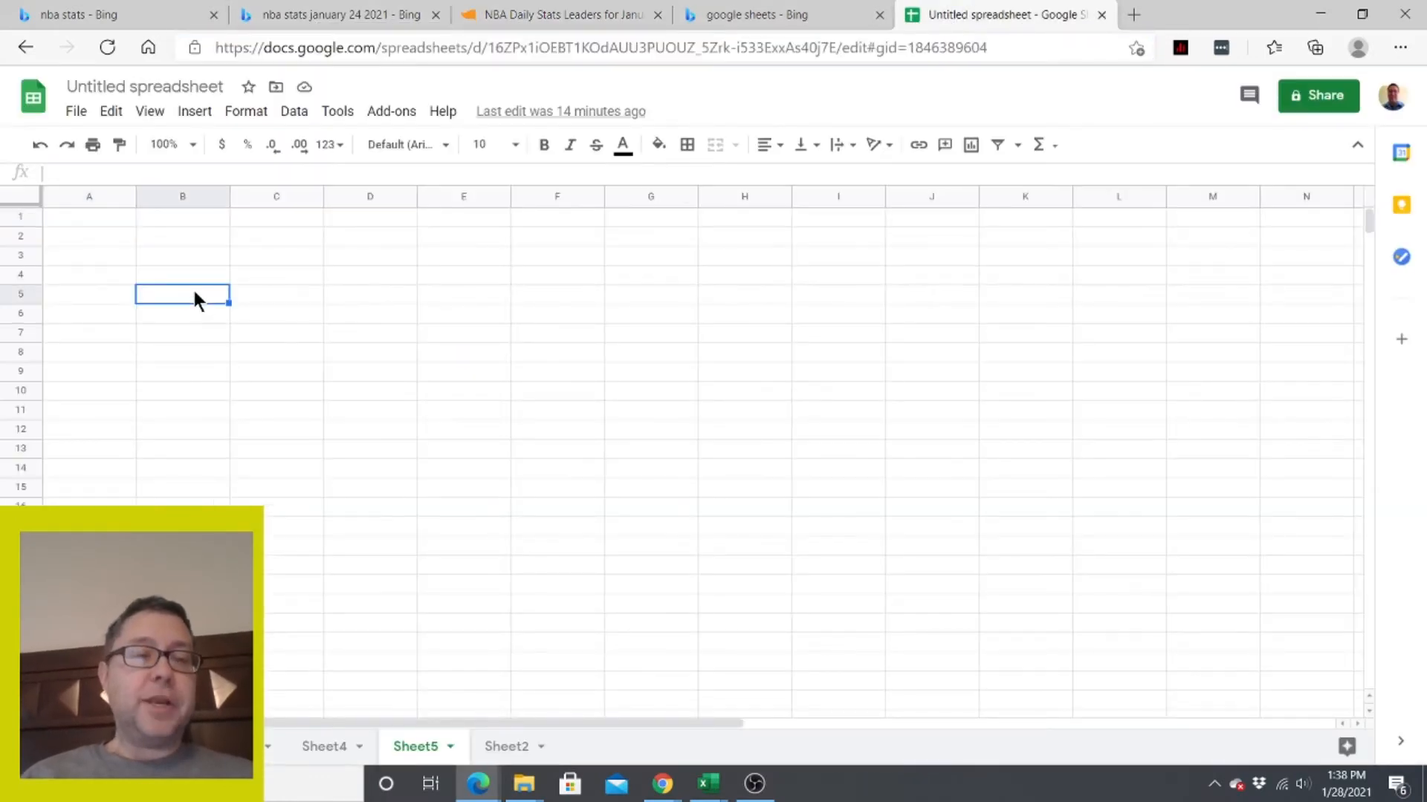
click(88, 293)
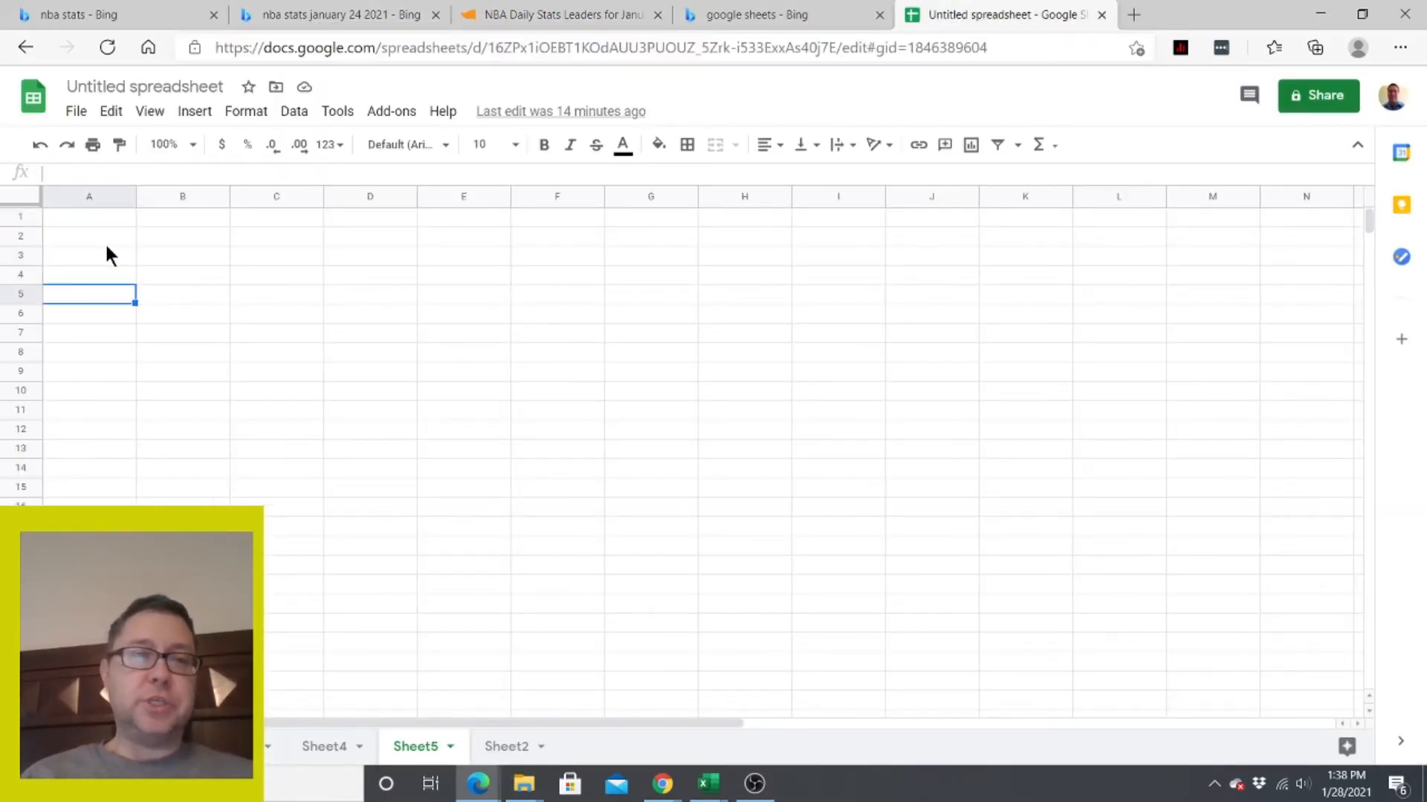
click(88, 217)
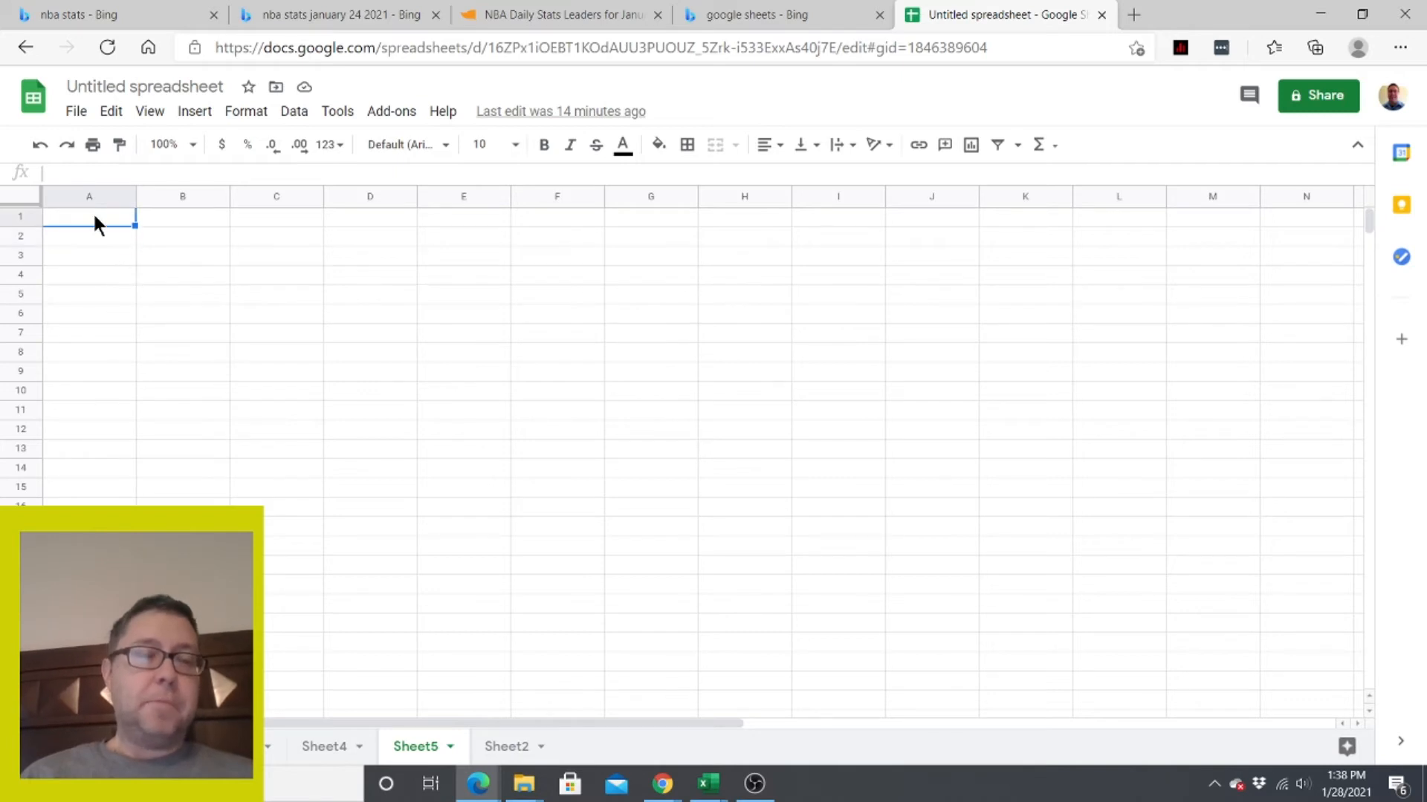
mouse_move(212, 241)
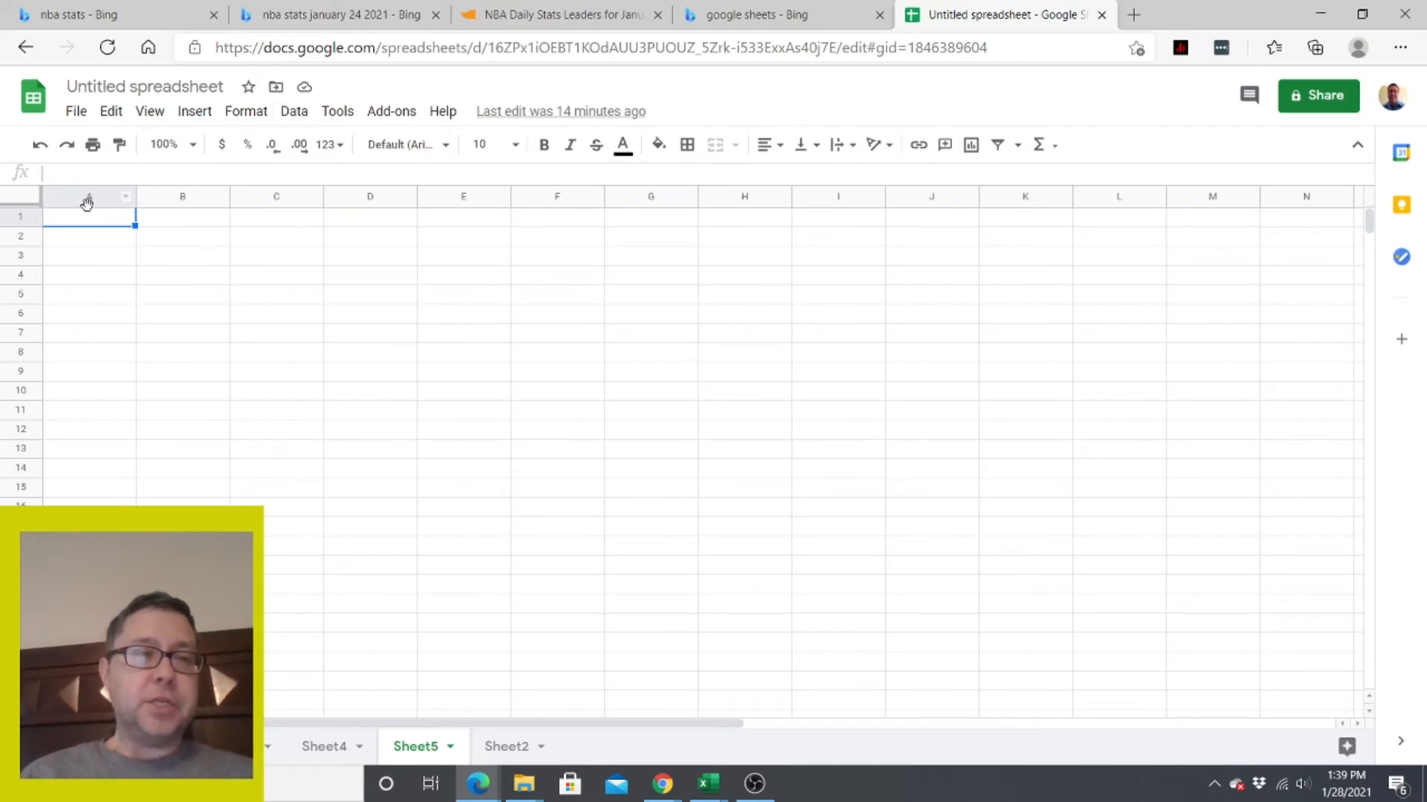
mouse_move(116, 261)
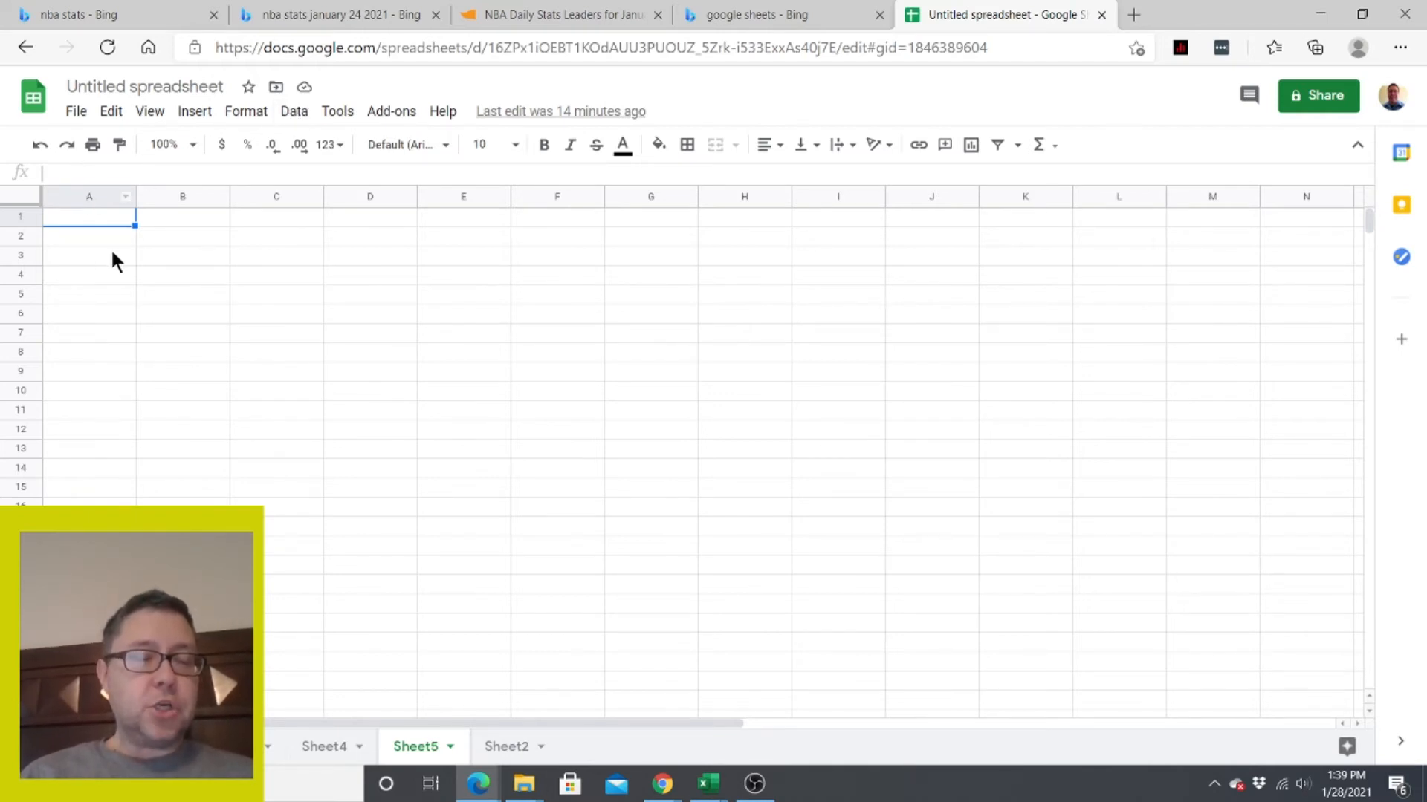
mouse_move(111, 201)
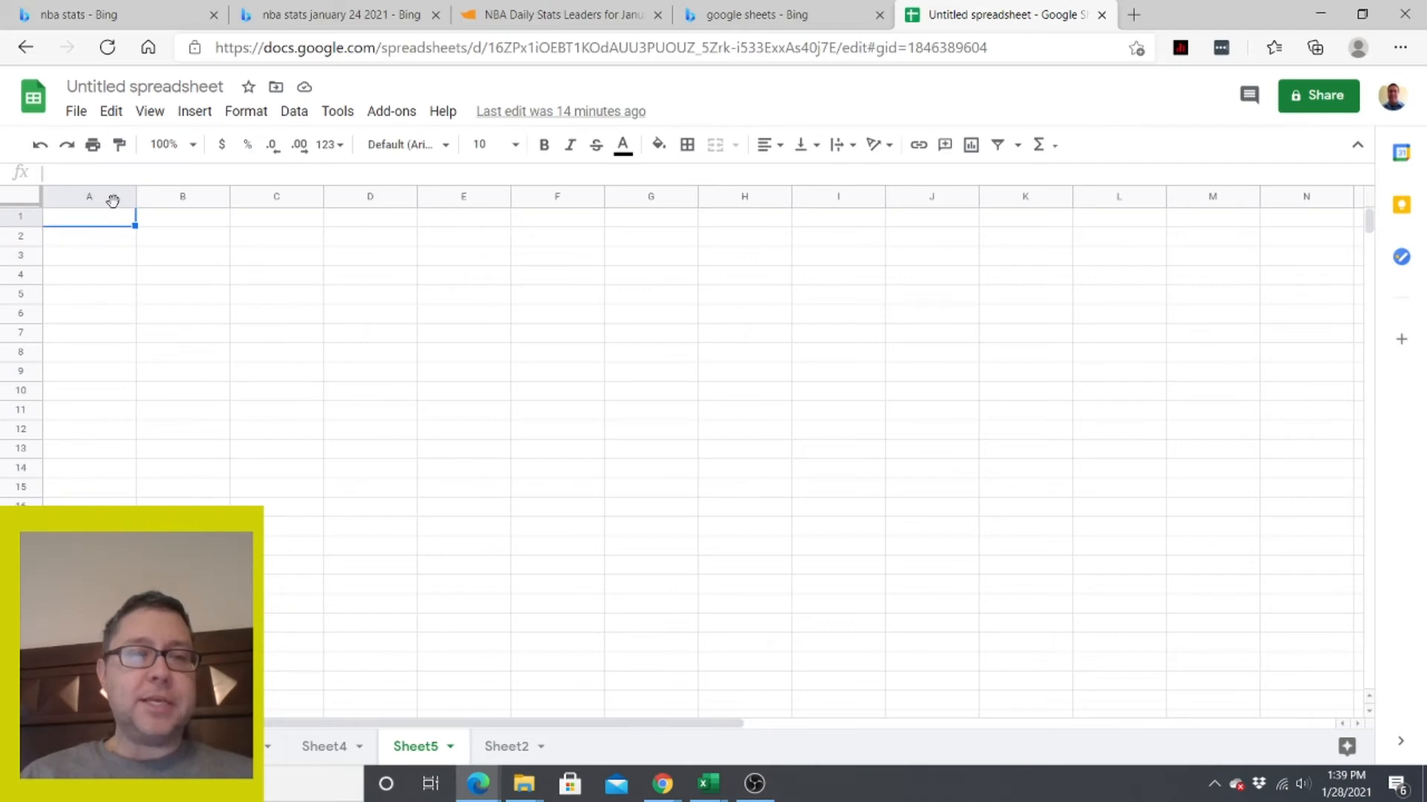
text(=)
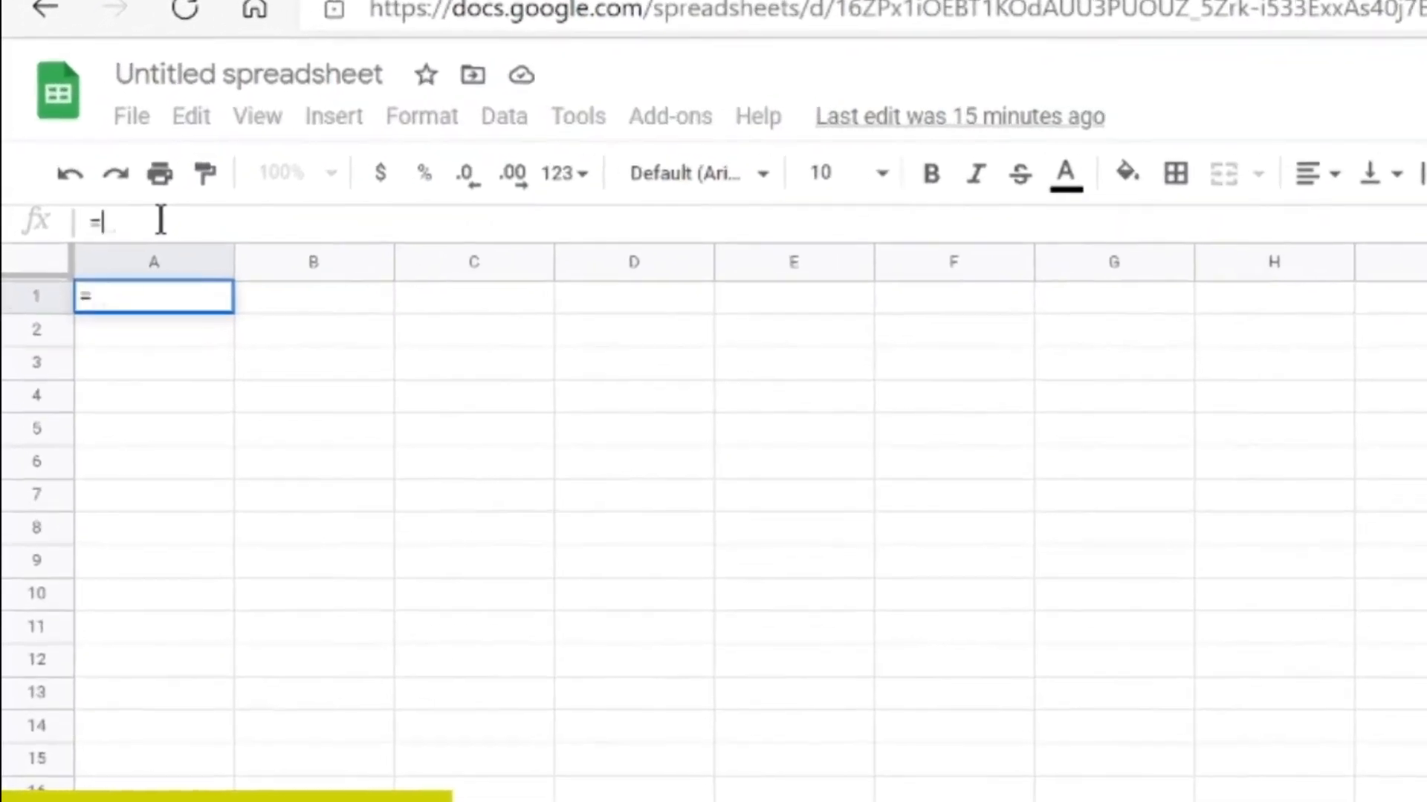
text(importhtml)
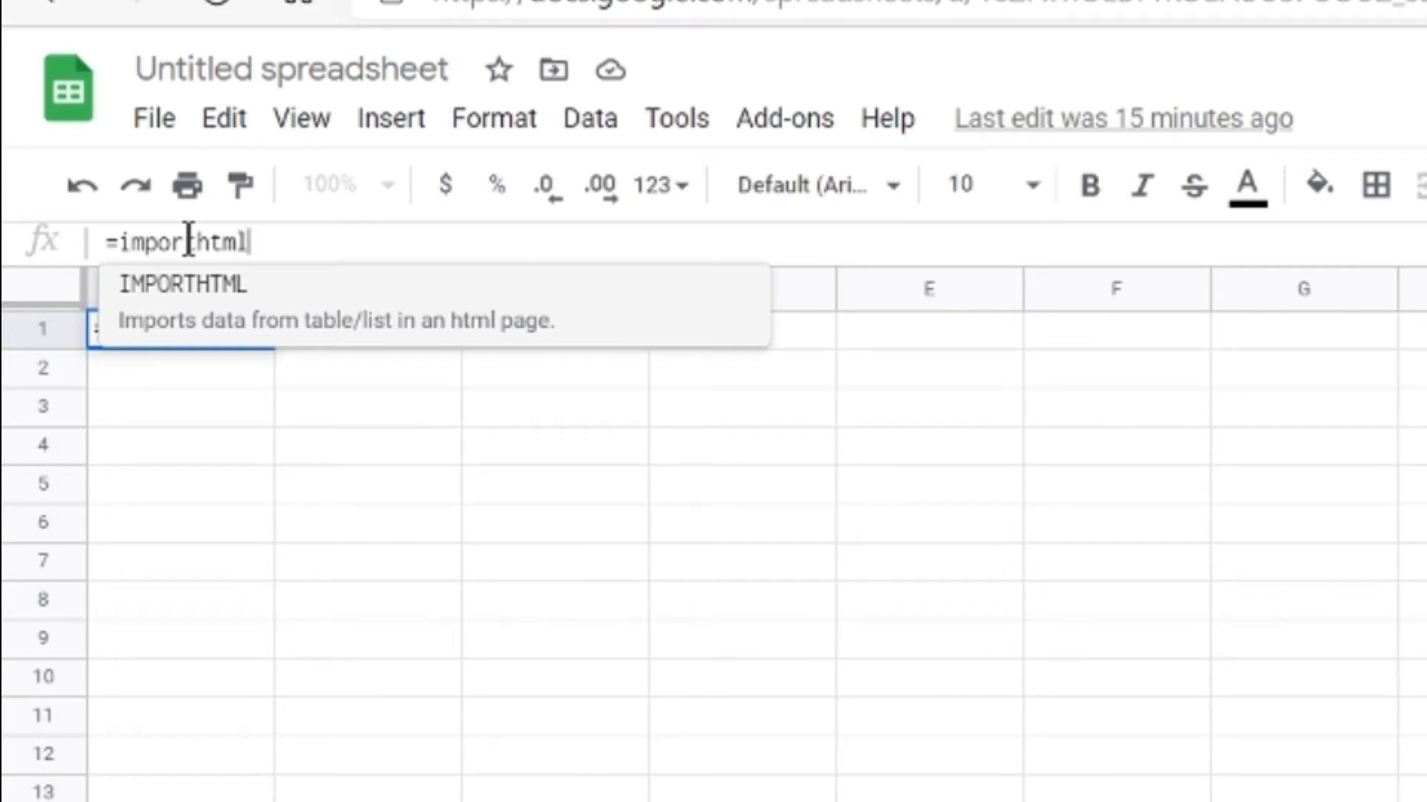
text(()
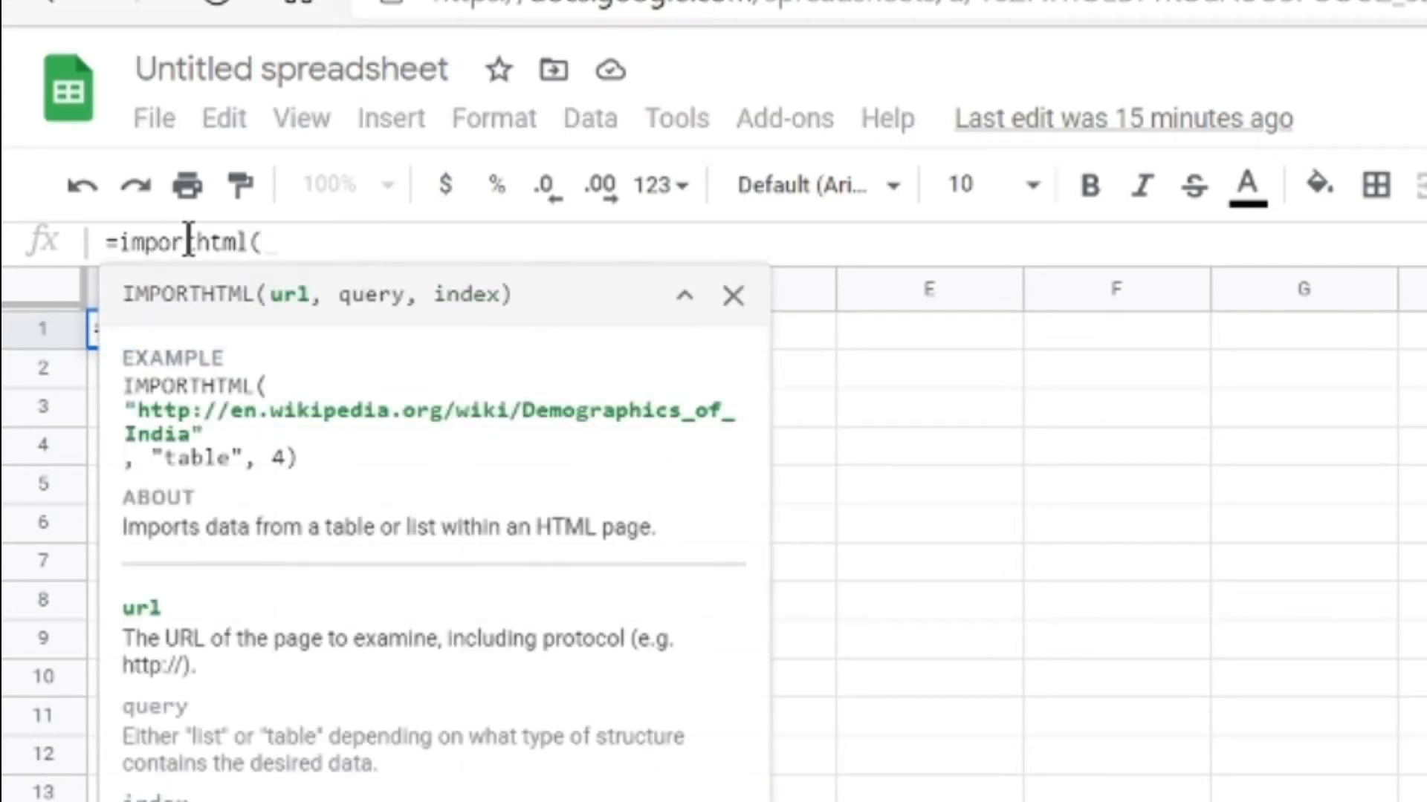
text(")
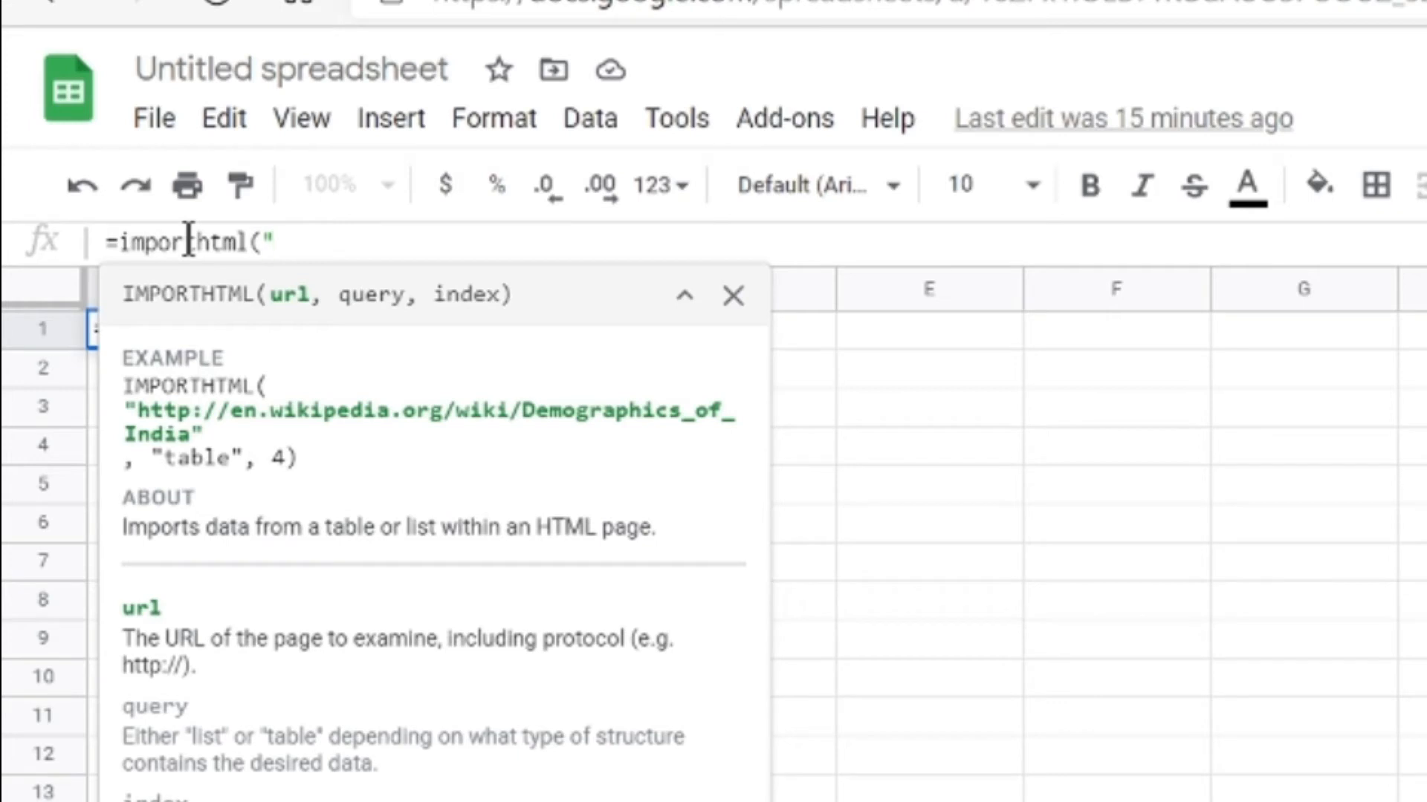
text(https://www.basketball-reference.com/friv/dailyleaders.fcgi)
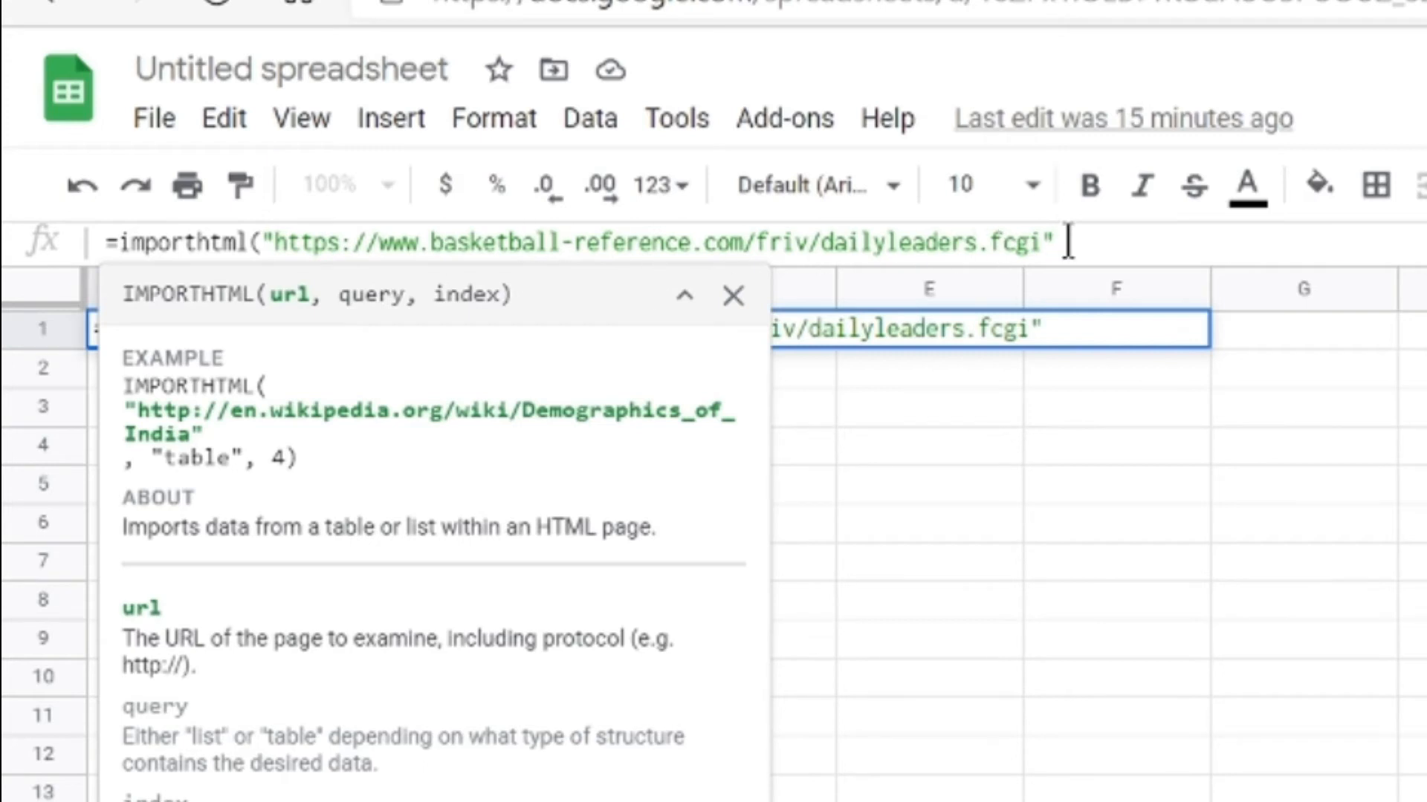
text(,)
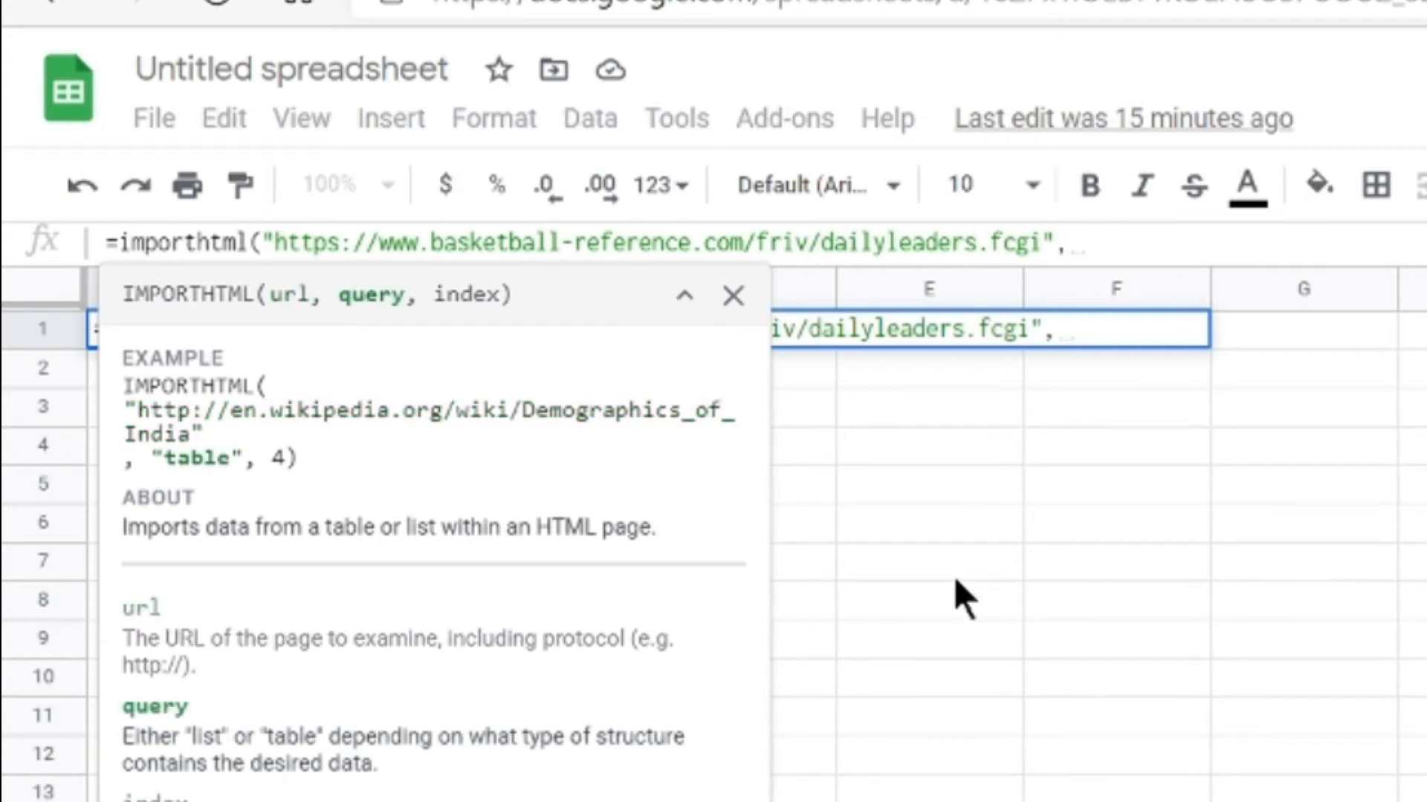
text(,"table")
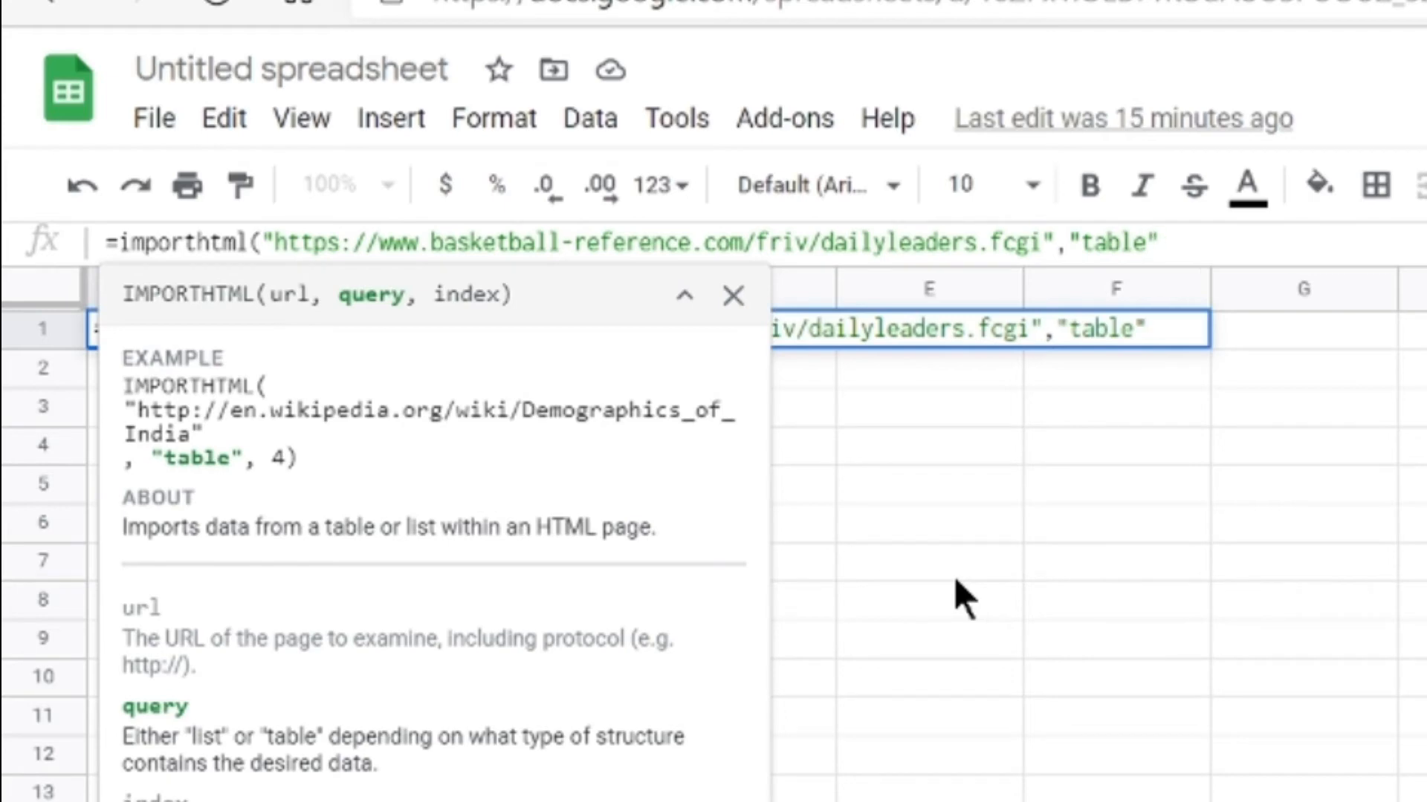
text(,)
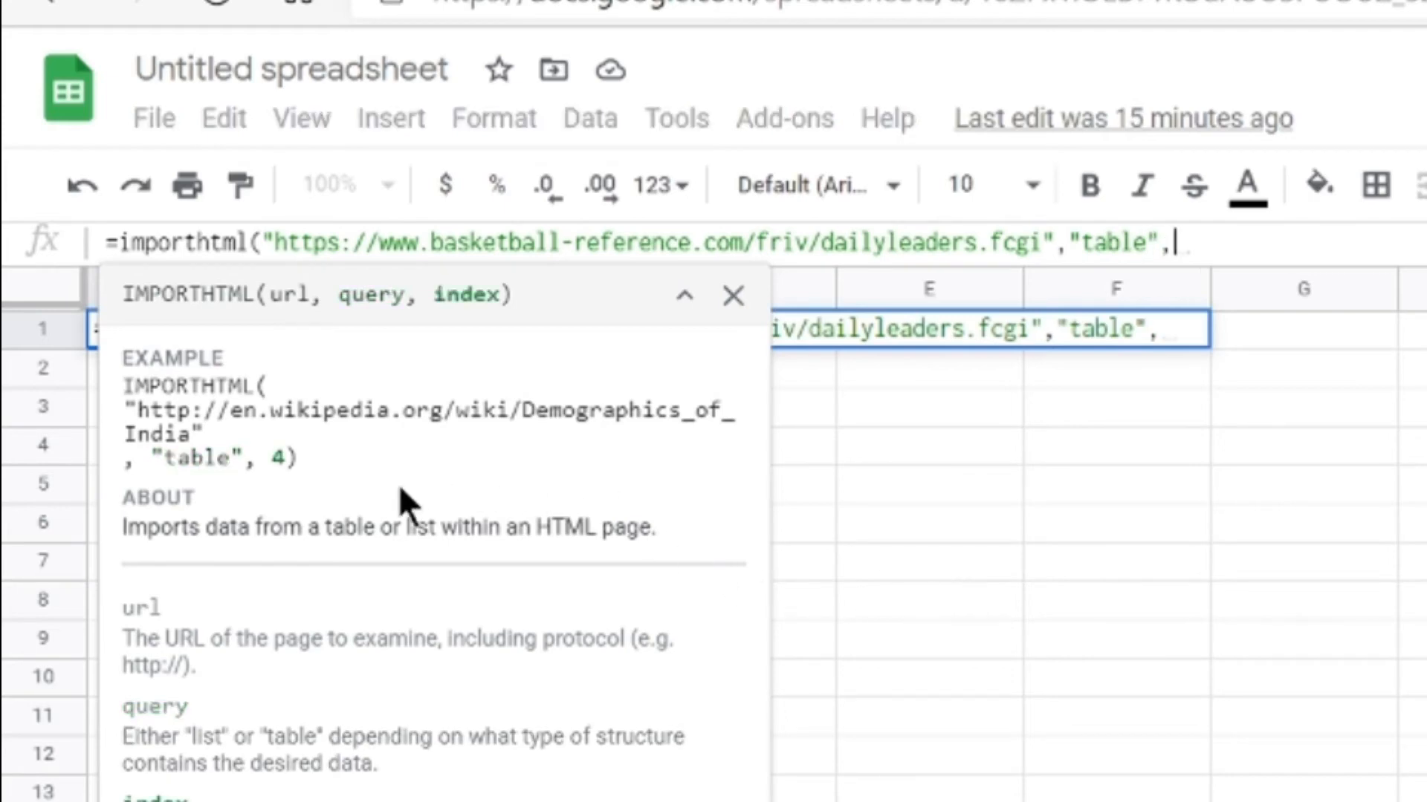
mouse_move(628, 532)
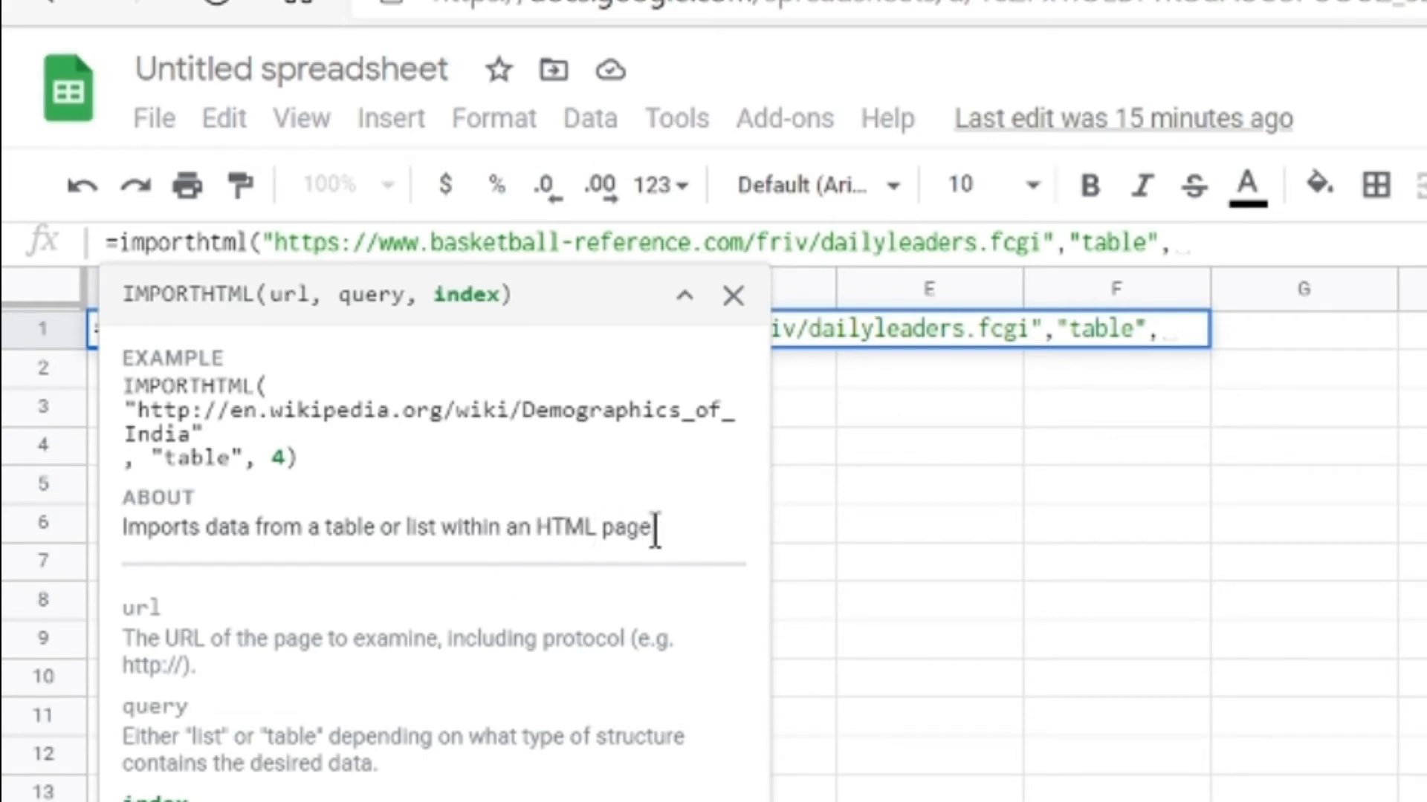
text(1)
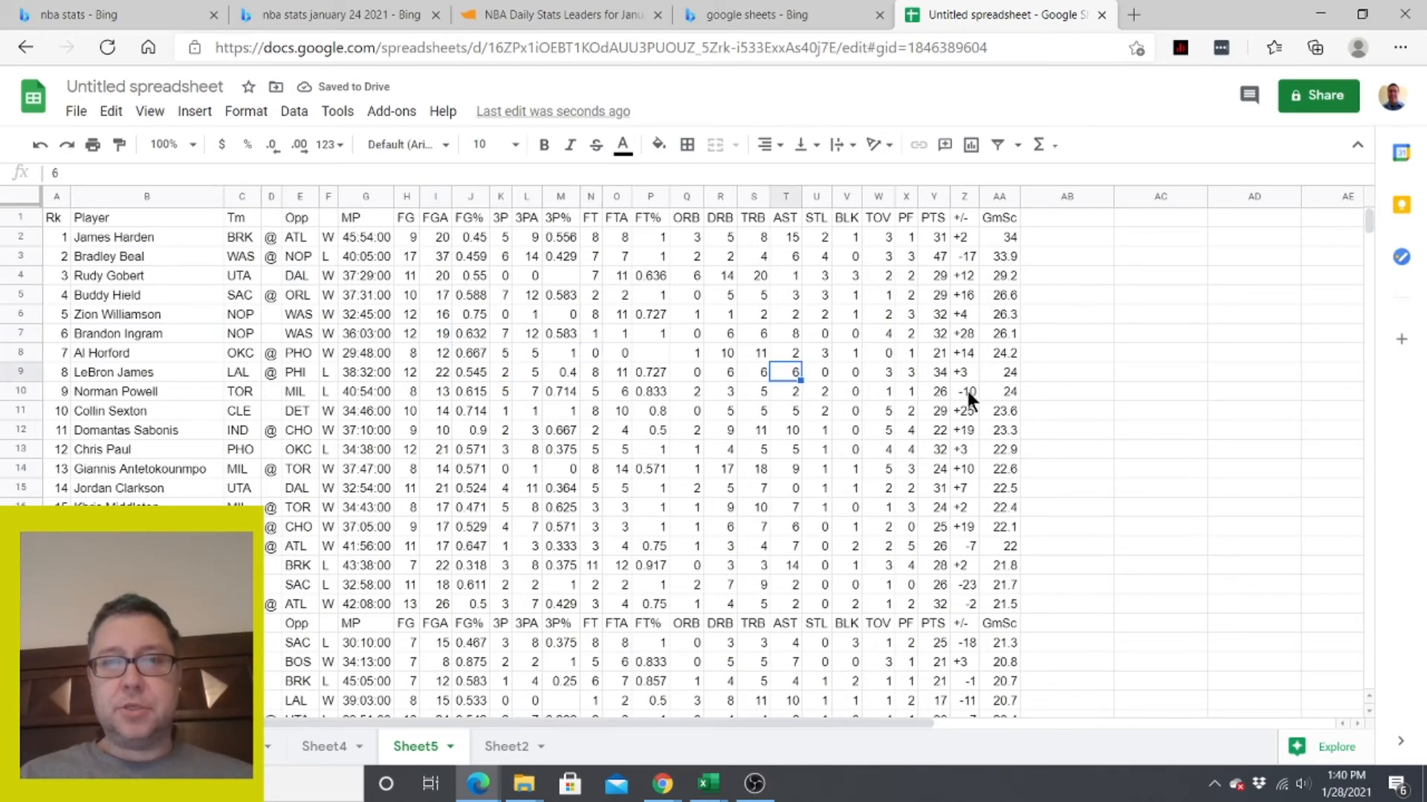
click(931, 508)
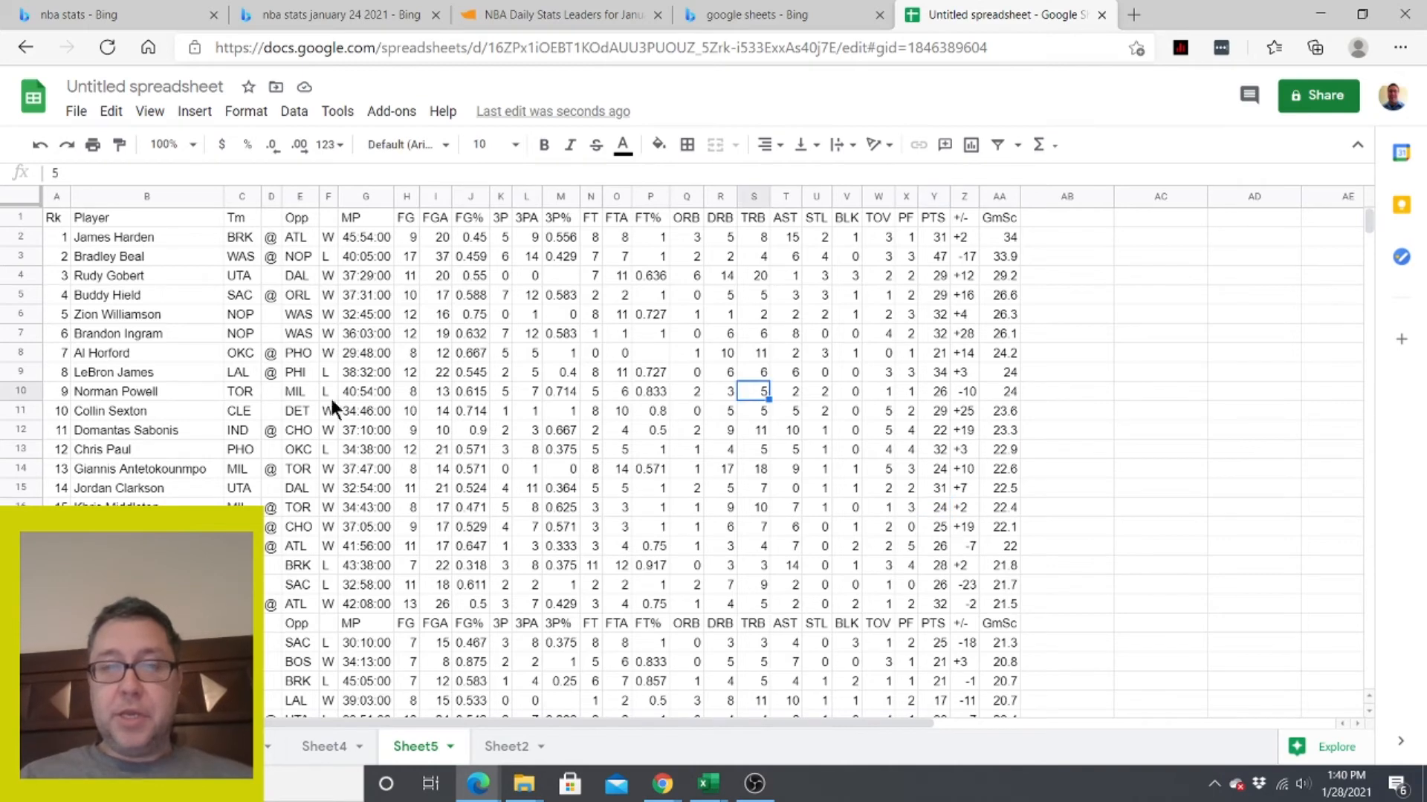
click(147, 313)
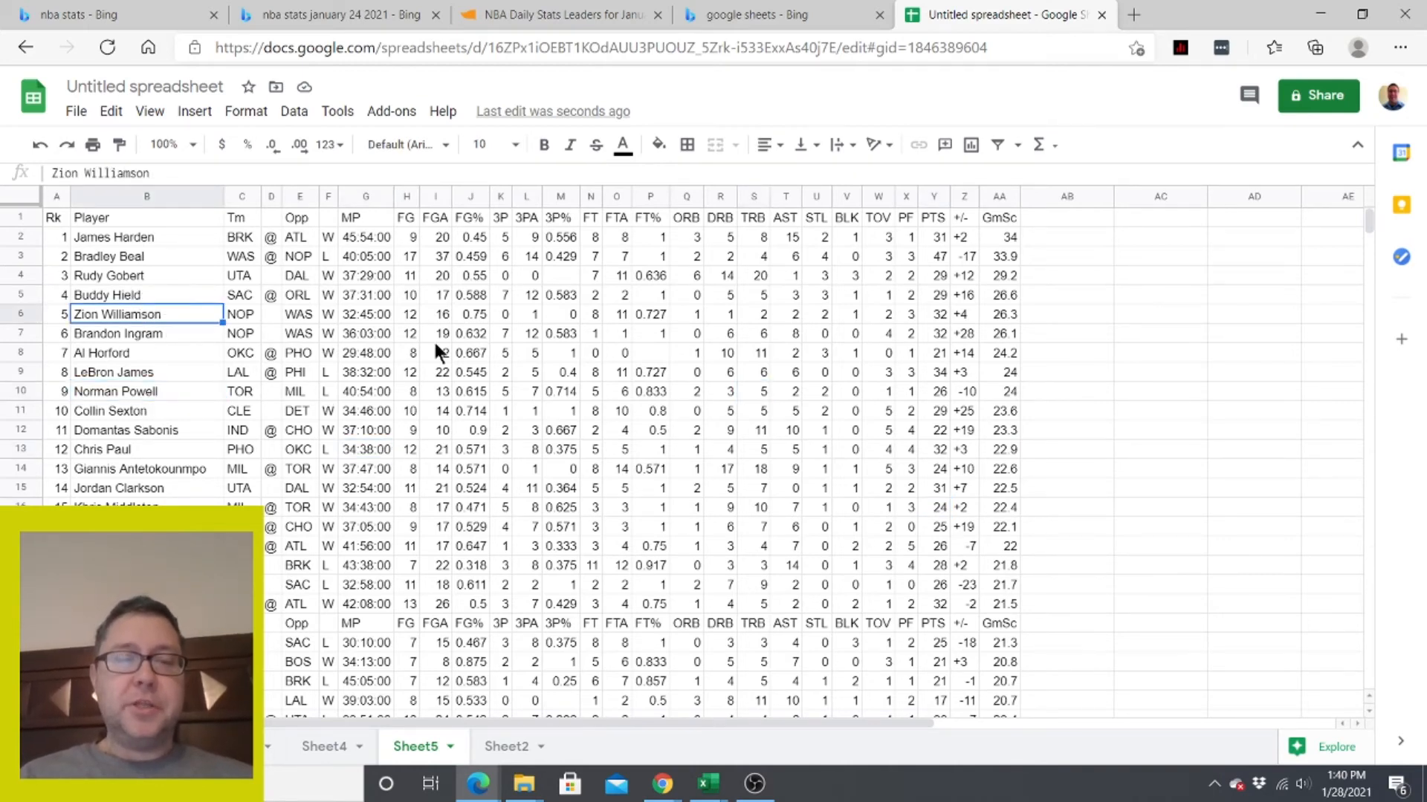
click(299, 371)
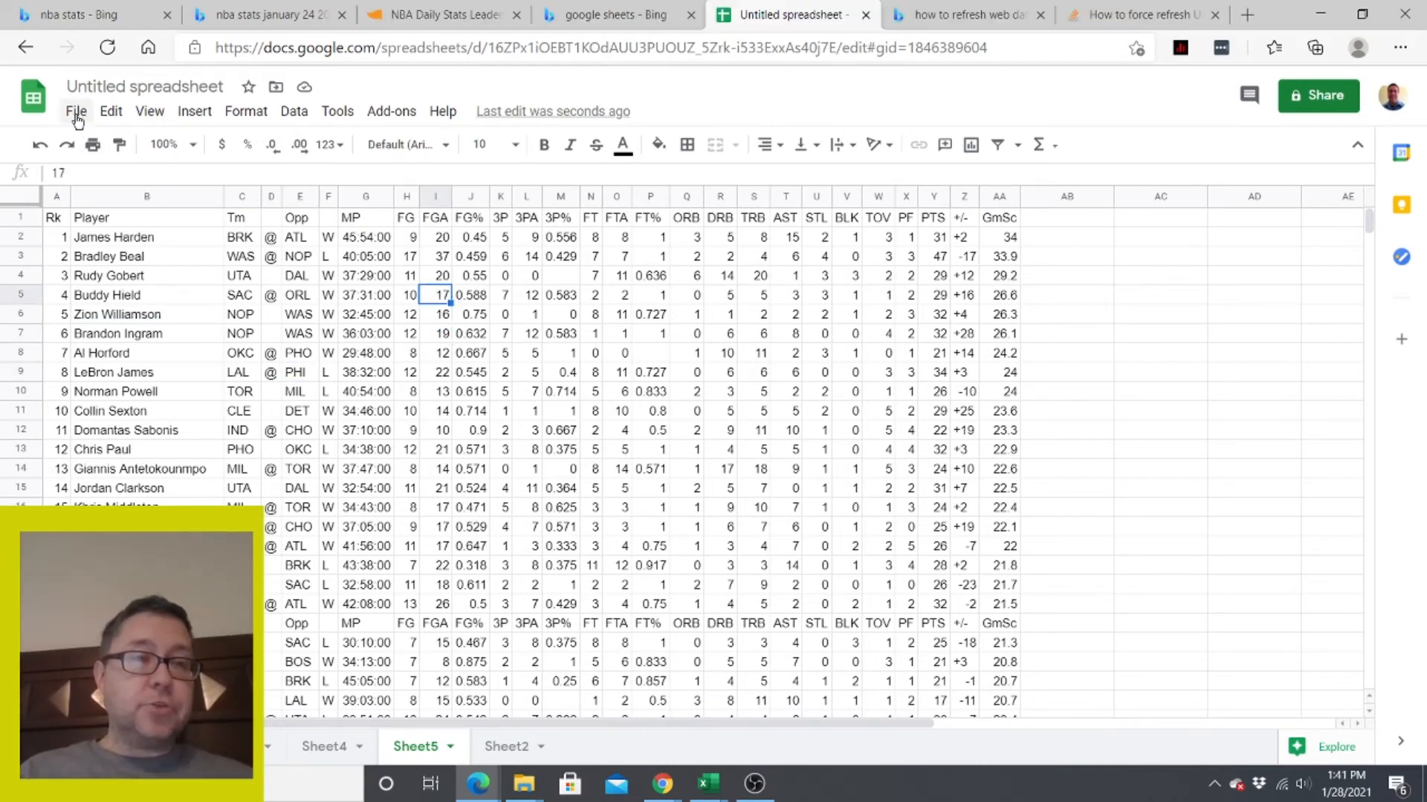
Set the spreadsheet's recalculation to 'On change and every hour' in File > Settings and save.
click(76, 111)
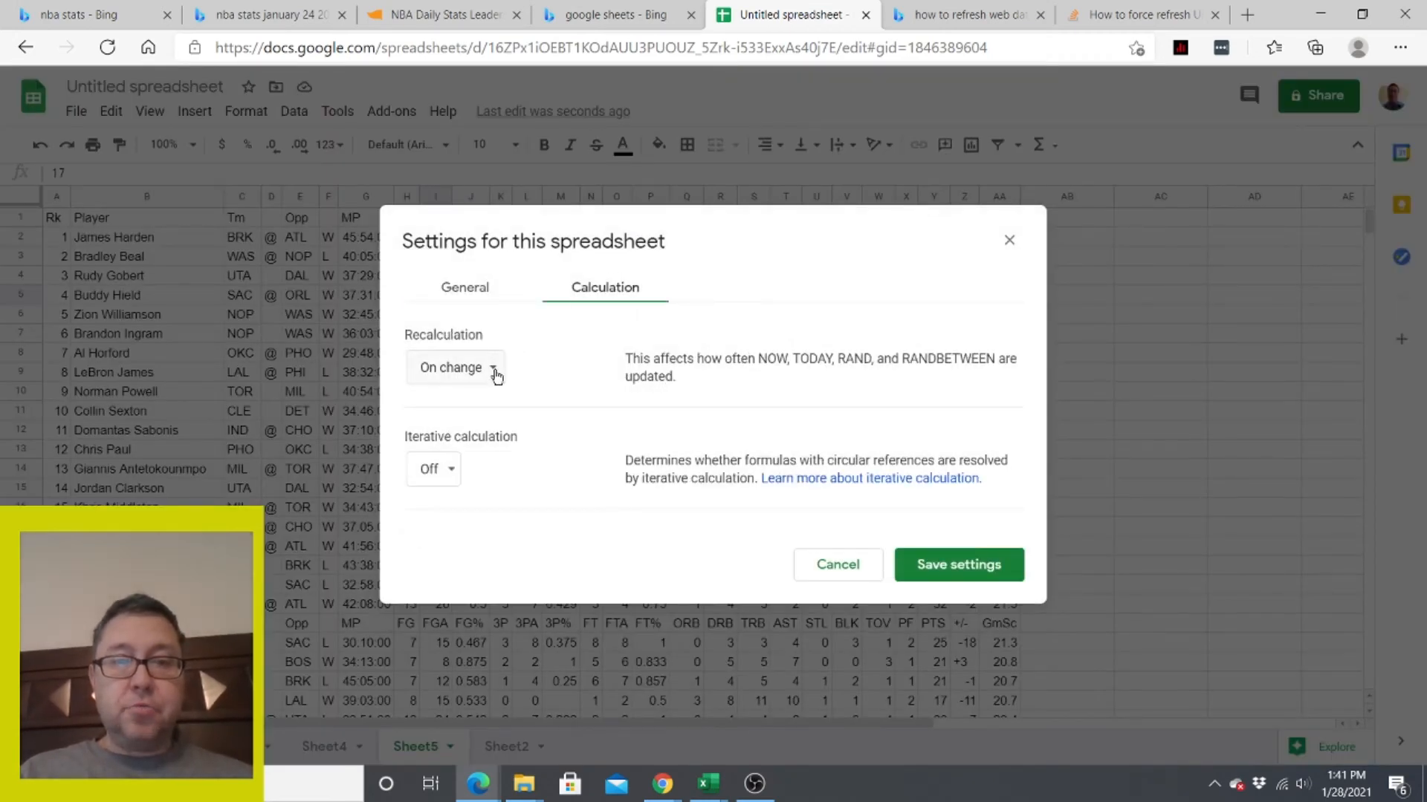
click(455, 367)
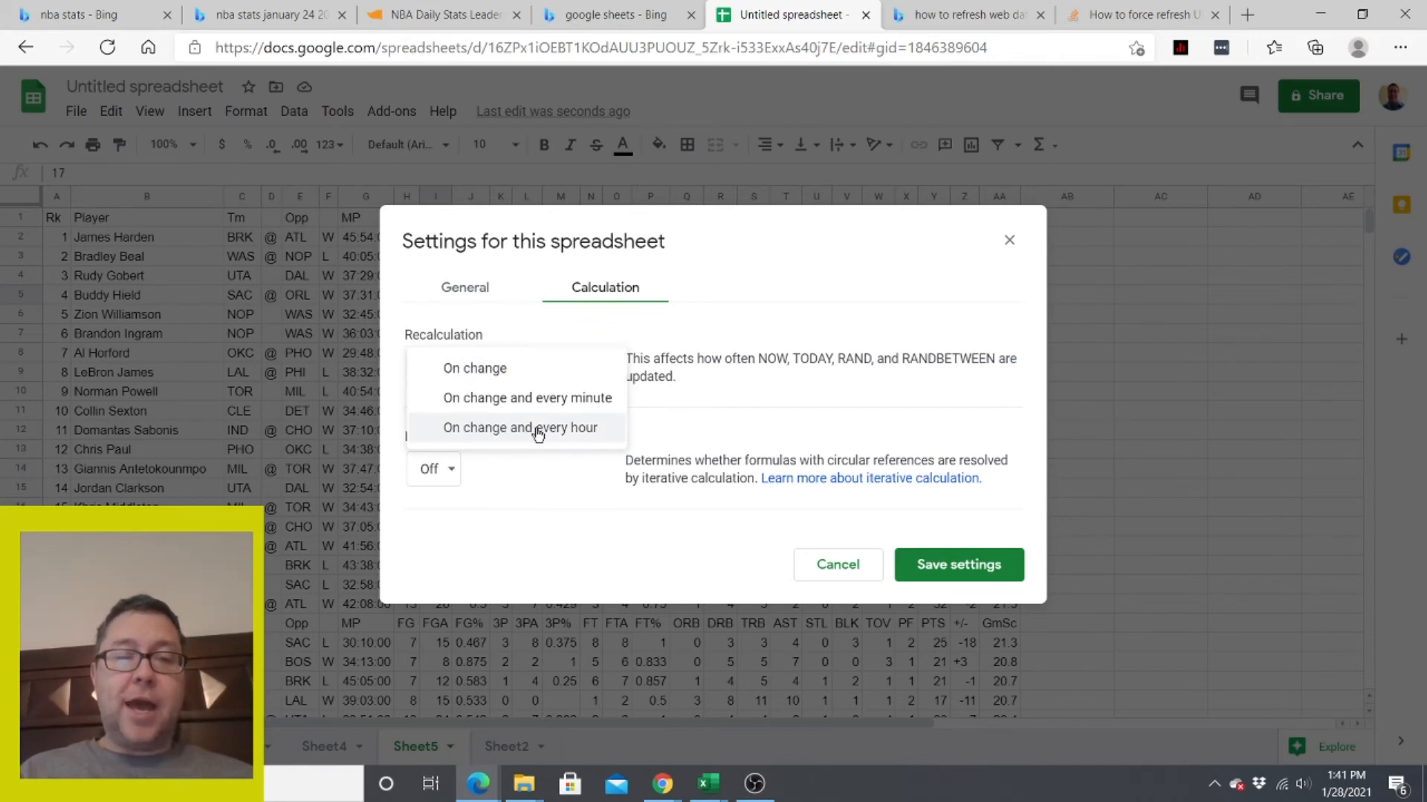
click(520, 428)
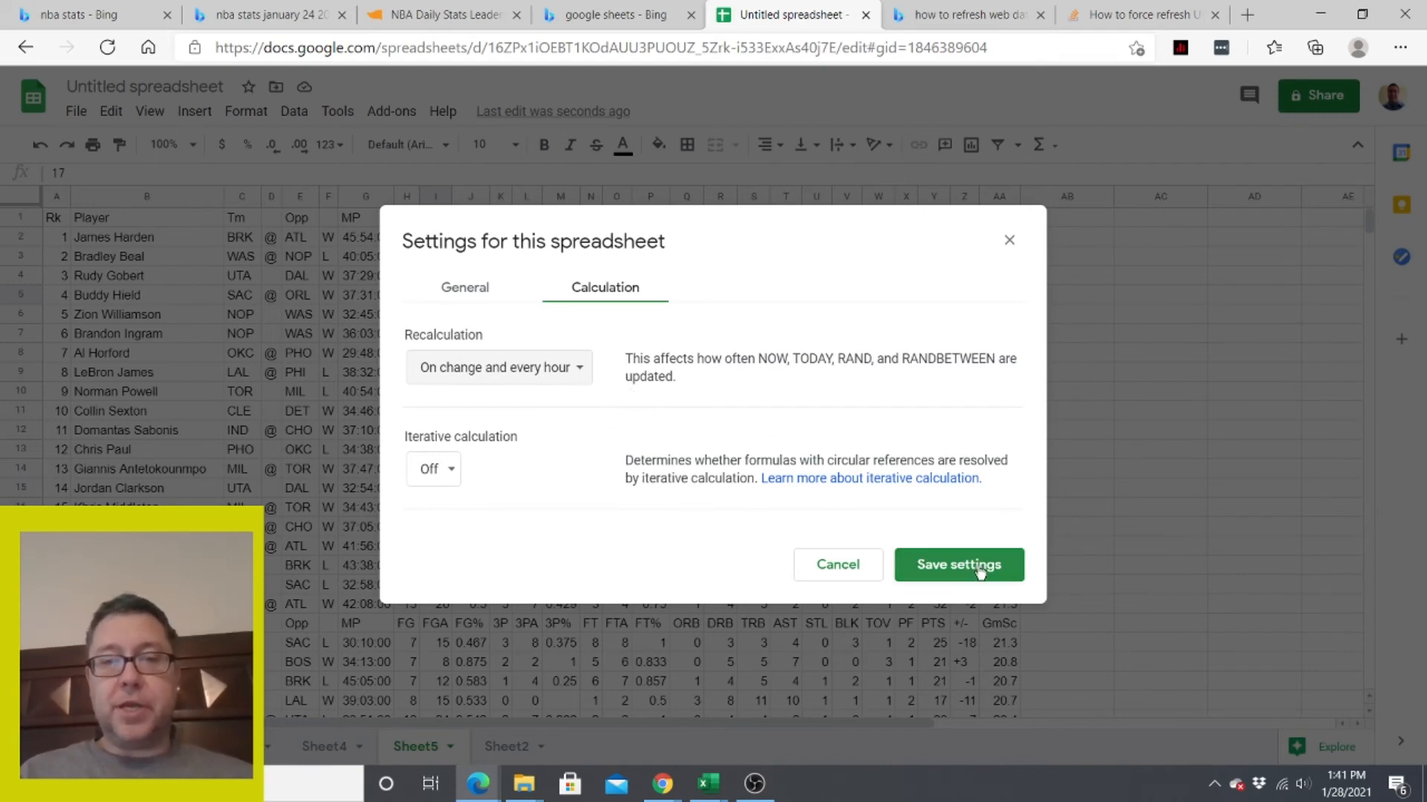
click(959, 565)
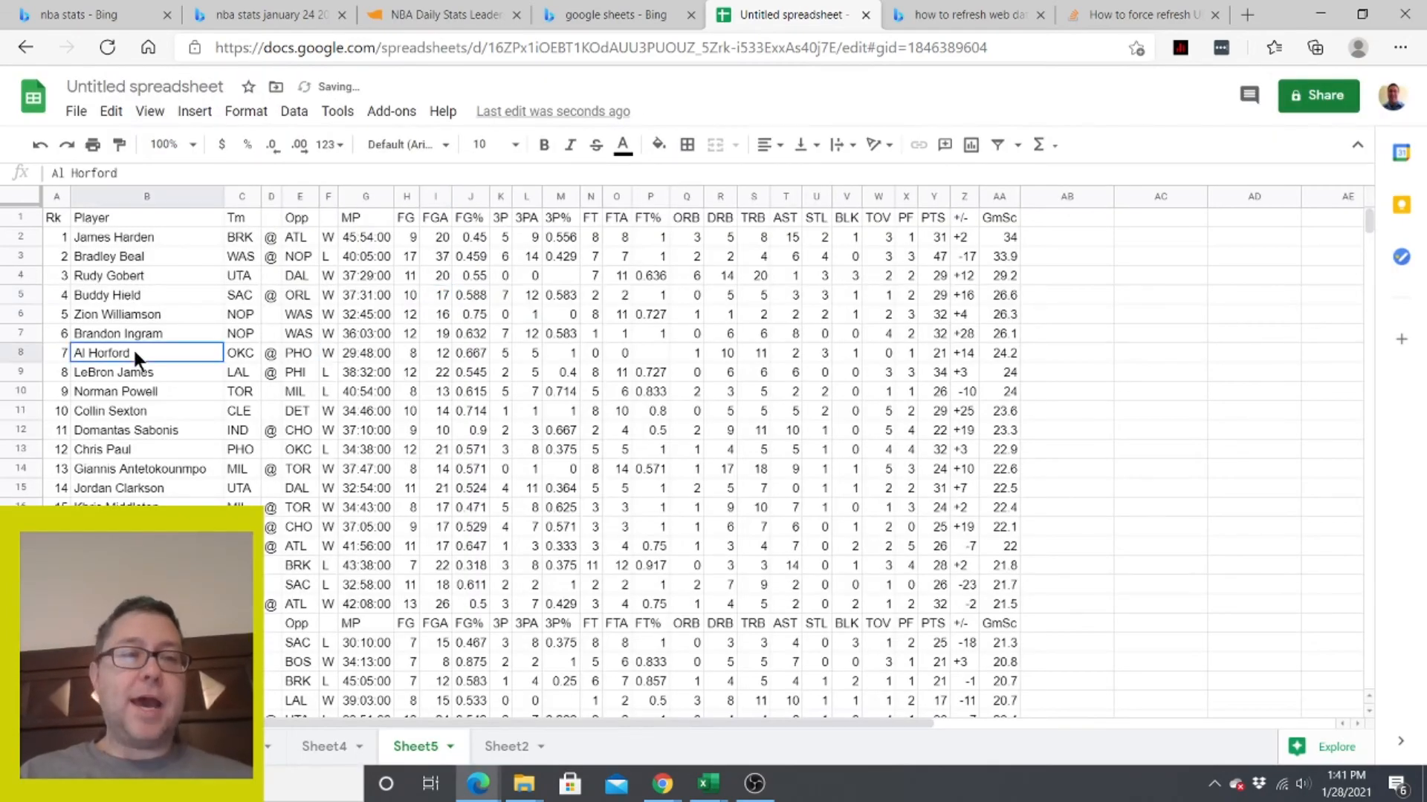
click(107, 294)
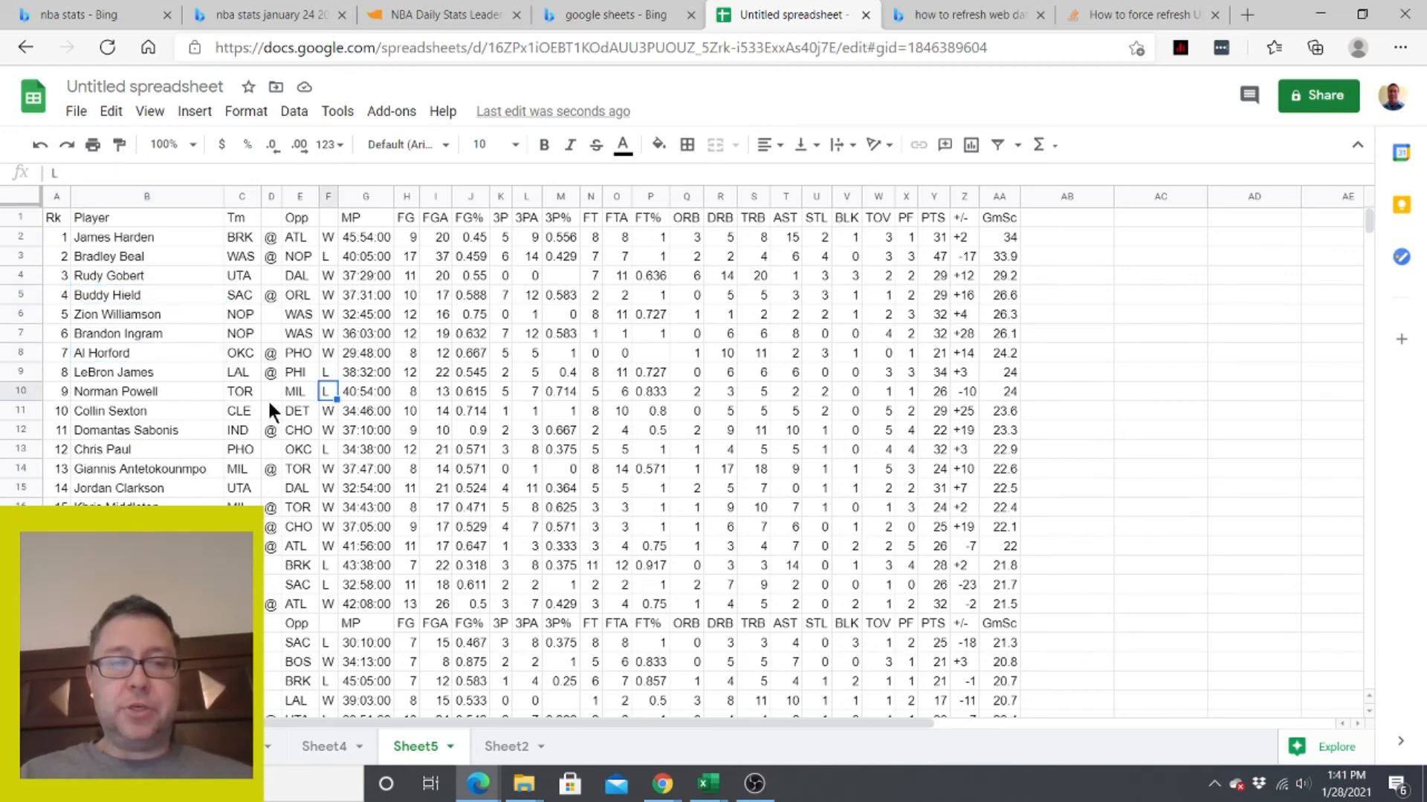
click(146, 255)
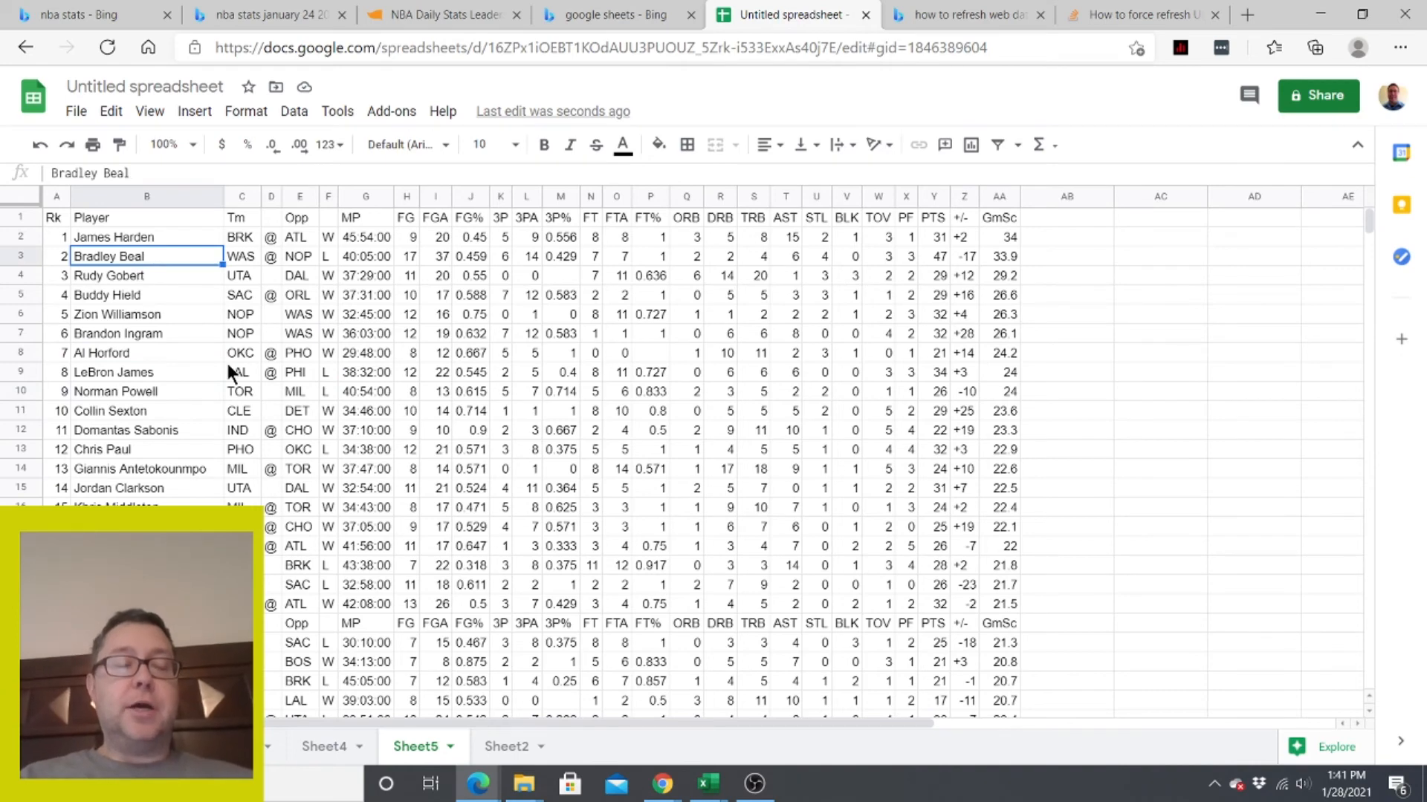